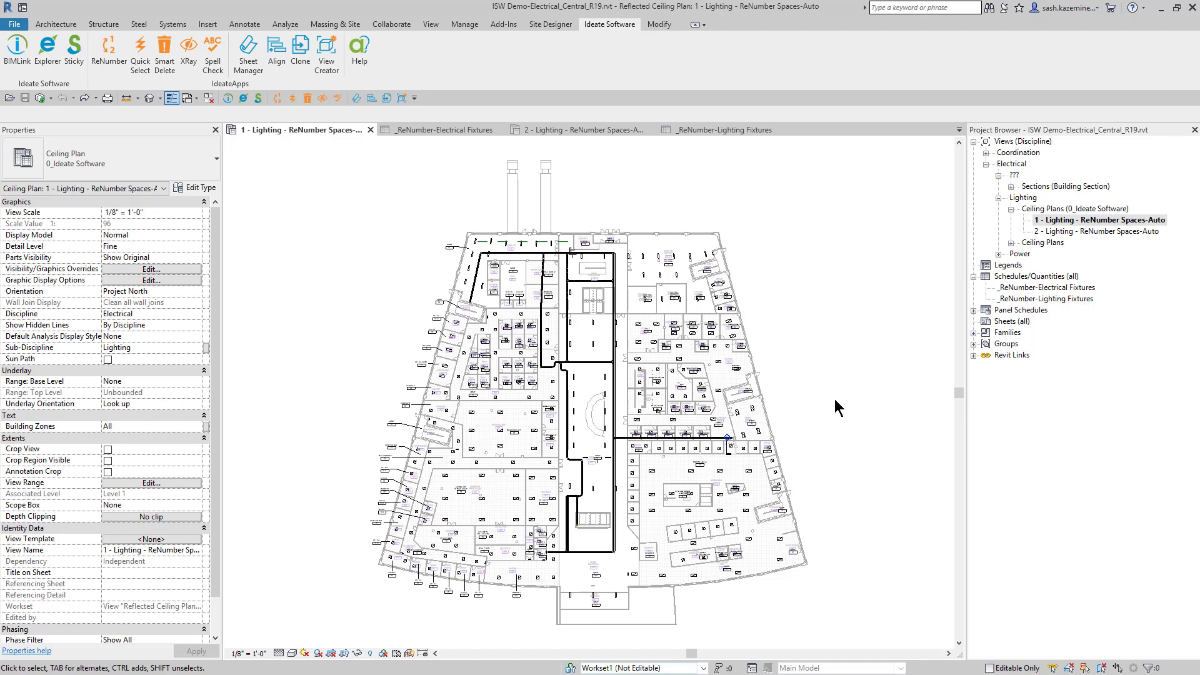
pyautogui.moveTo(664, 535)
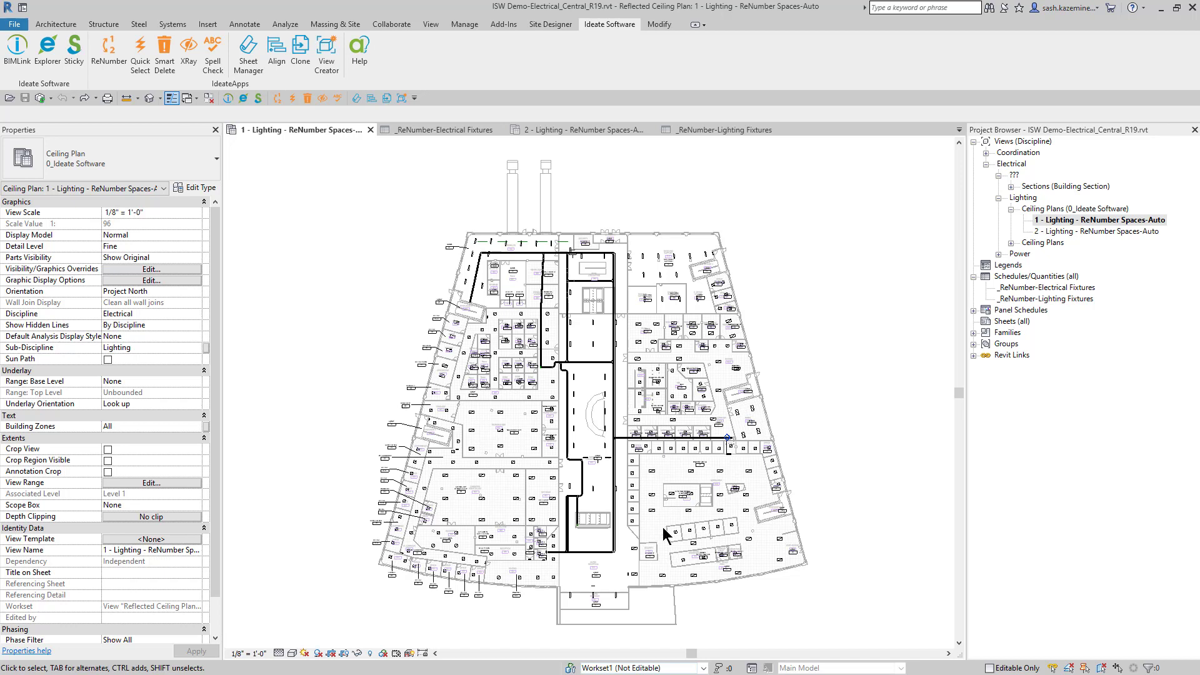
pyautogui.moveTo(500, 632)
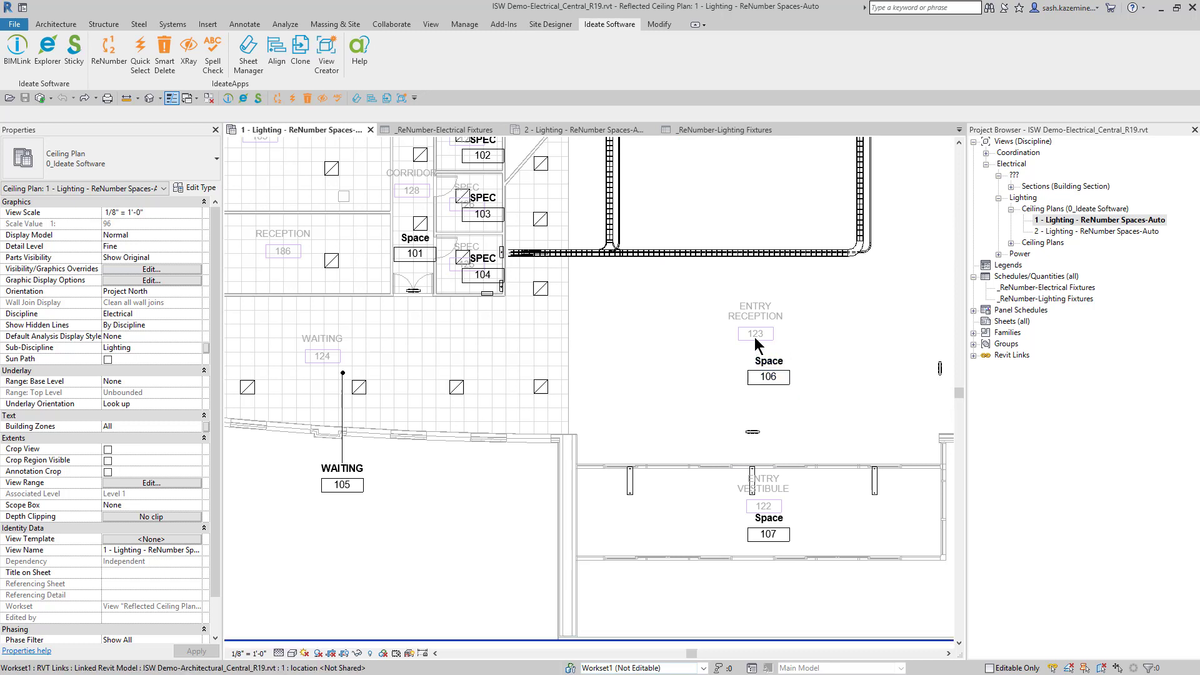
pyautogui.moveTo(756, 340)
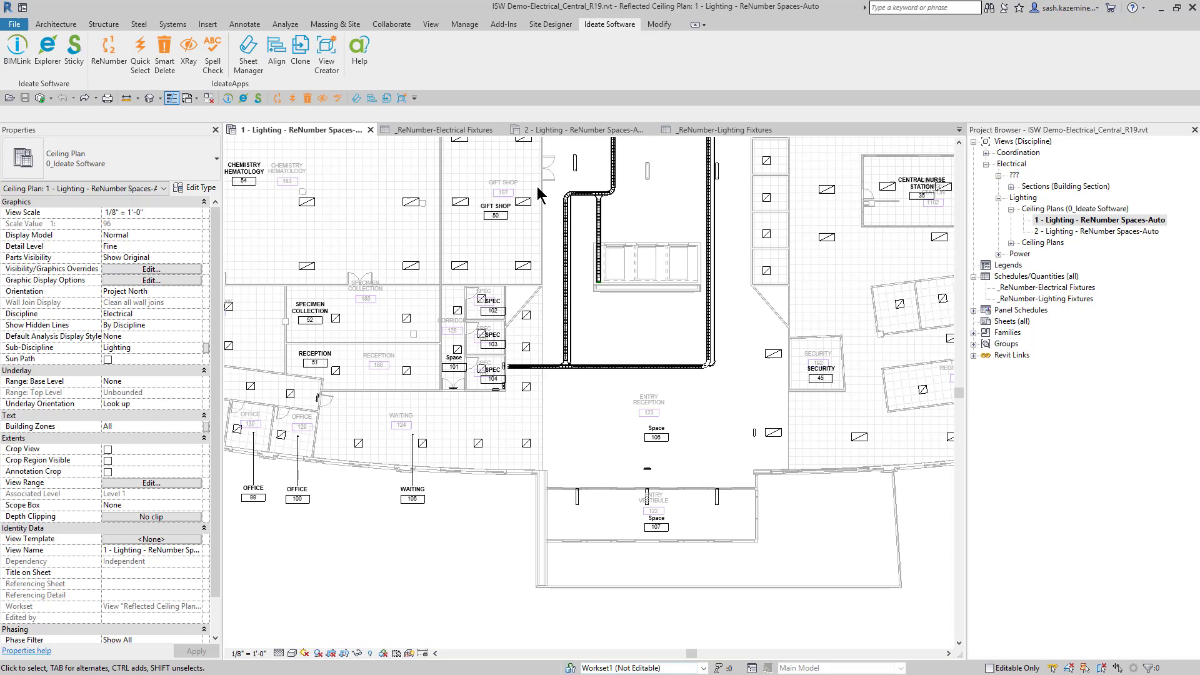
# - Choose the Space Name from Room rule in Ideate ReNumber, numbering by view
pyautogui.click(495, 212)
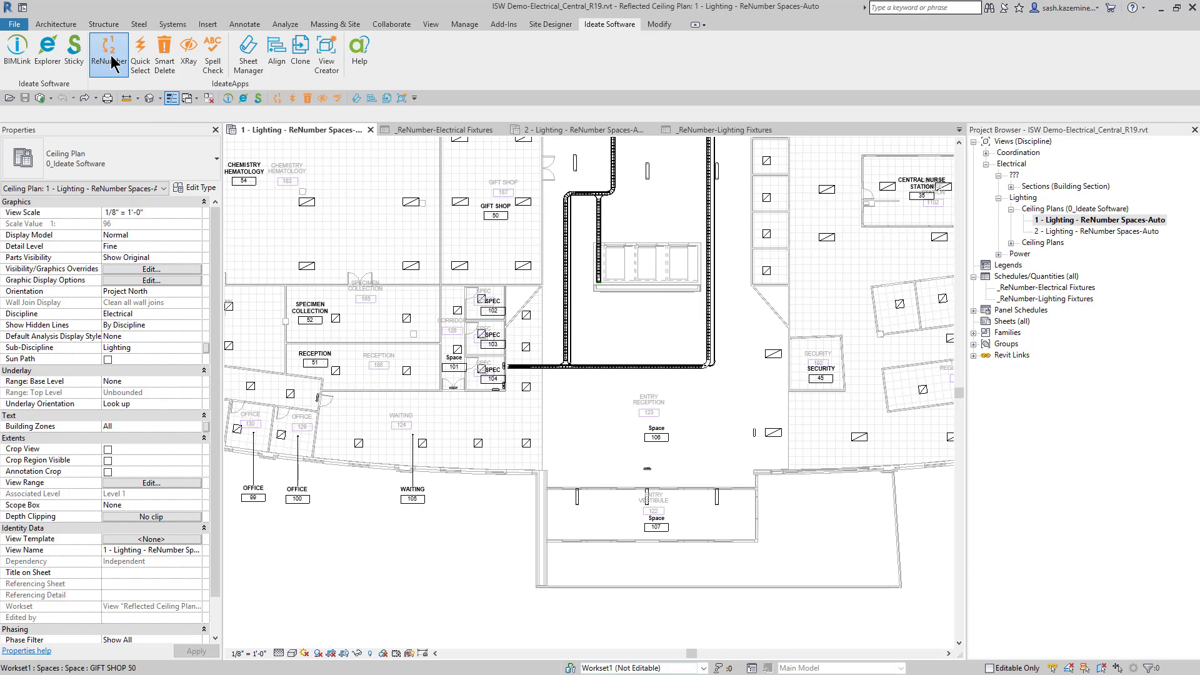
pyautogui.click(108, 53)
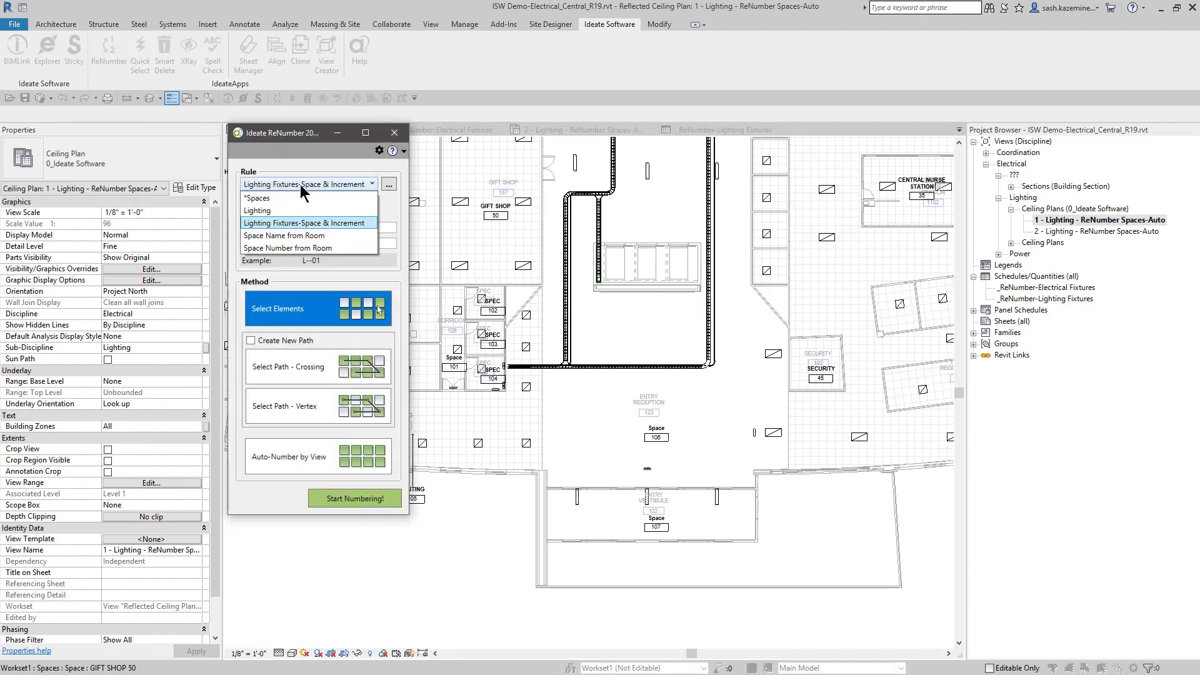
pyautogui.moveTo(282, 235)
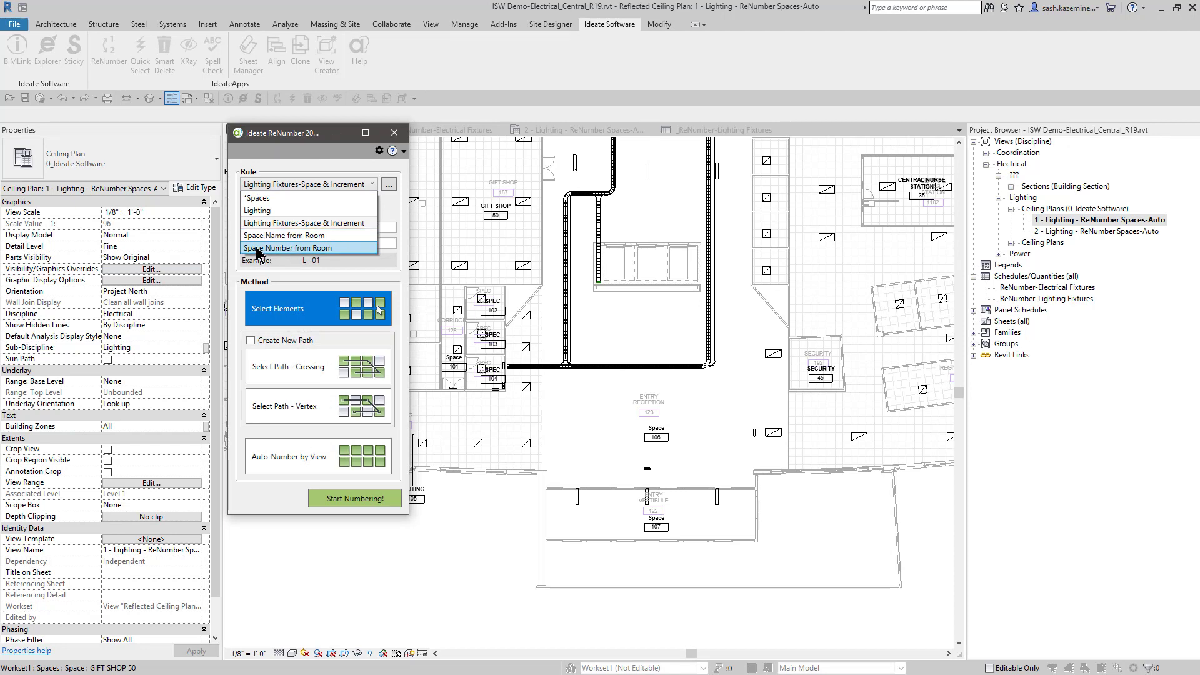
pyautogui.click(287, 247)
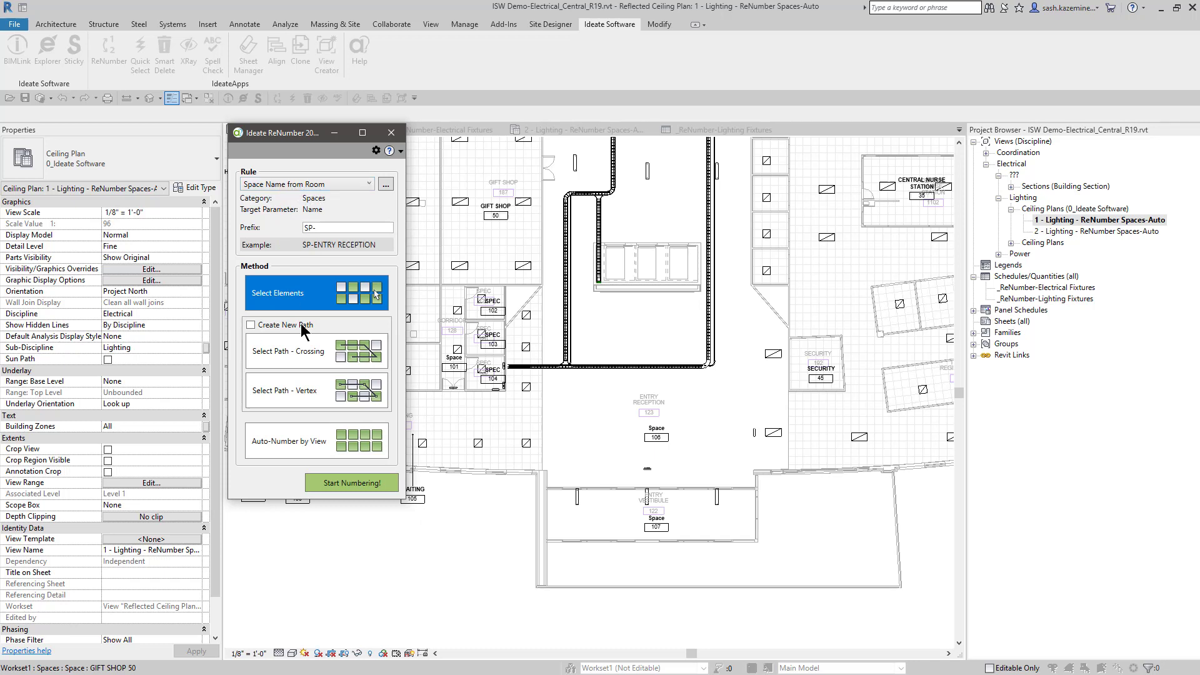
pyautogui.click(316, 440)
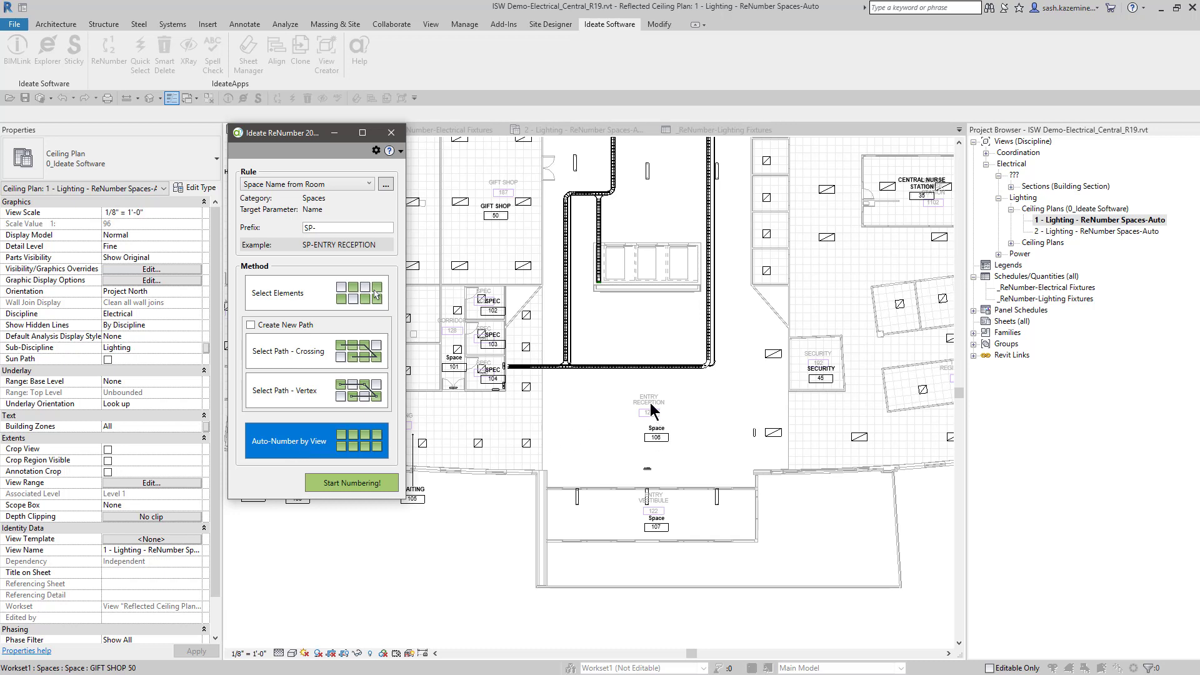
# - Preview the 116 SP- space names, then cancel without applying them
pyautogui.click(648, 412)
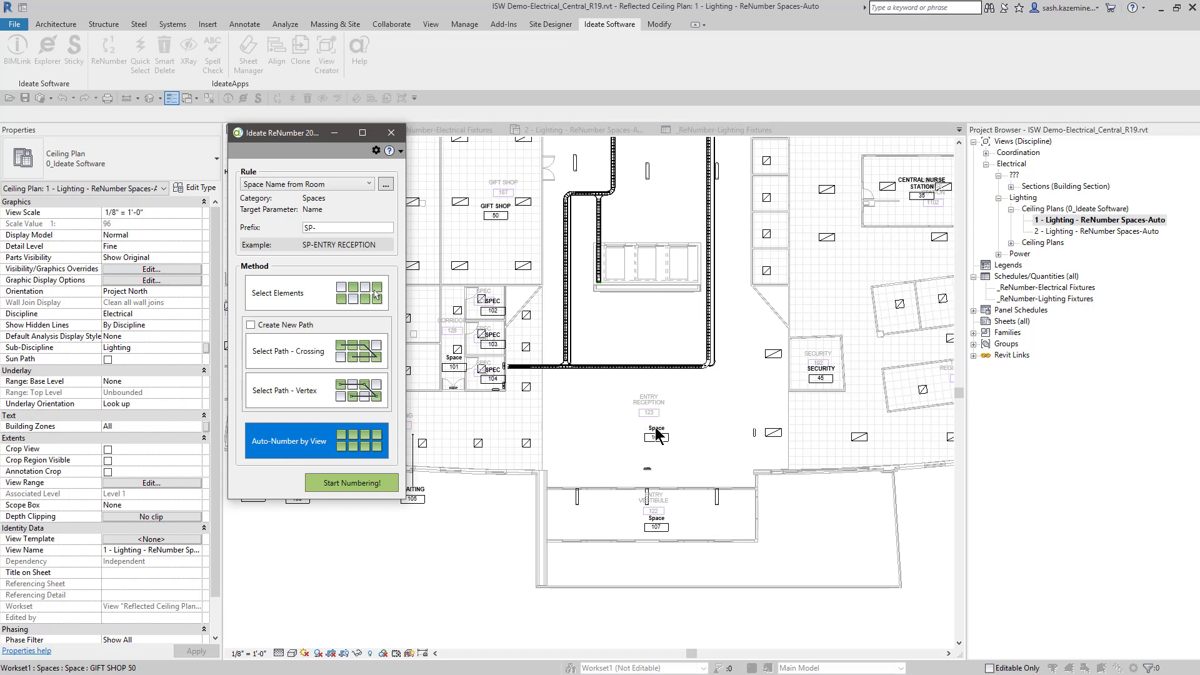
pyautogui.click(351, 483)
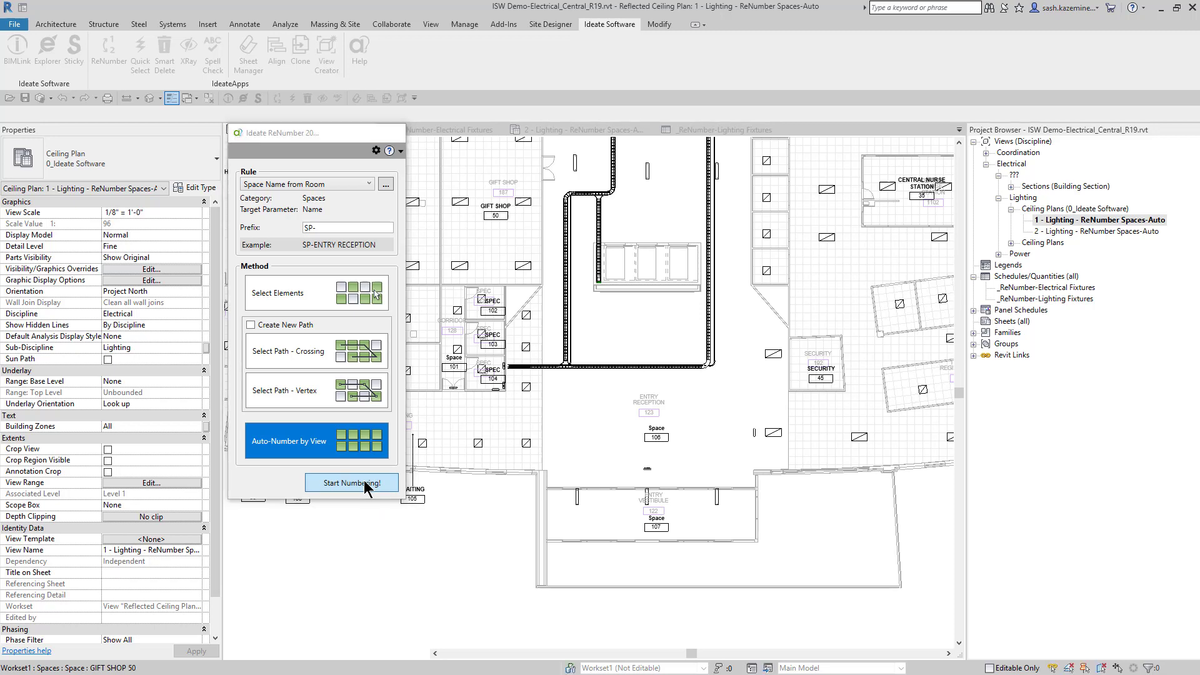
pyautogui.click(350, 482)
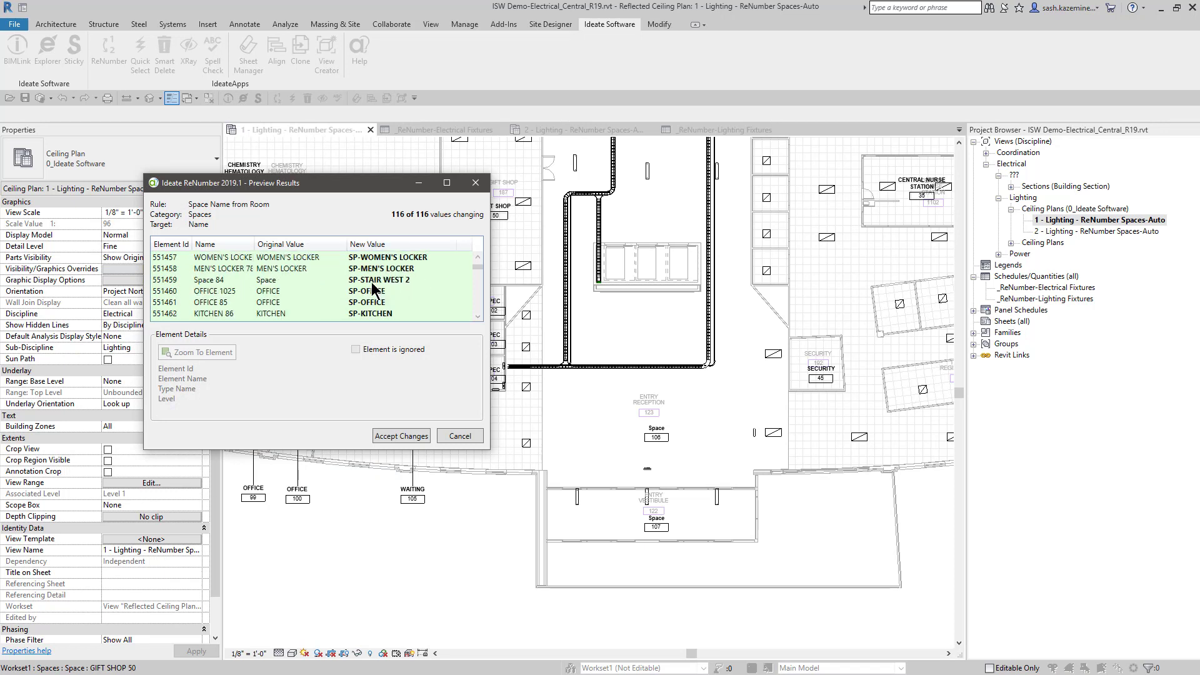
pyautogui.click(457, 435)
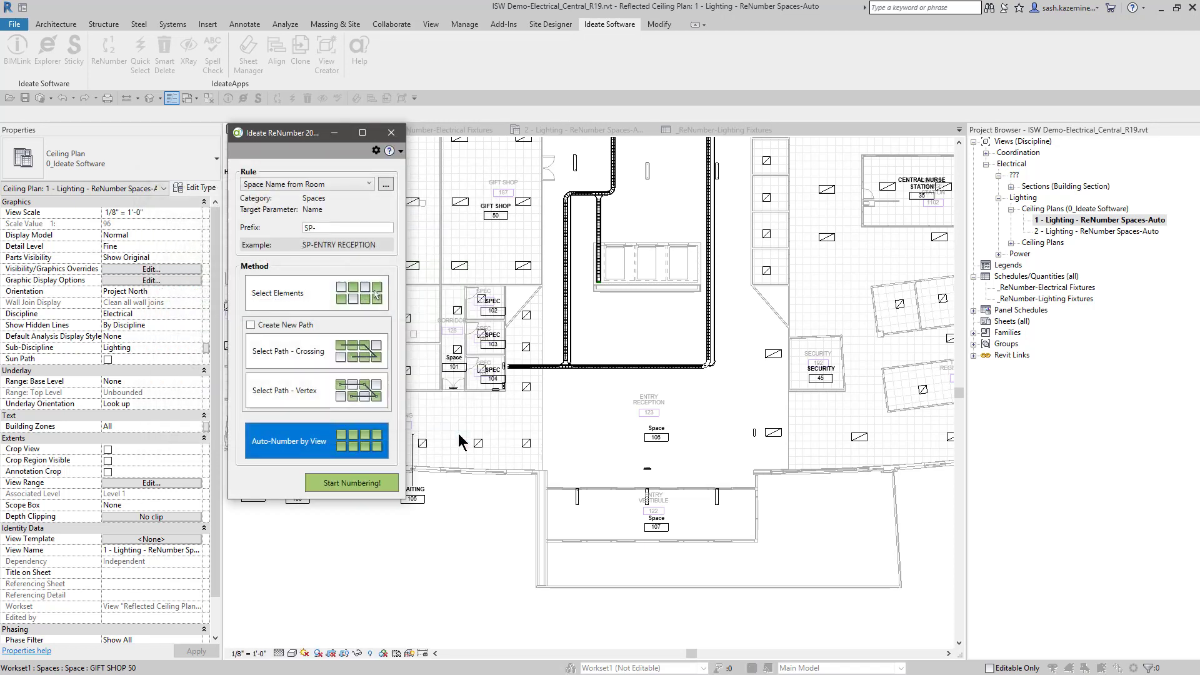
# - Remove the SP- prefix and accept room names onto the spaces (ENTRY RECEPTION, CORRIDOR, ENTRY VESTIBULE)
pyautogui.click(346, 227)
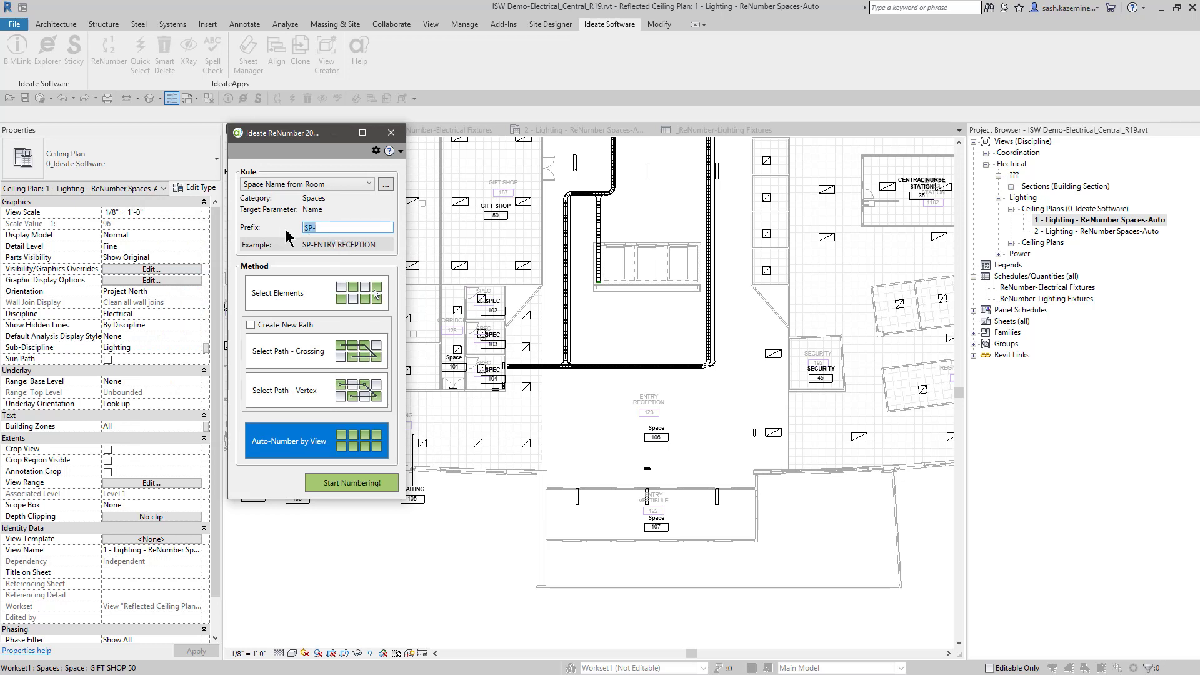
pyautogui.moveTo(310, 250)
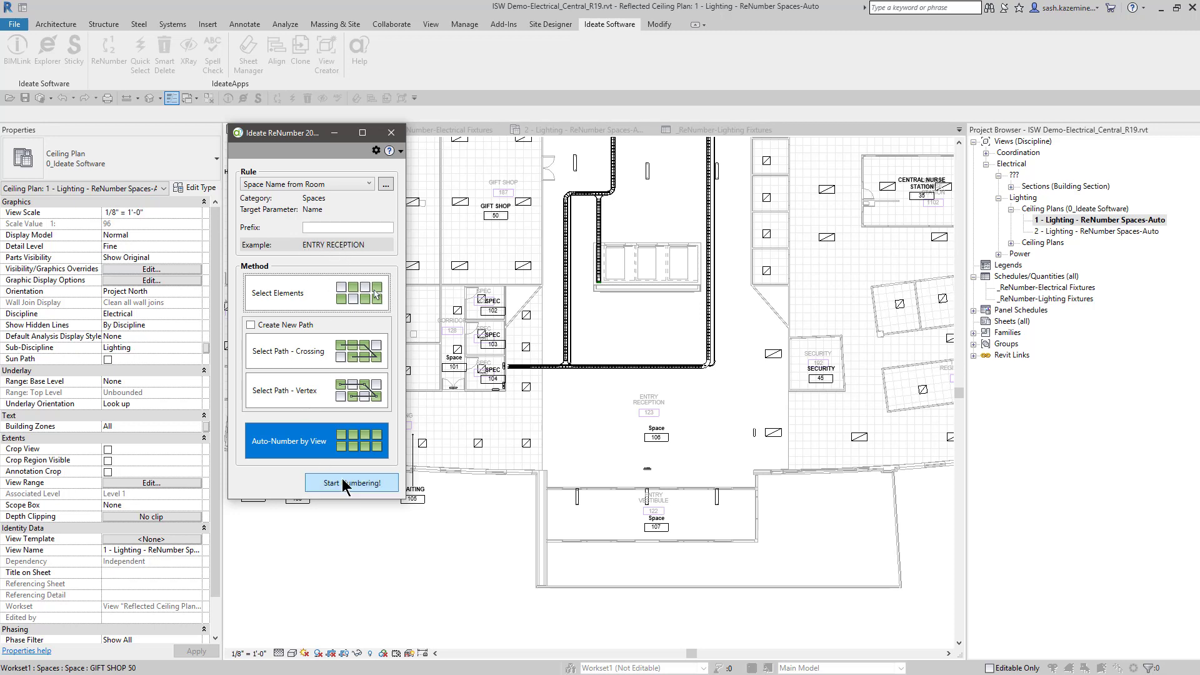
pyautogui.click(350, 483)
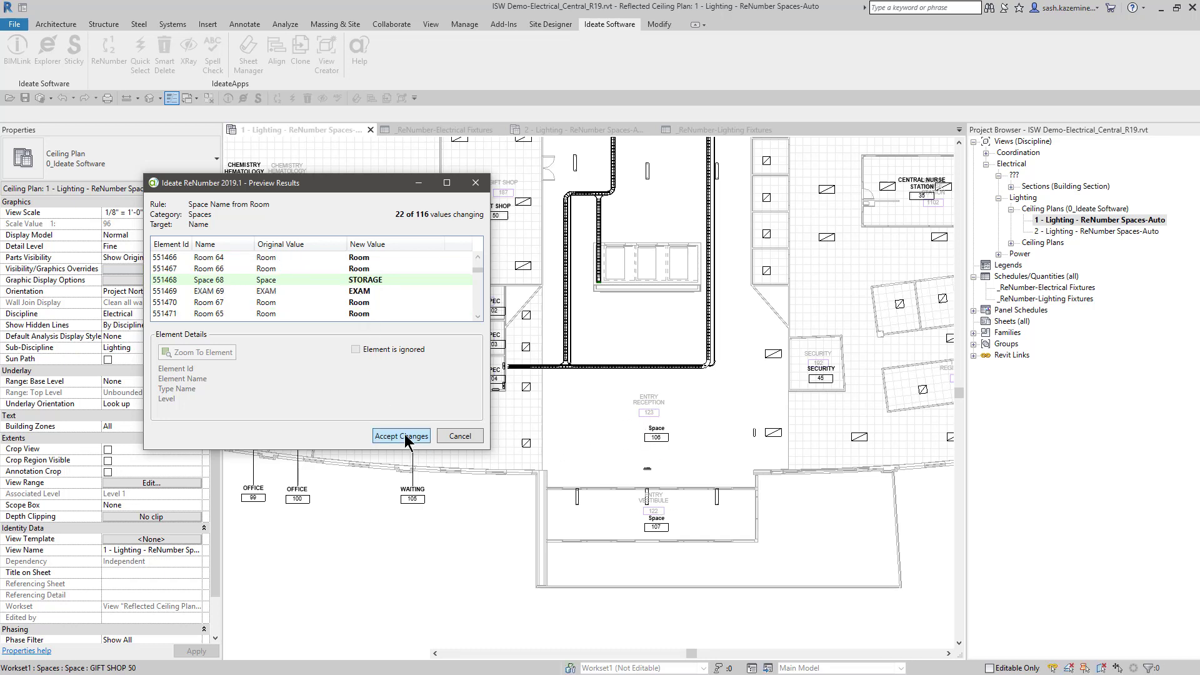
pyautogui.click(401, 434)
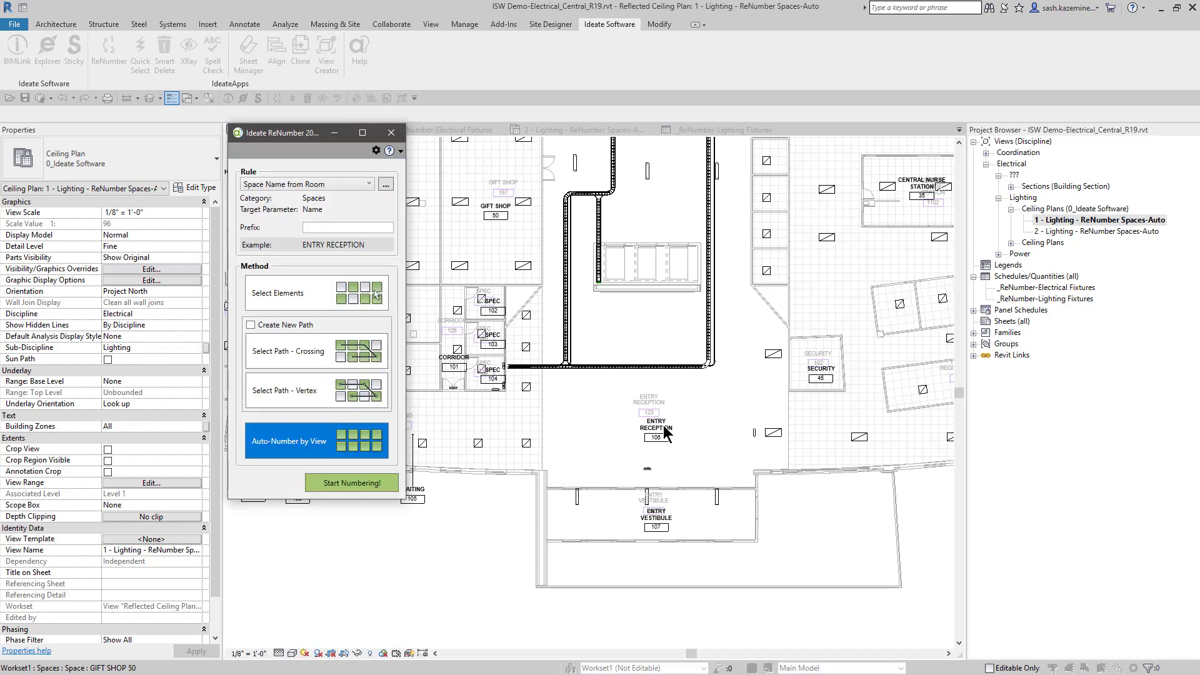
pyautogui.moveTo(596, 390)
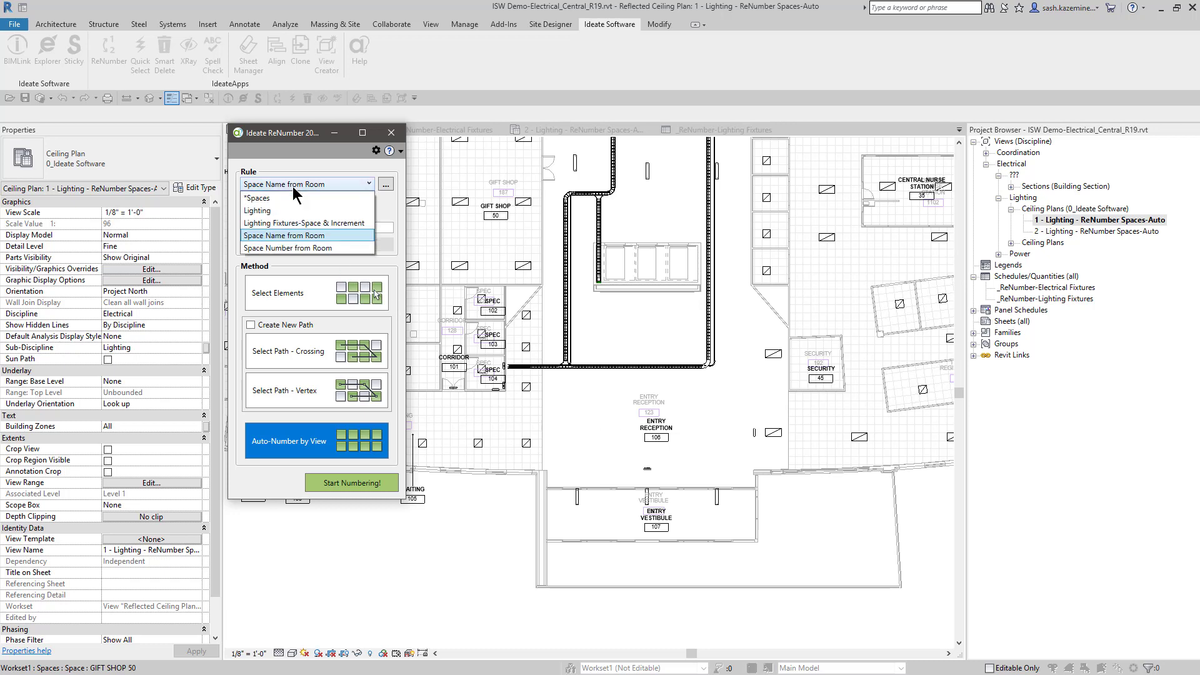
pyautogui.moveTo(298, 247)
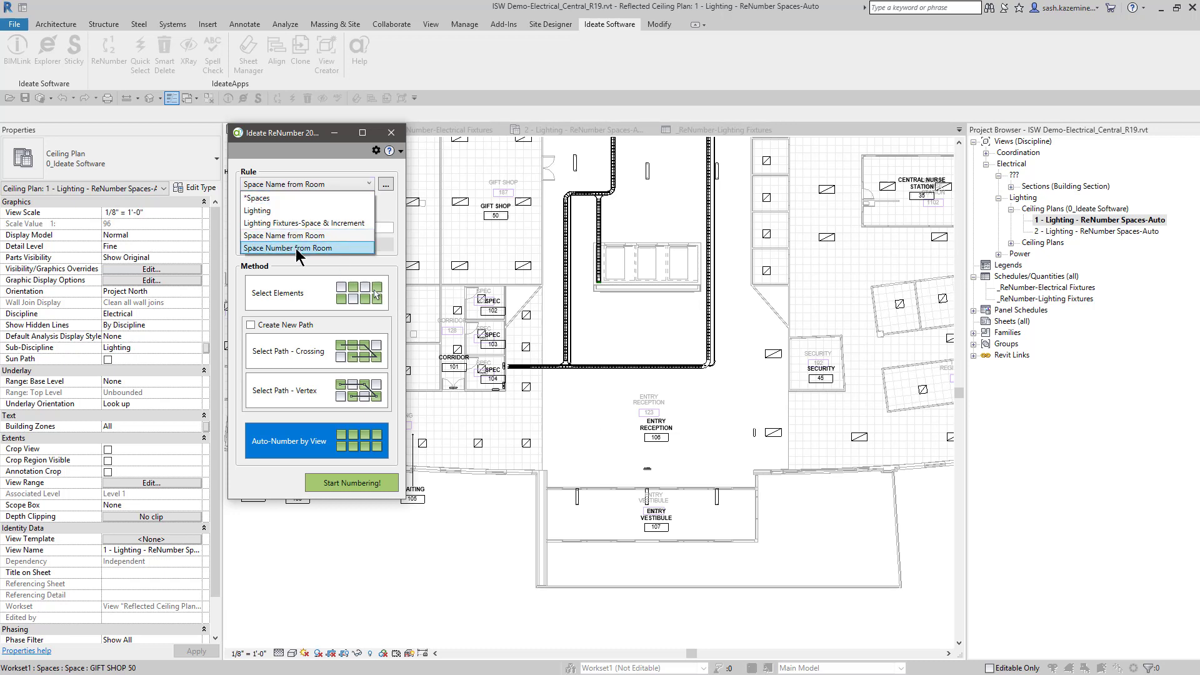
# - Pick Space Number from Room, review both fixture schedules, and return to the ceiling plan
pyautogui.click(287, 248)
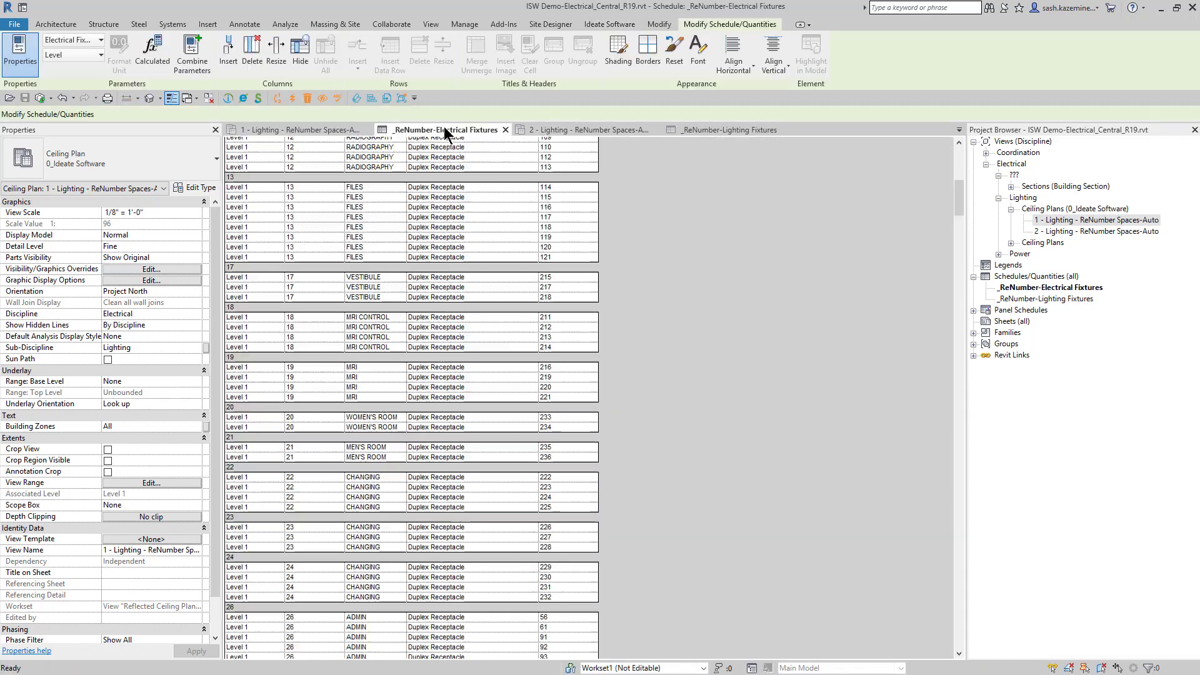
pyautogui.click(445, 129)
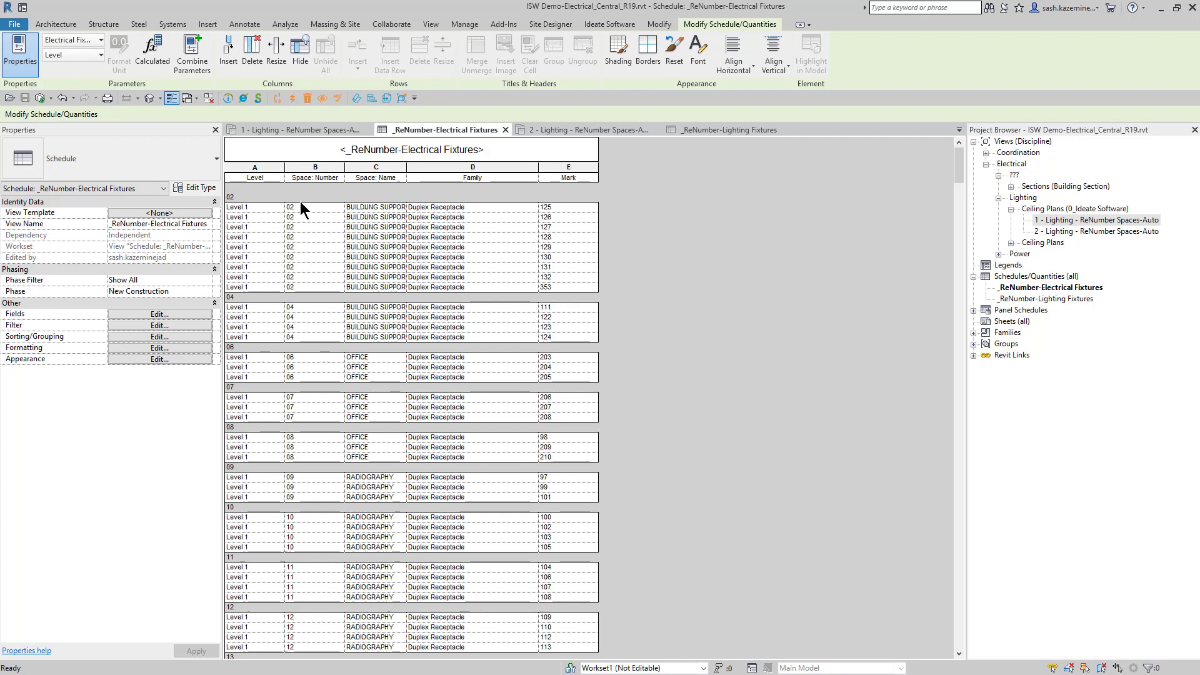
pyautogui.moveTo(512, 179)
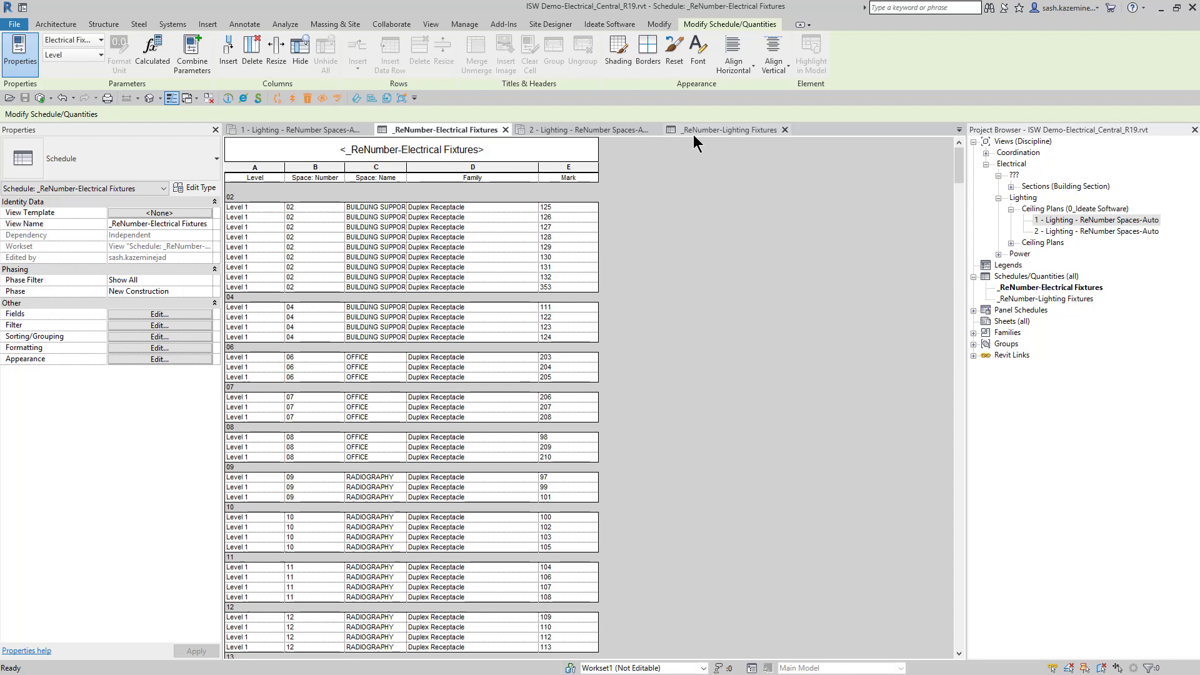
pyautogui.click(729, 128)
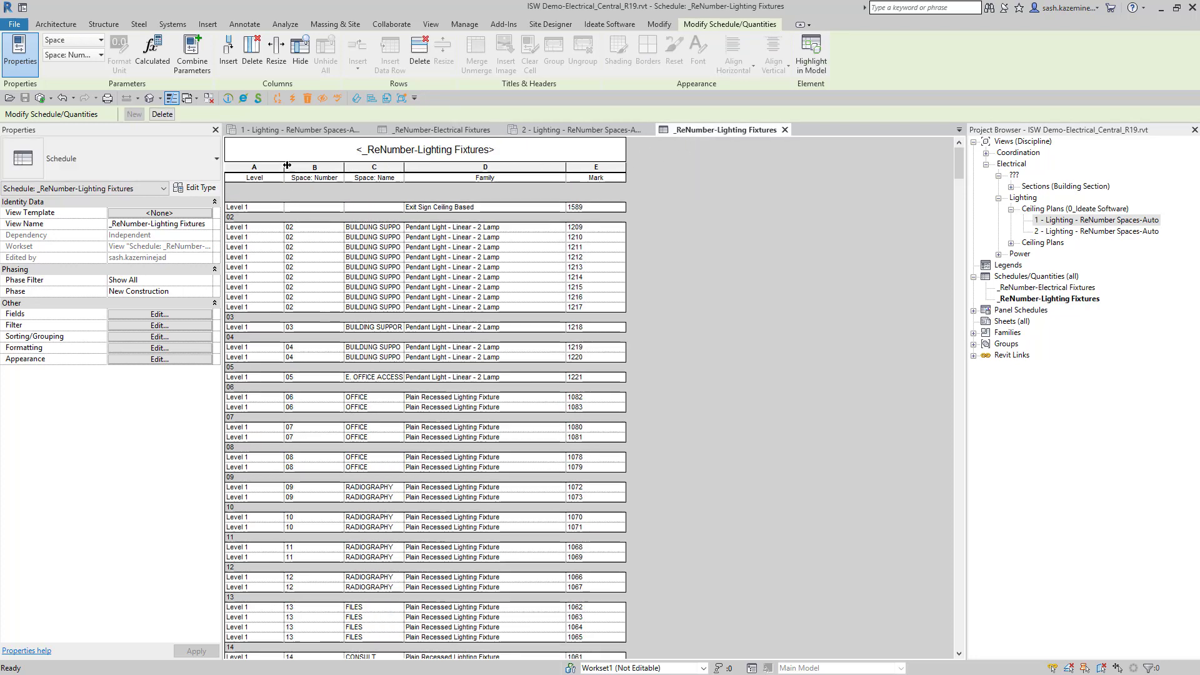
pyautogui.click(293, 129)
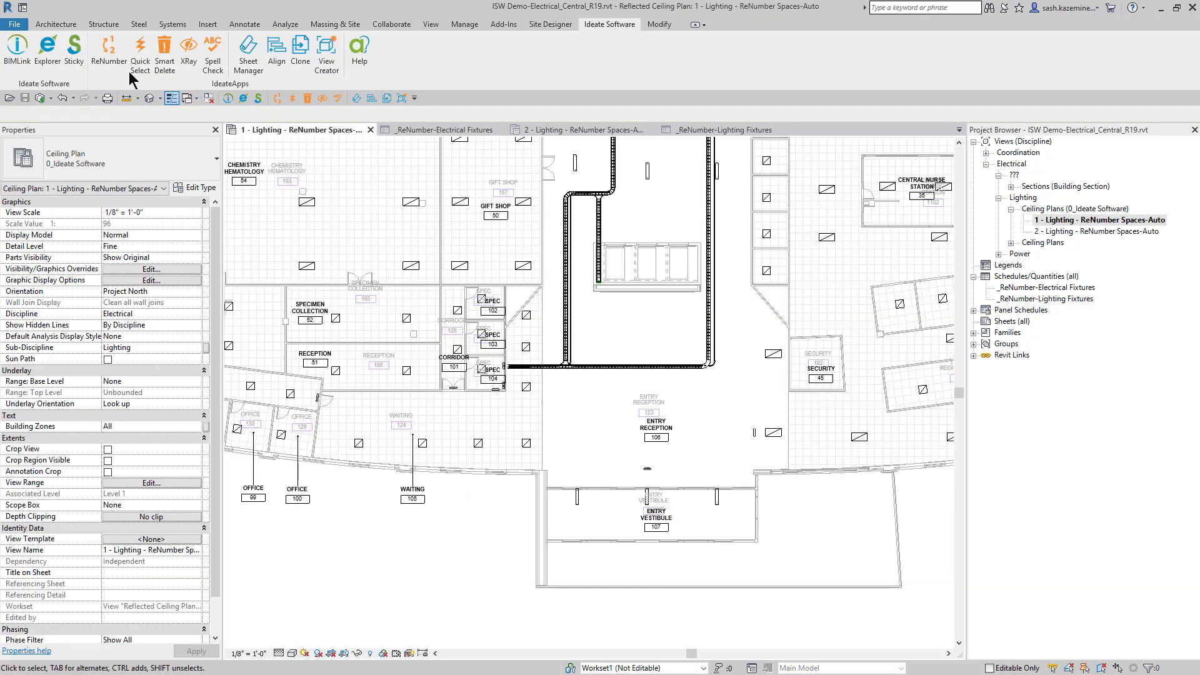
# - Run Space Number from Room by view and accept the 116 new space numbers
pyautogui.click(110, 50)
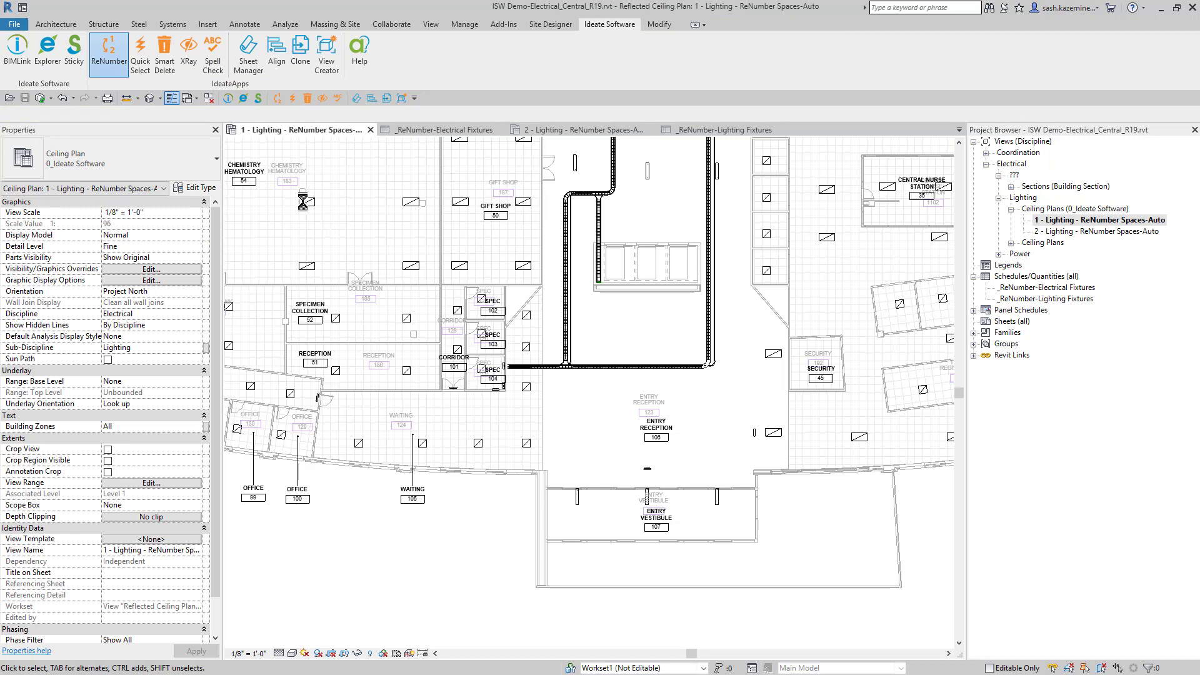
pyautogui.click(110, 52)
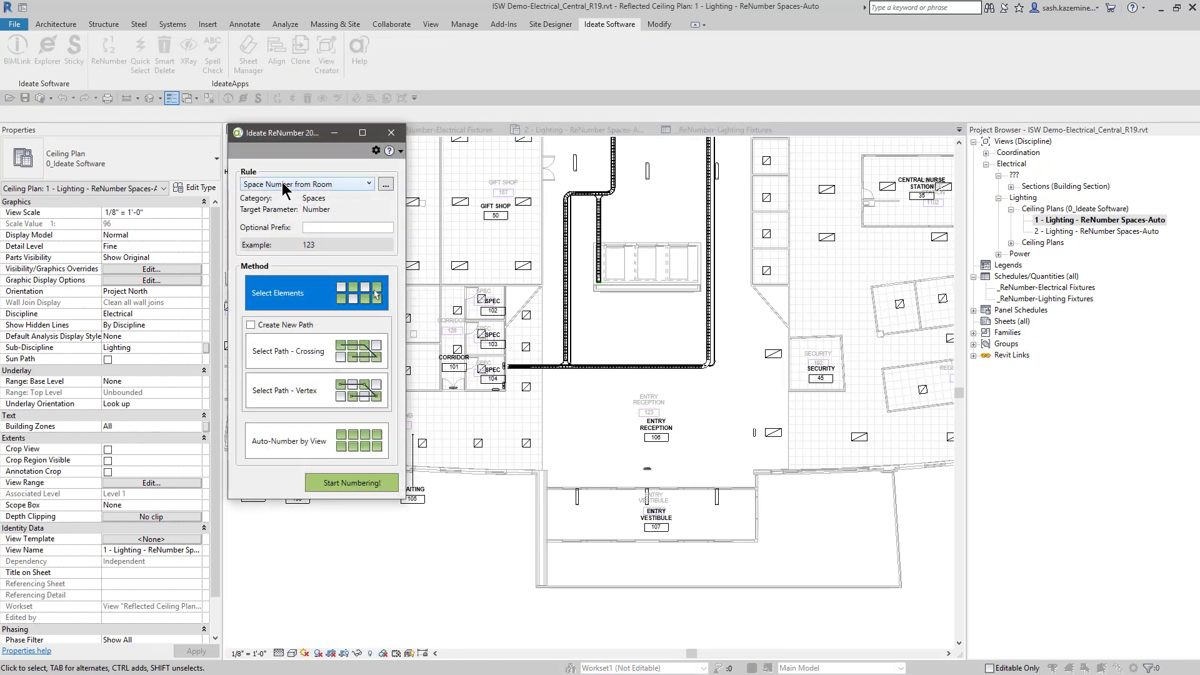
pyautogui.moveTo(312, 525)
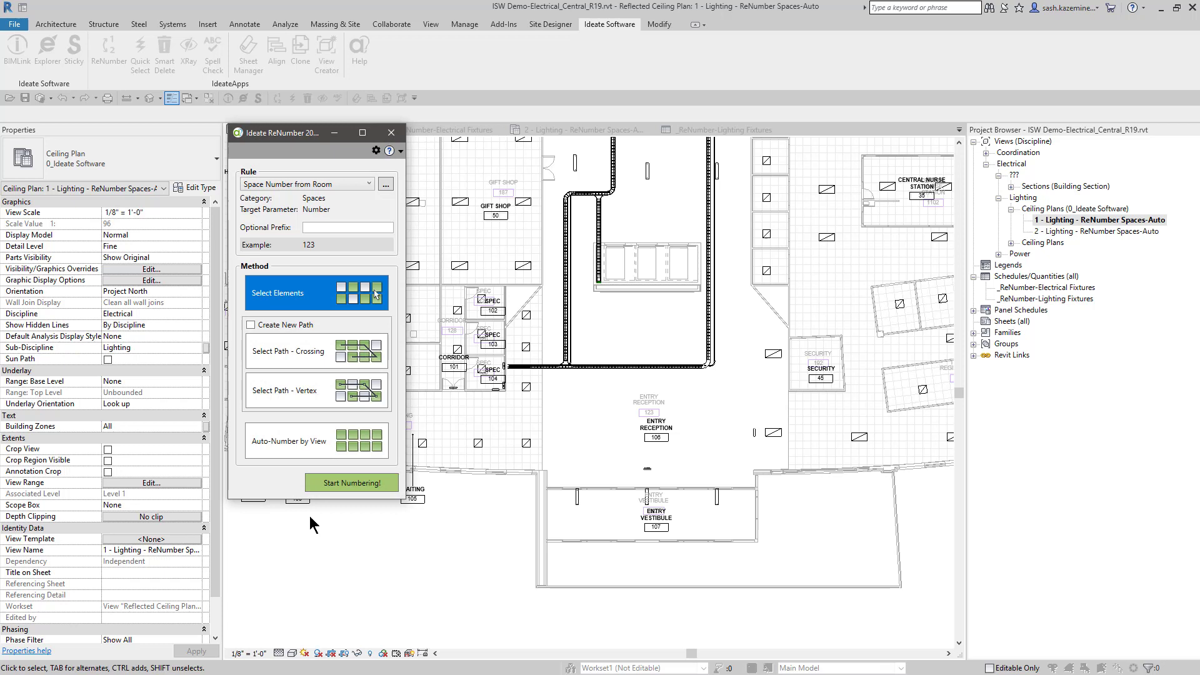
pyautogui.click(316, 440)
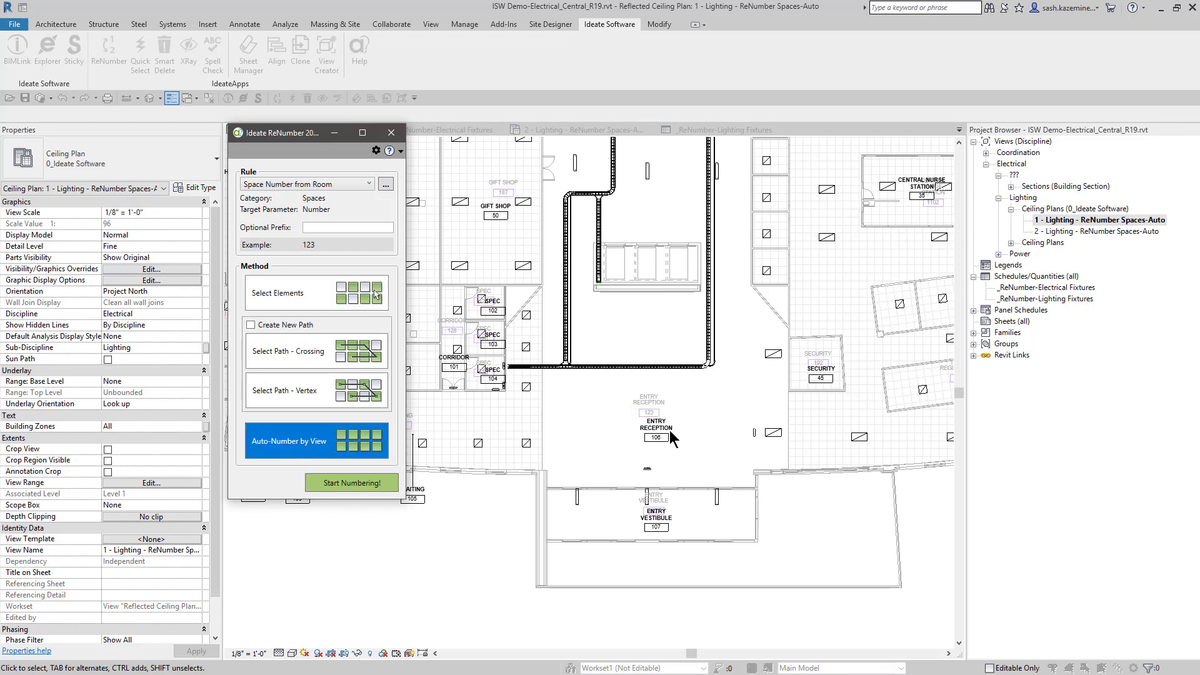
pyautogui.moveTo(642, 425)
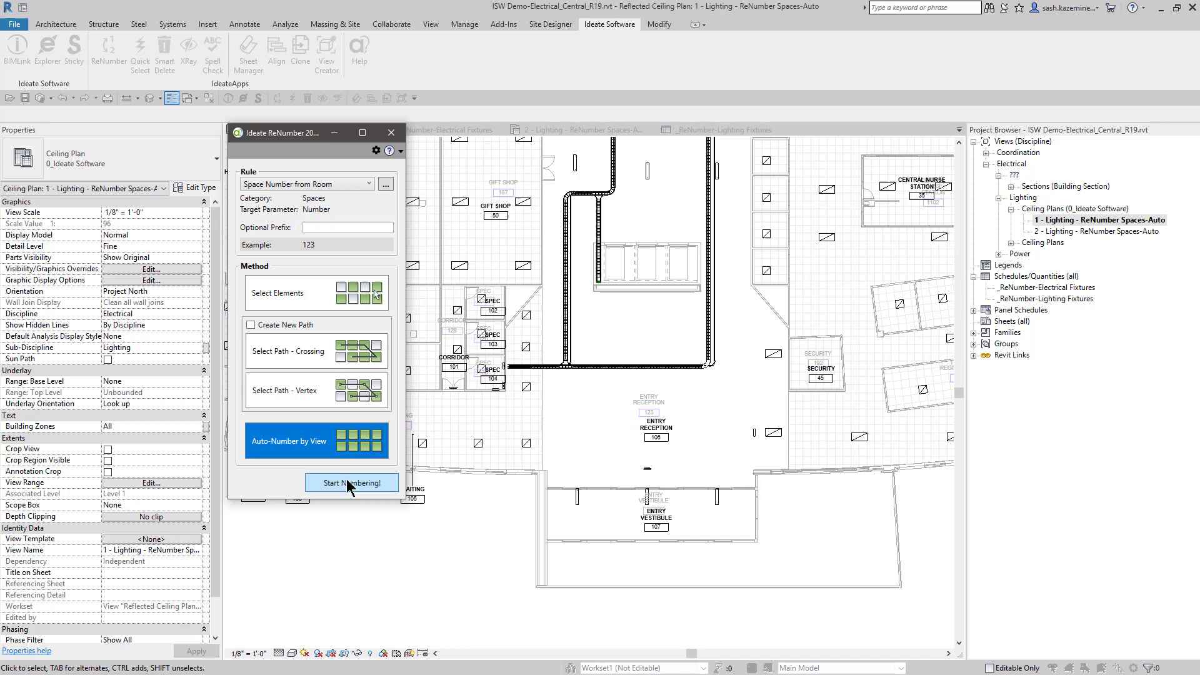
pyautogui.moveTo(350, 493)
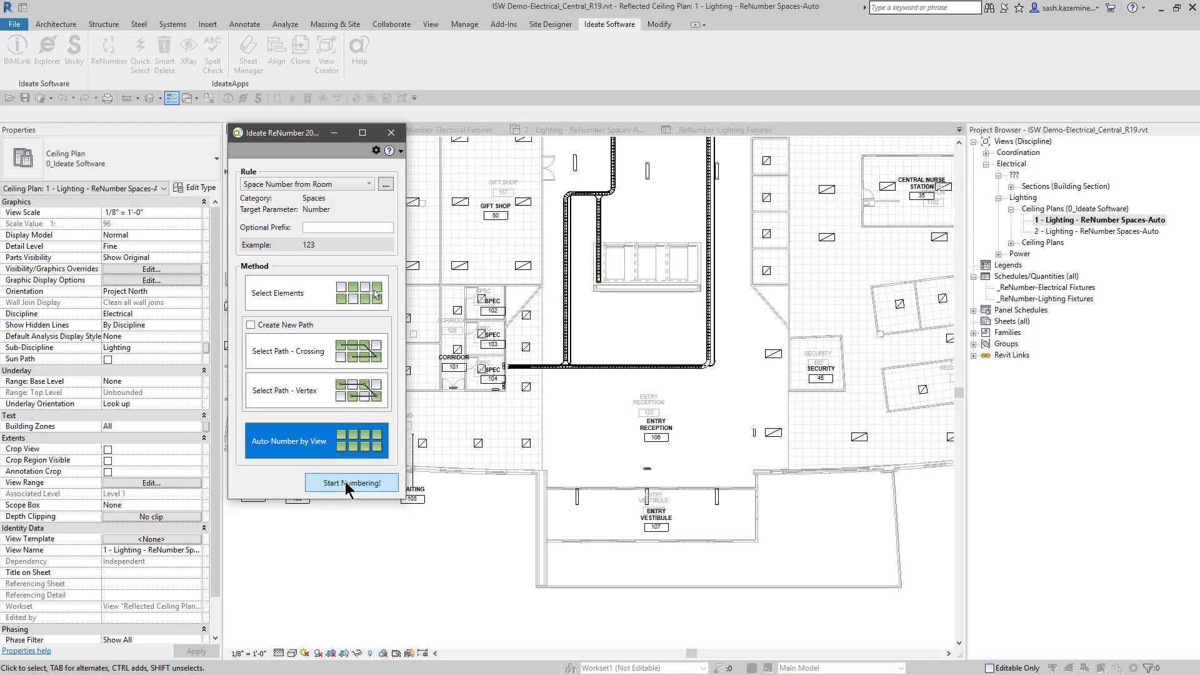
pyautogui.click(351, 483)
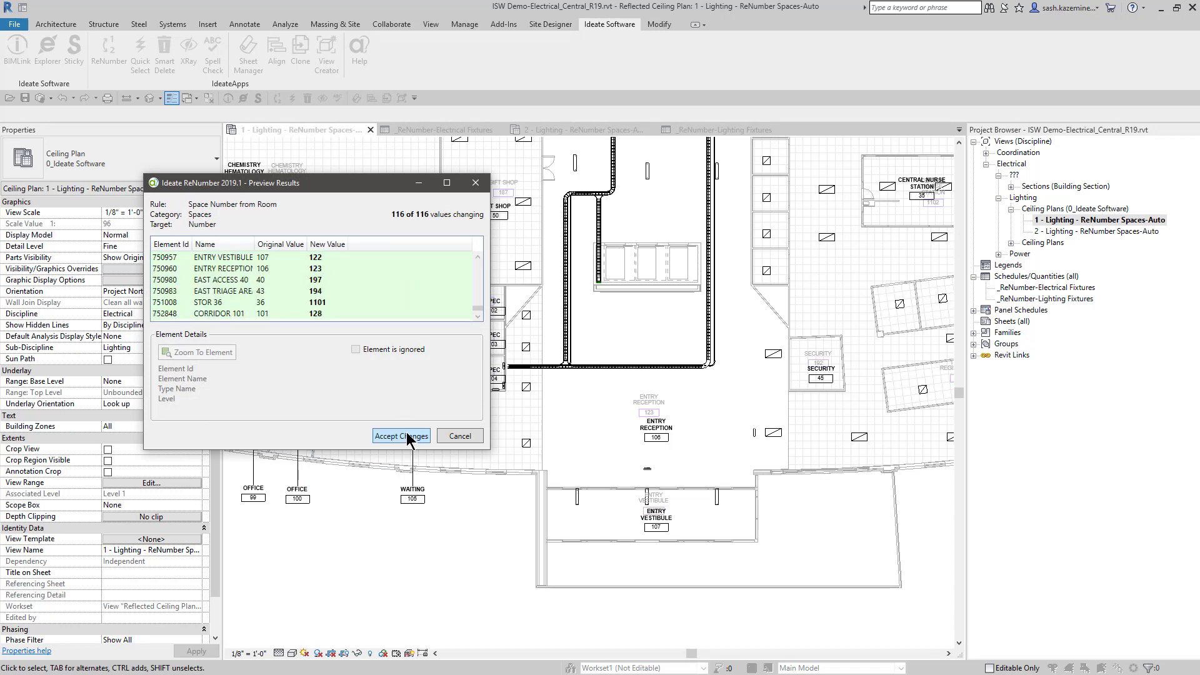
pyautogui.click(401, 434)
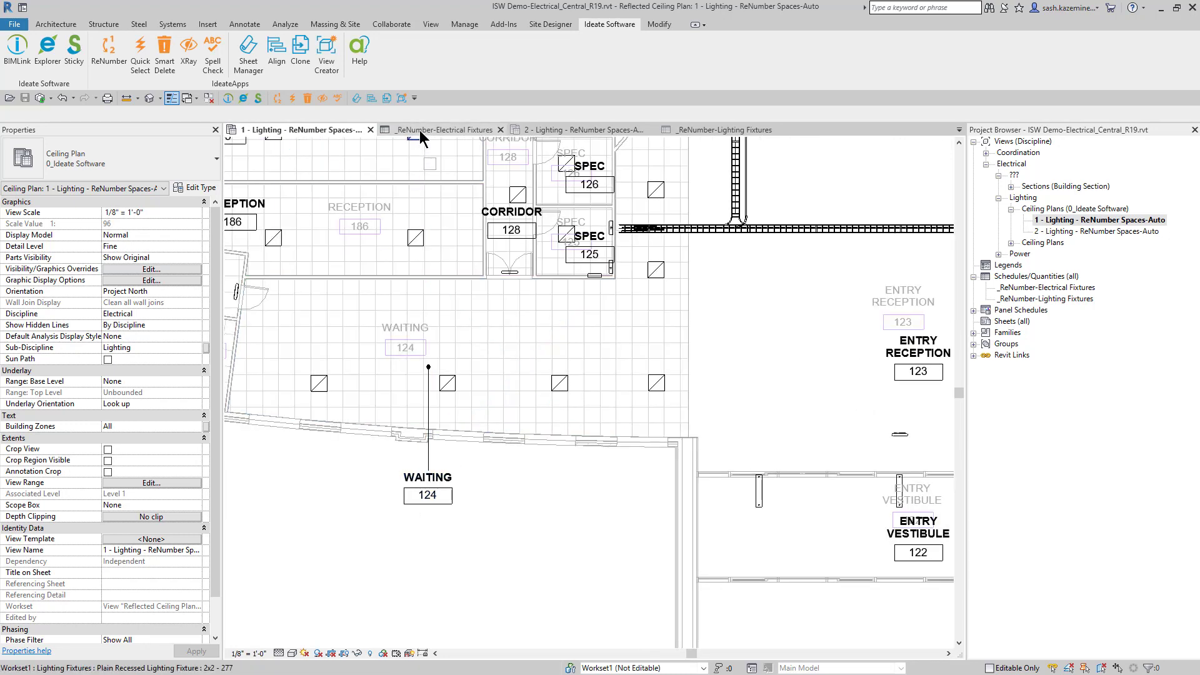
# - Review the electrical fixtures schedule's Sorting/Grouping by level, space number and mark
pyautogui.click(445, 129)
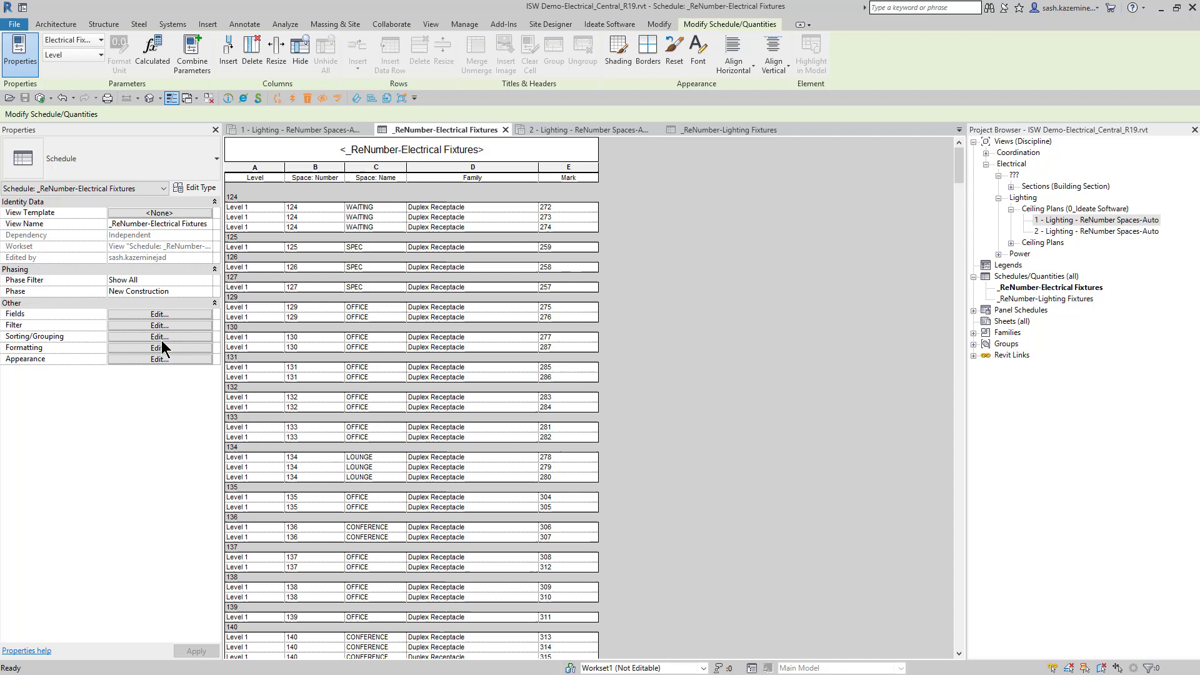
pyautogui.click(160, 336)
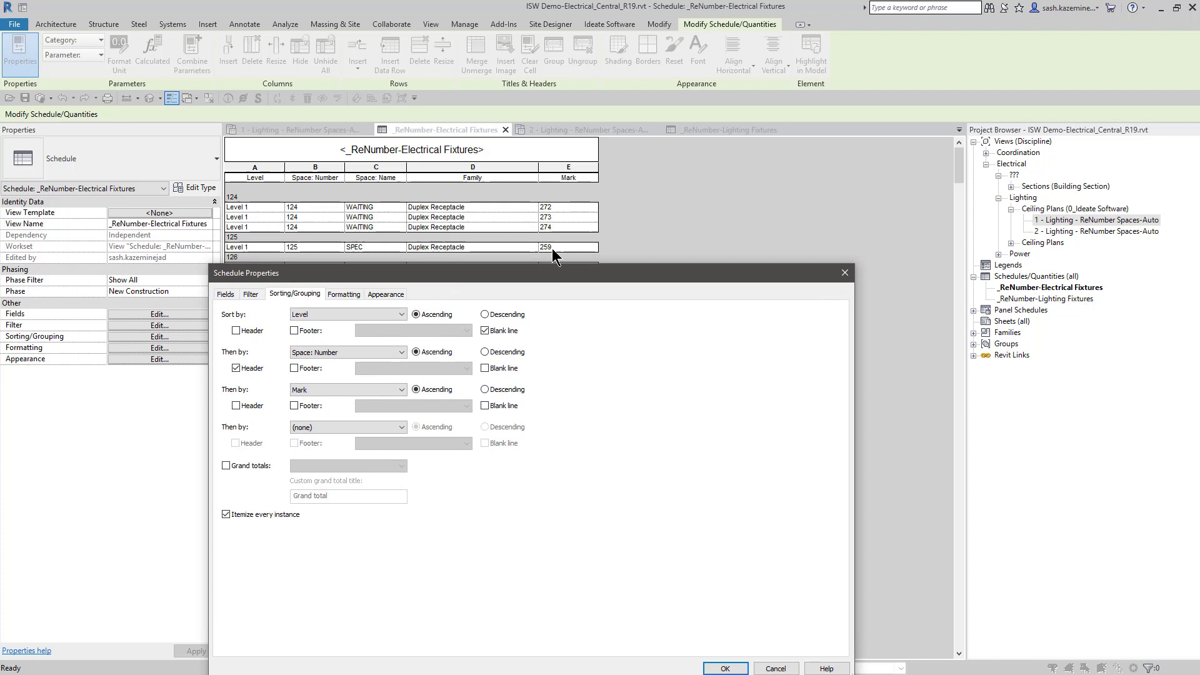
pyautogui.moveTo(524, 276)
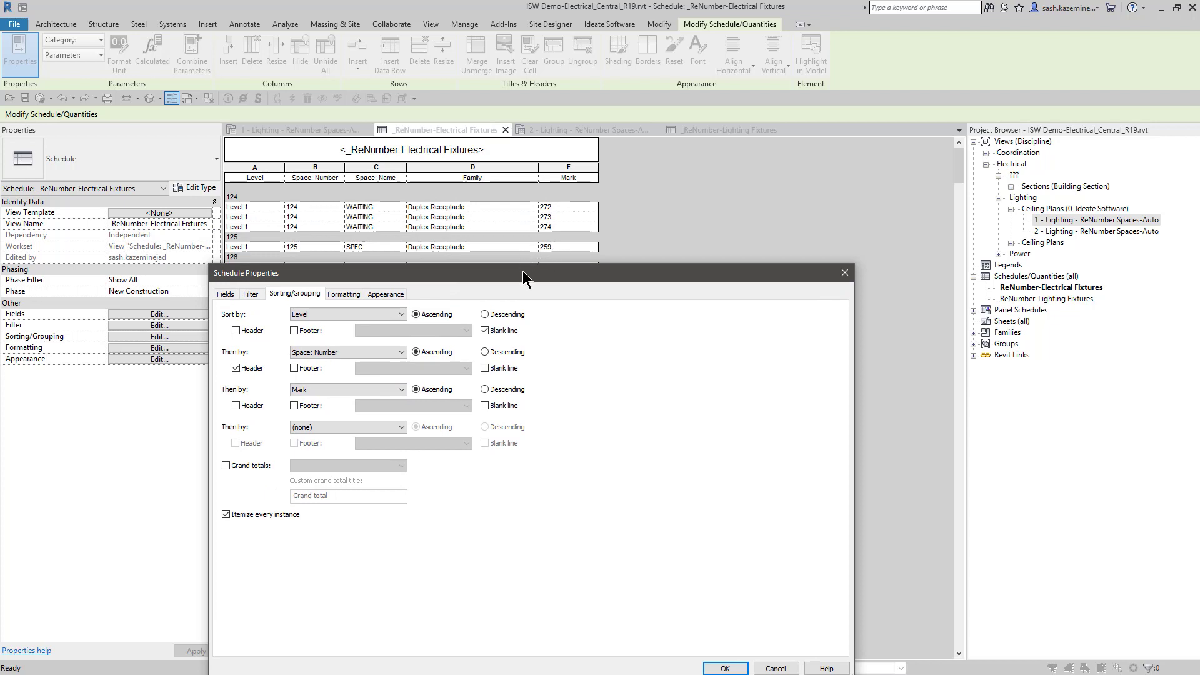
pyautogui.click(725, 667)
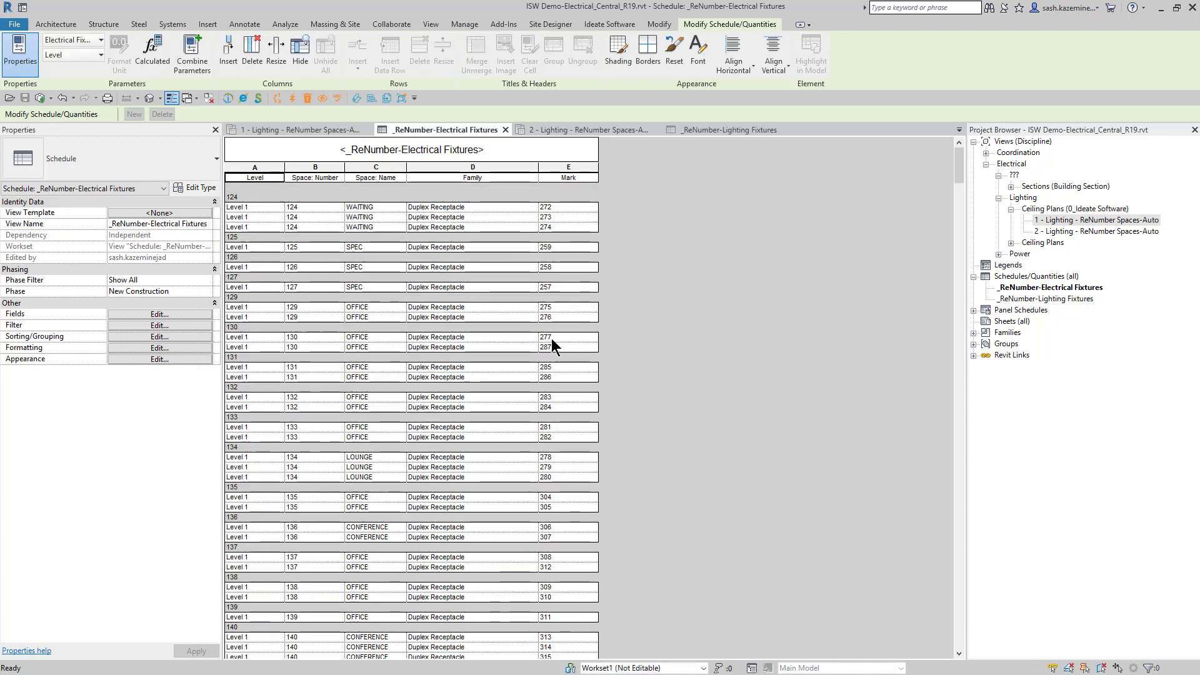
# - Start ReNumber on the Electrical Fixtures-Space & Increment rule and show the saved rules list
pyautogui.click(610, 23)
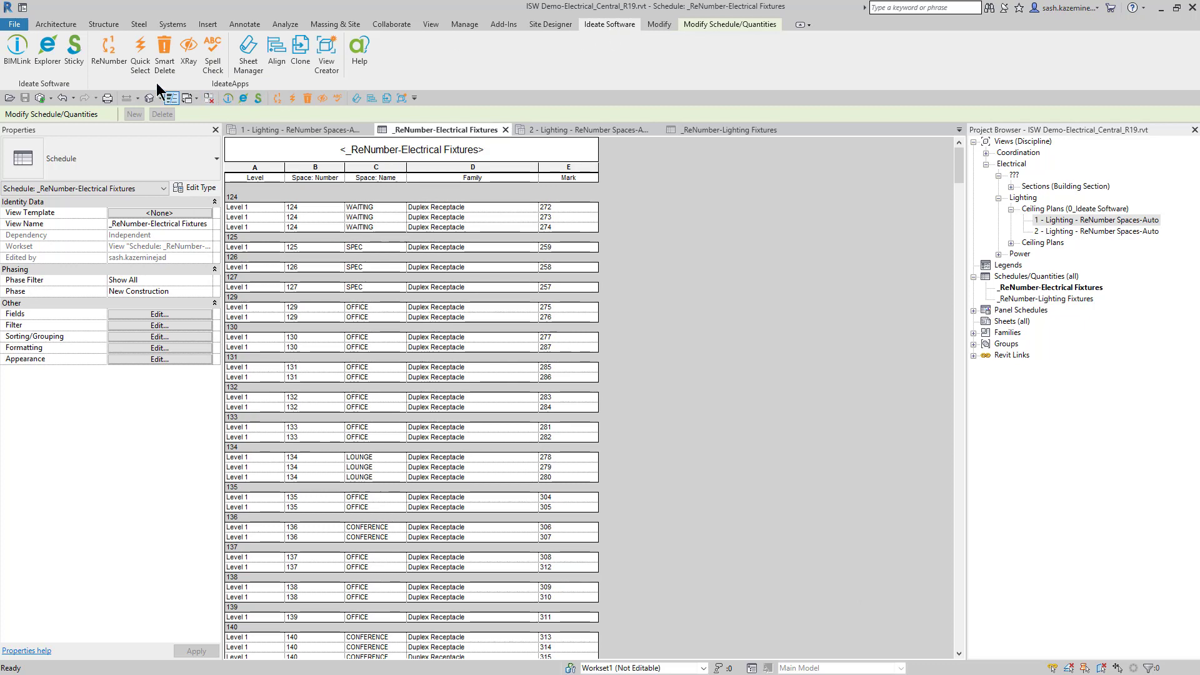
pyautogui.moveTo(118, 63)
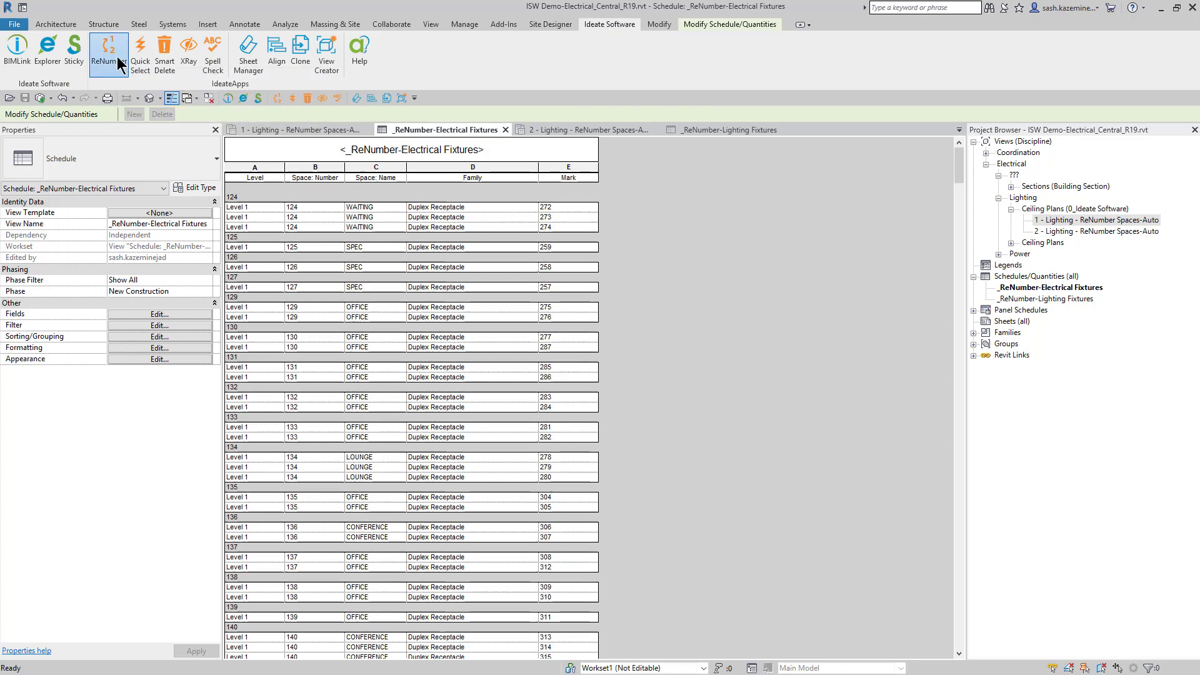
pyautogui.click(101, 52)
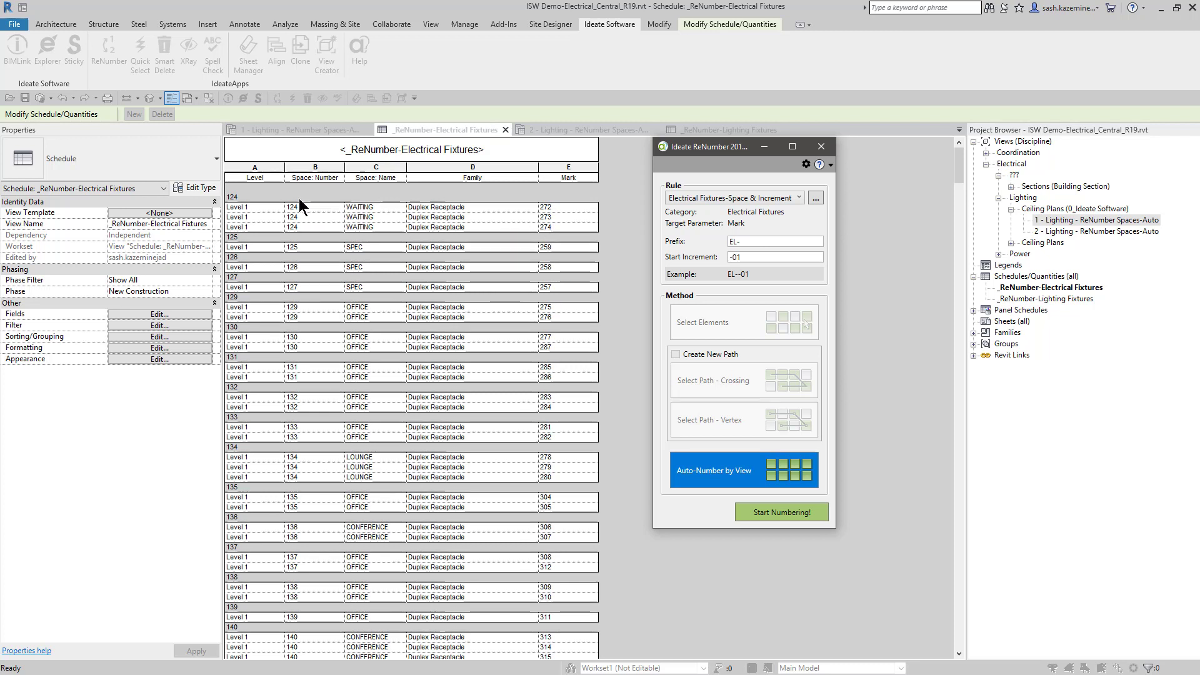
pyautogui.moveTo(558, 222)
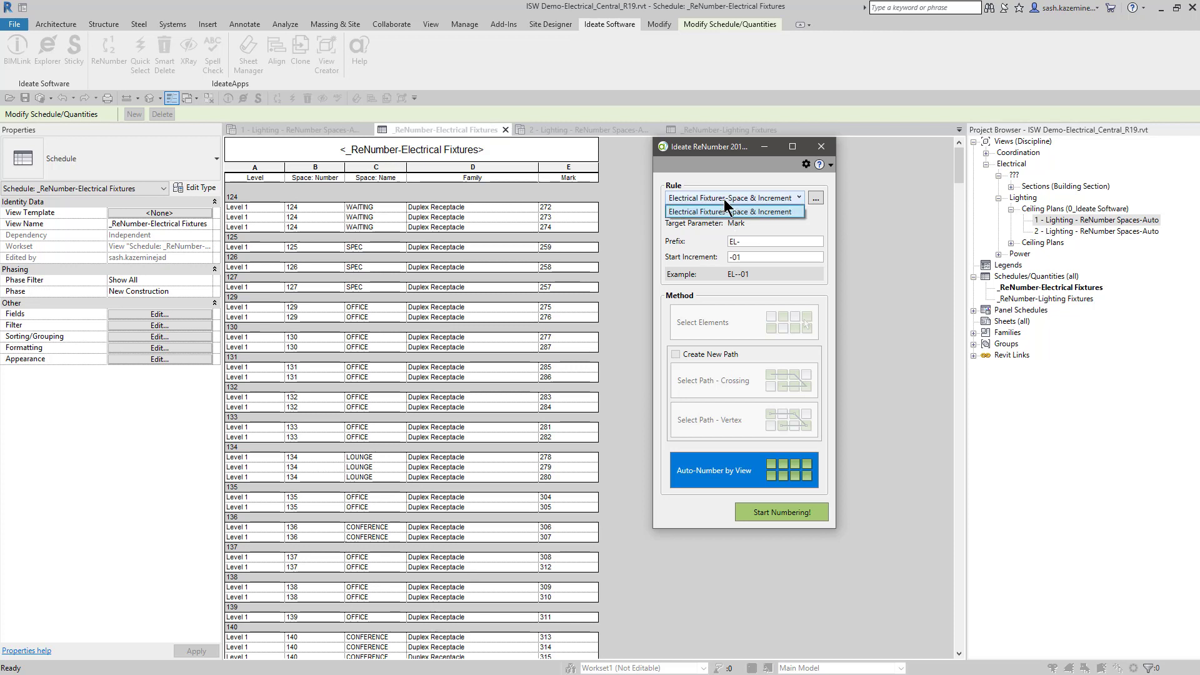
pyautogui.click(734, 211)
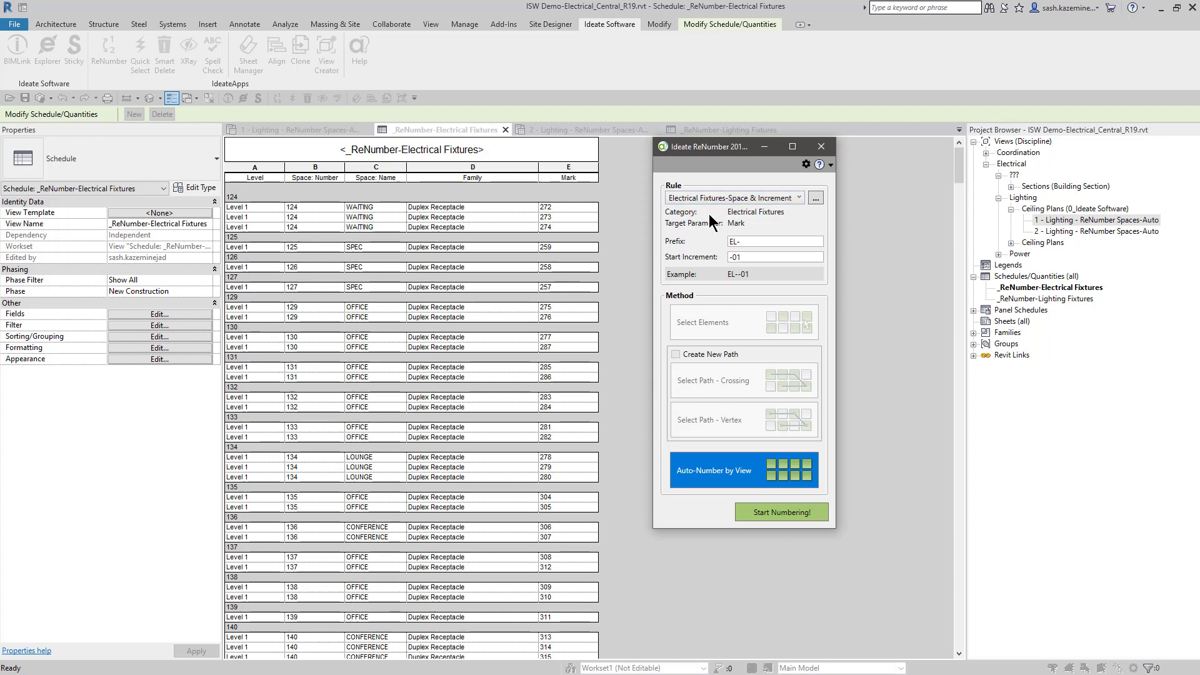
pyautogui.click(814, 198)
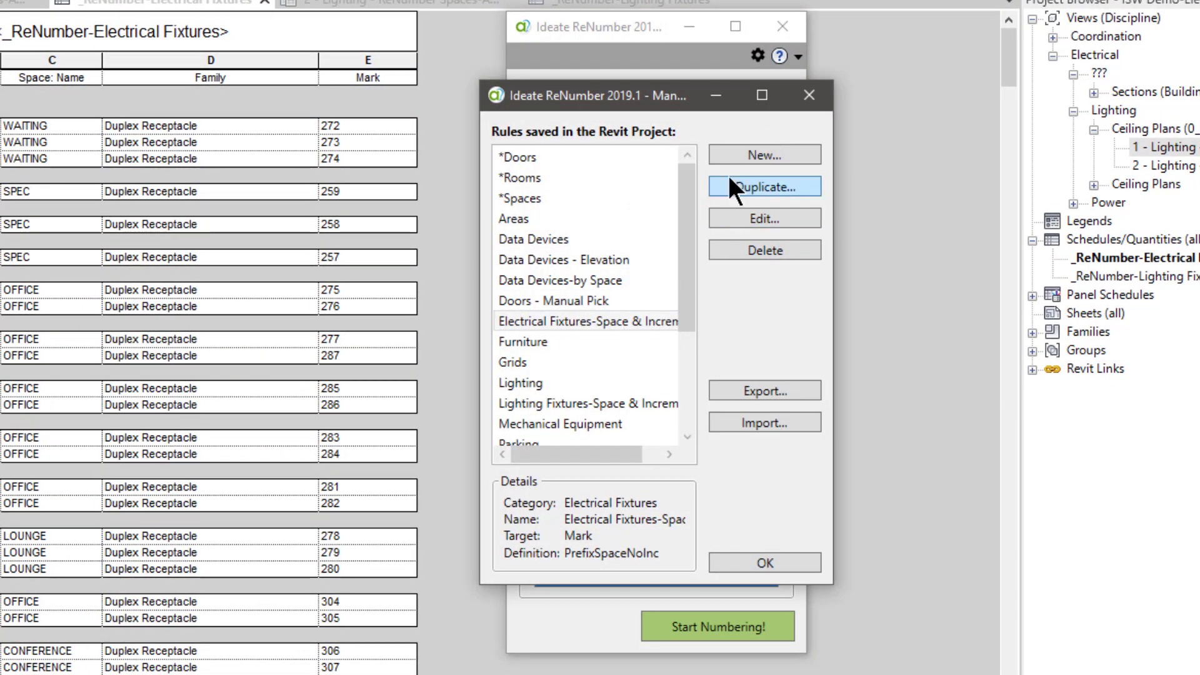
pyautogui.click(765, 186)
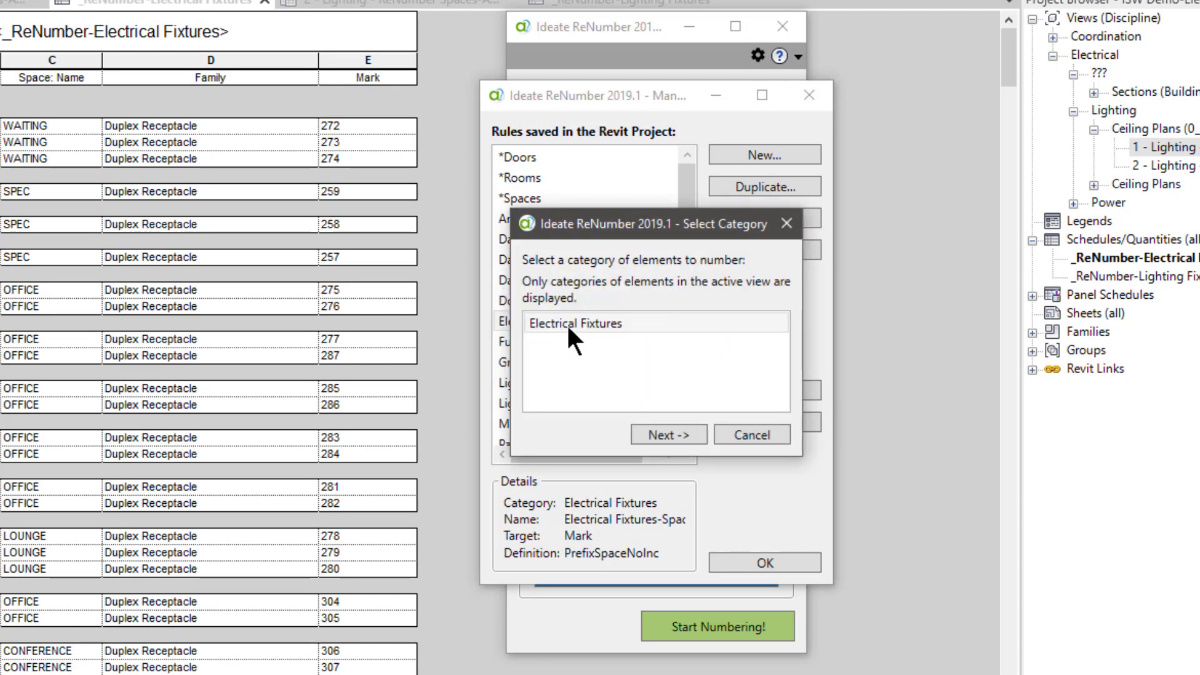
pyautogui.moveTo(257, 243)
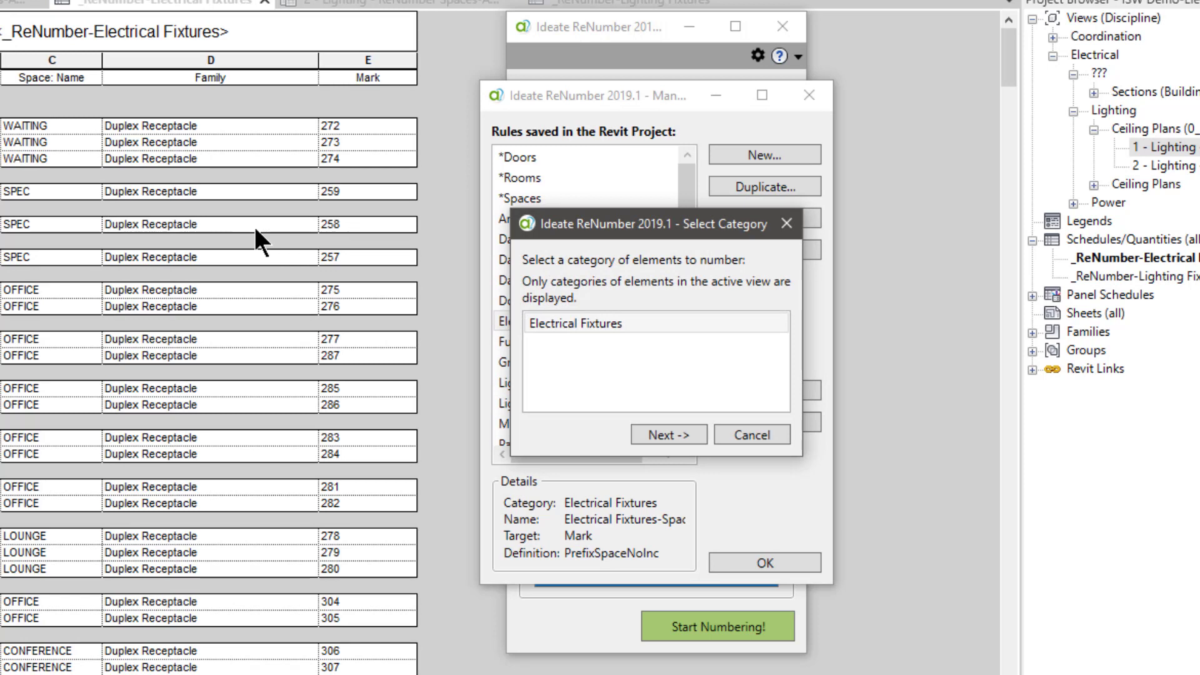
pyautogui.moveTo(625, 321)
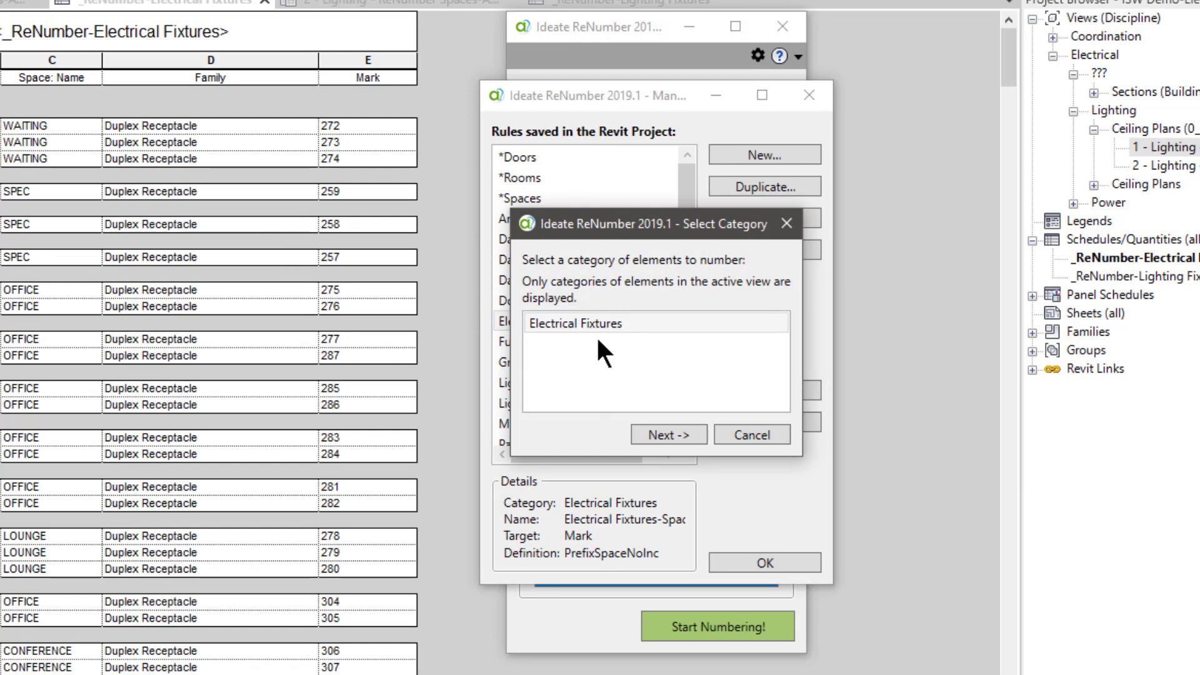
pyautogui.moveTo(625, 439)
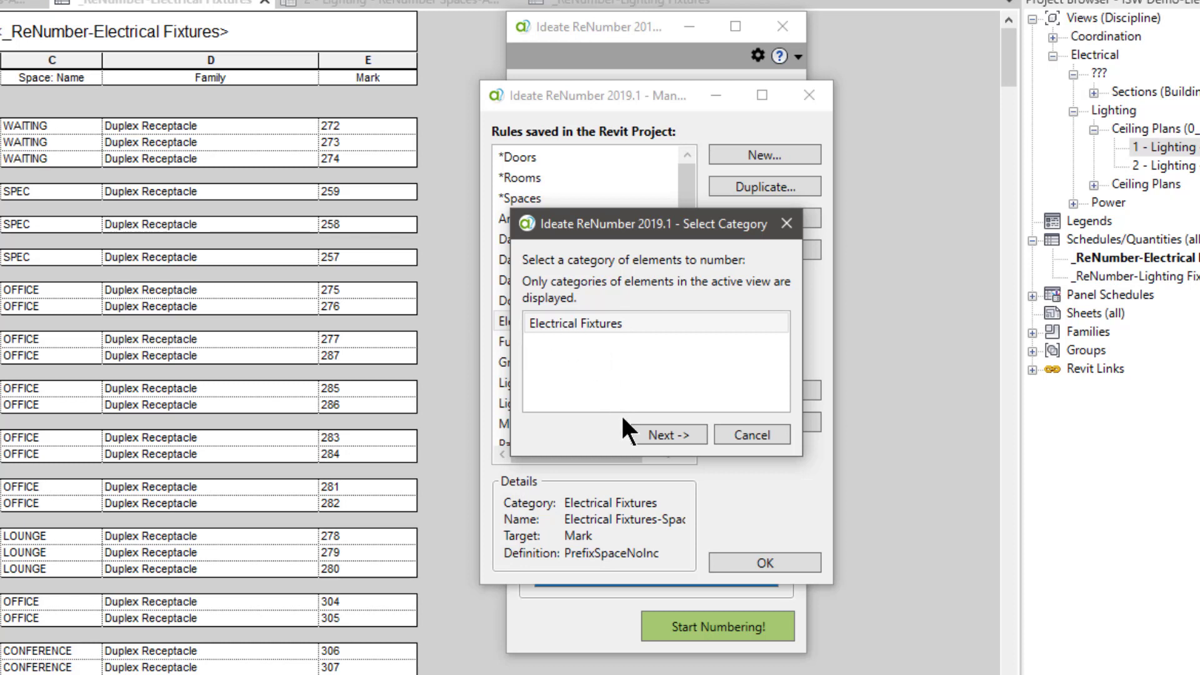
pyautogui.click(670, 435)
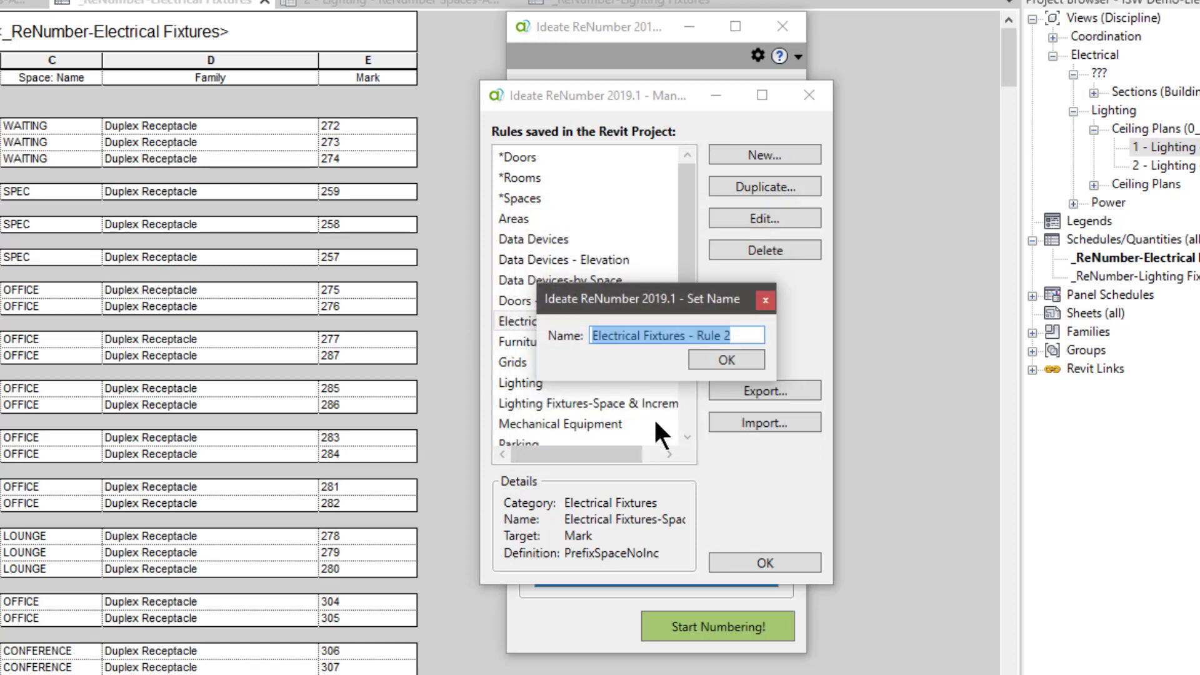
pyautogui.moveTo(746, 337)
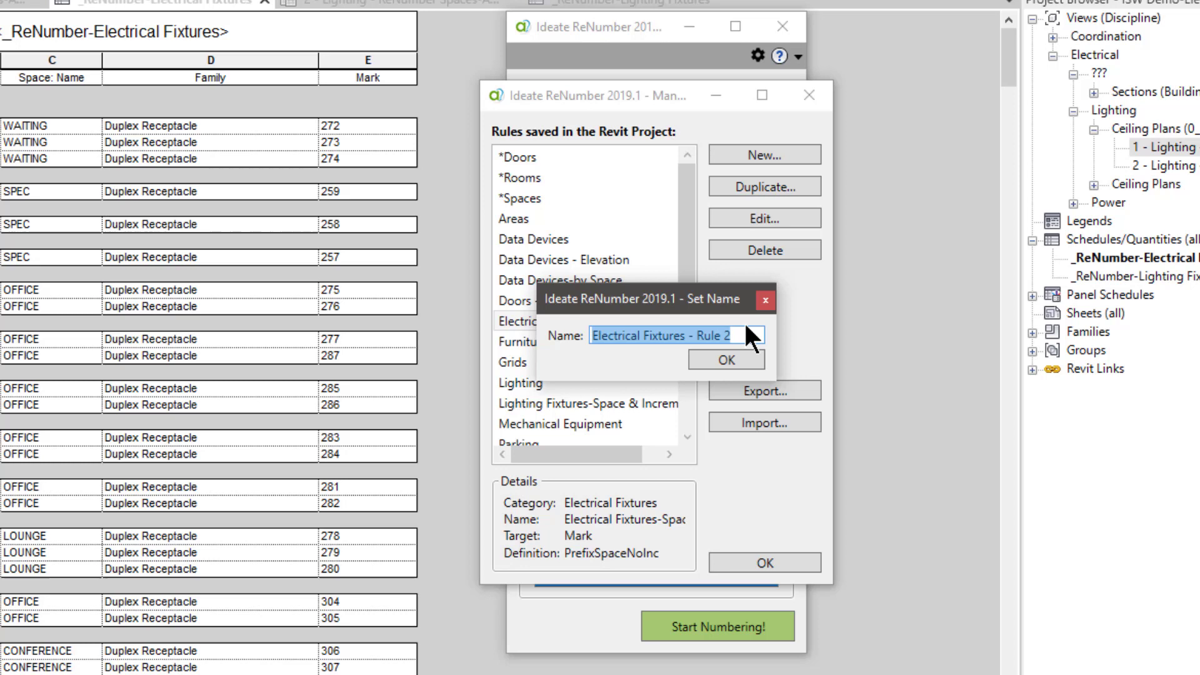
pyautogui.click(725, 360)
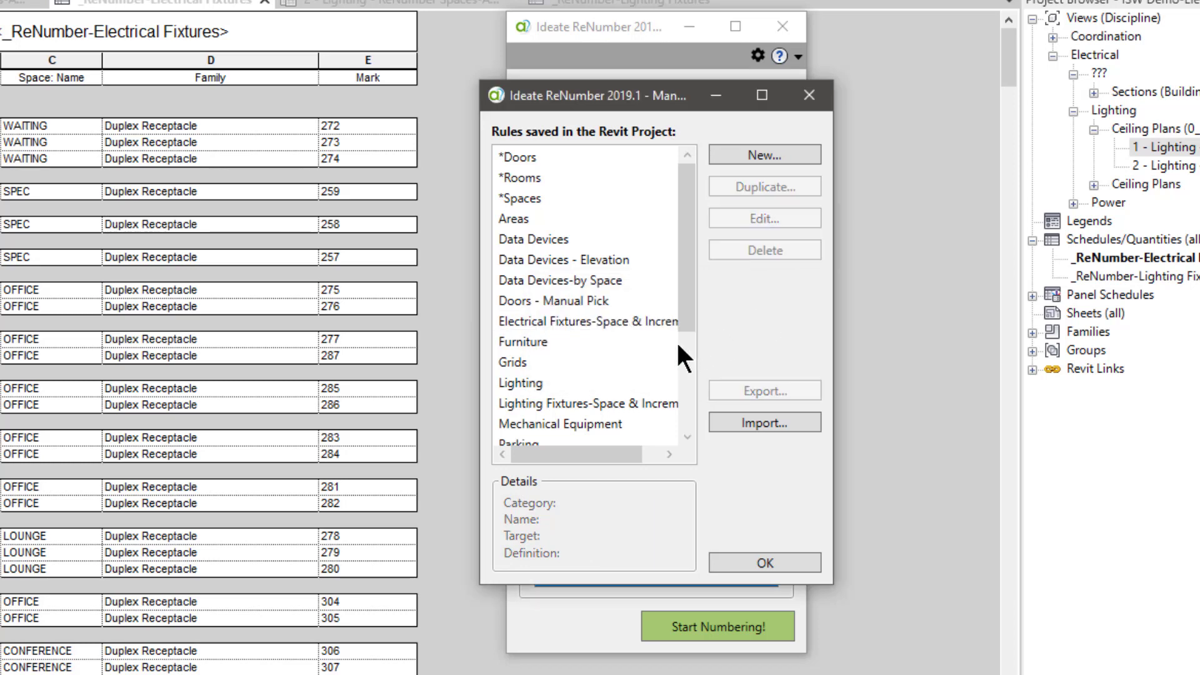
pyautogui.click(580, 322)
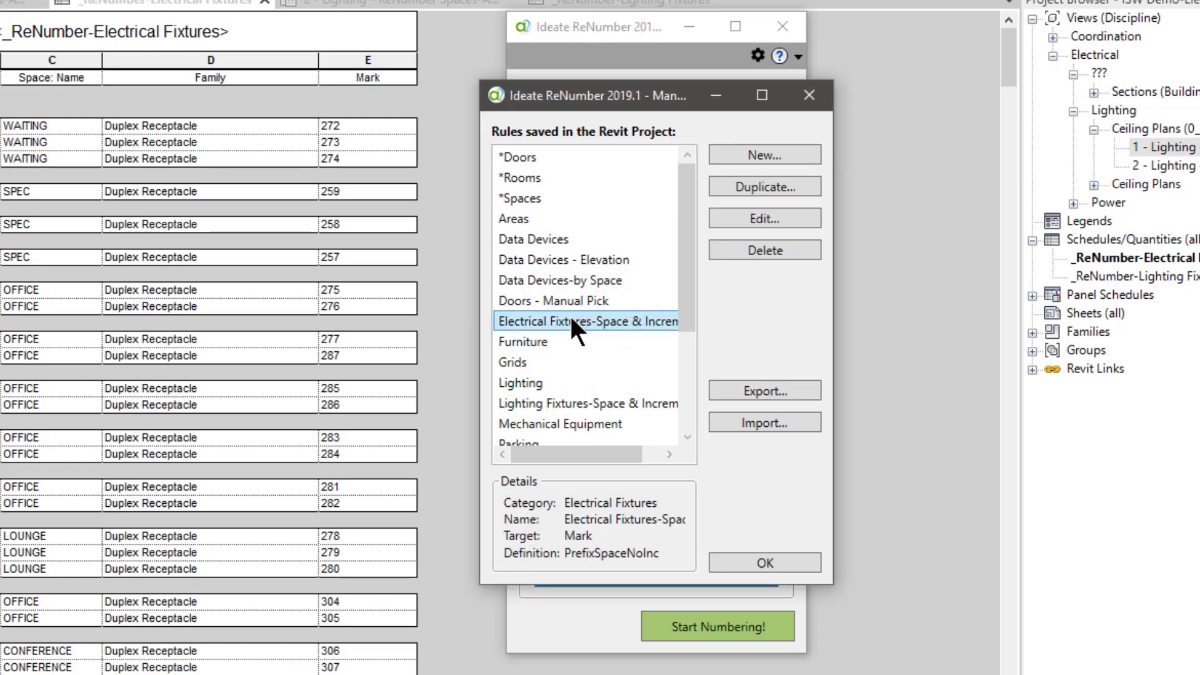
# - Edit the Electrical Fixtures rule and review its EL- prefix constant
pyautogui.click(764, 218)
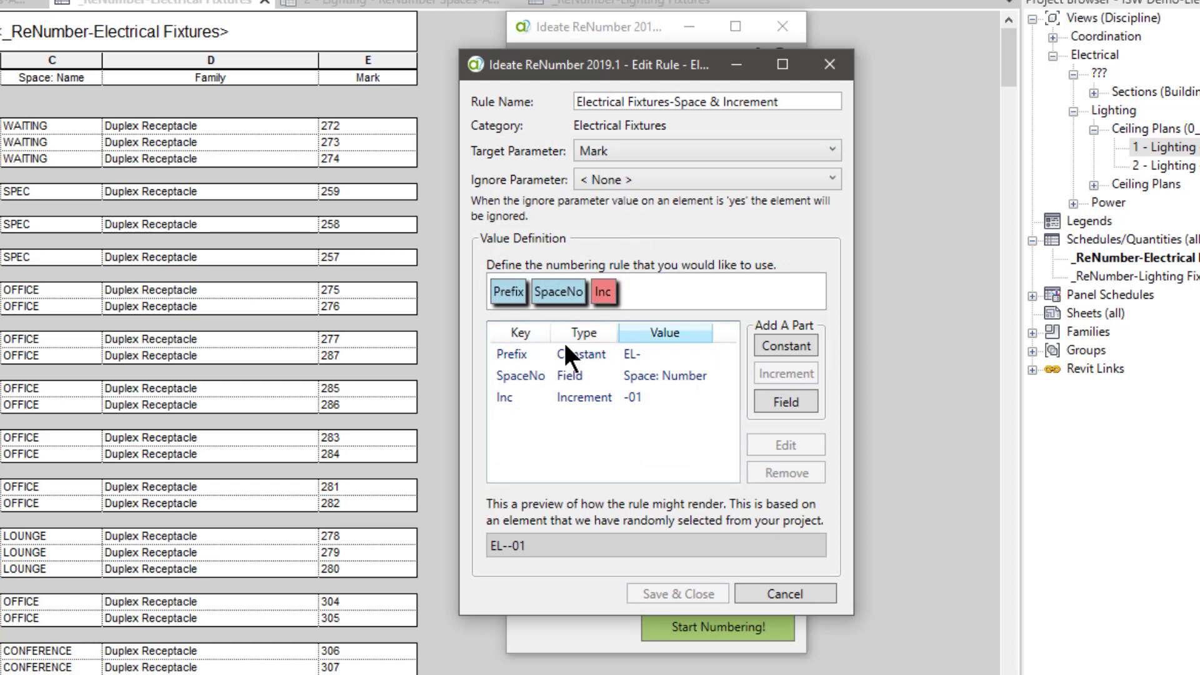
pyautogui.click(520, 375)
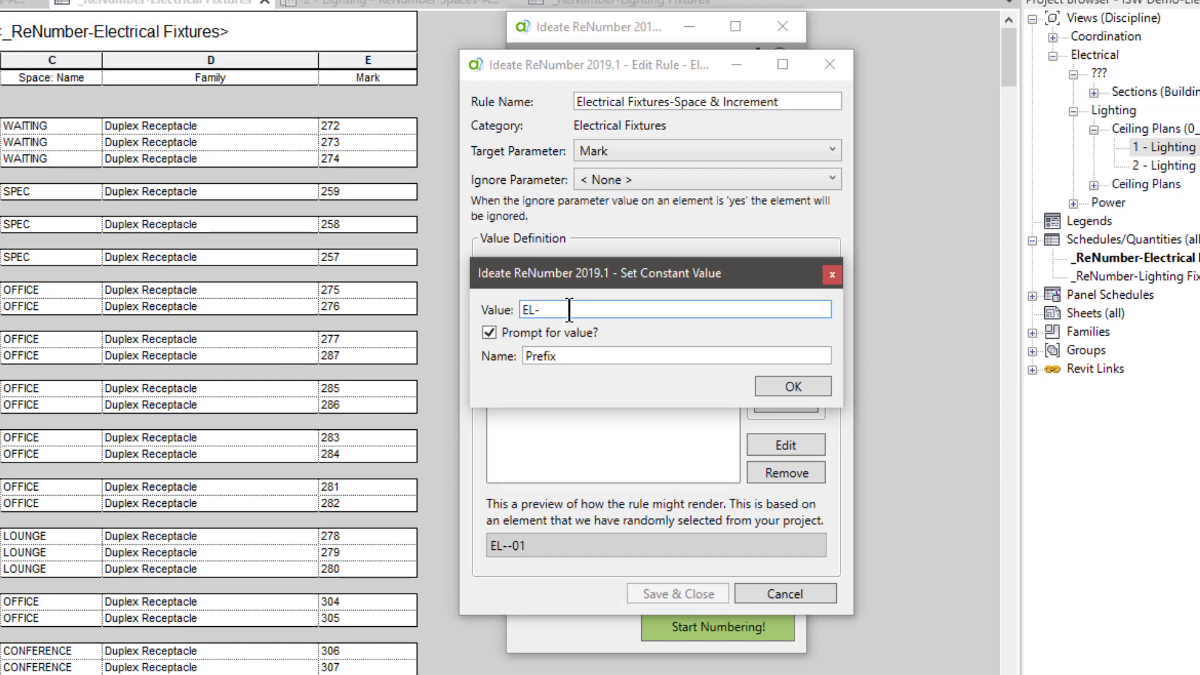
pyautogui.moveTo(406, 142)
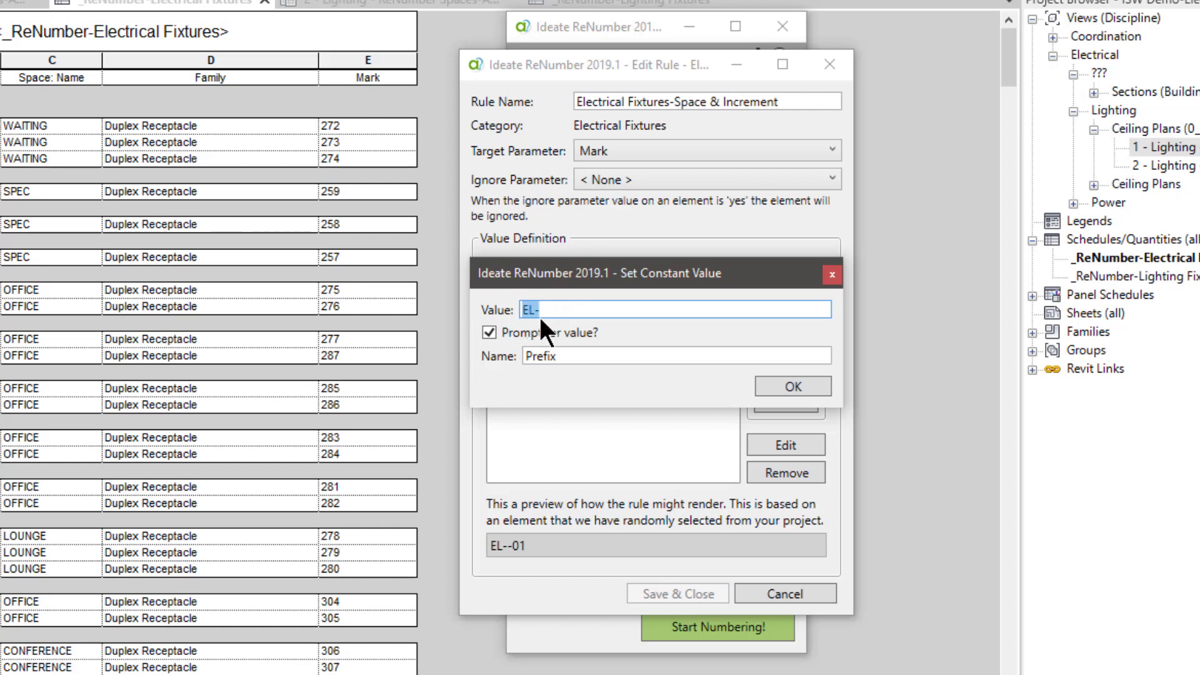
pyautogui.moveTo(512, 359)
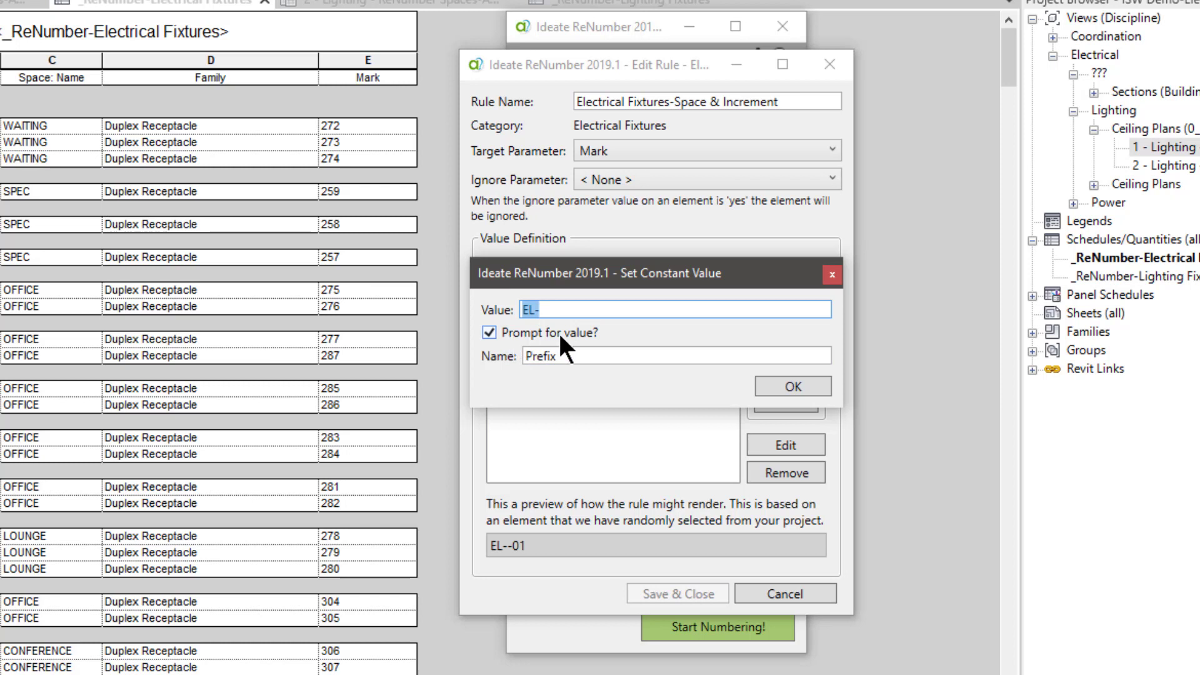
pyautogui.moveTo(560, 353)
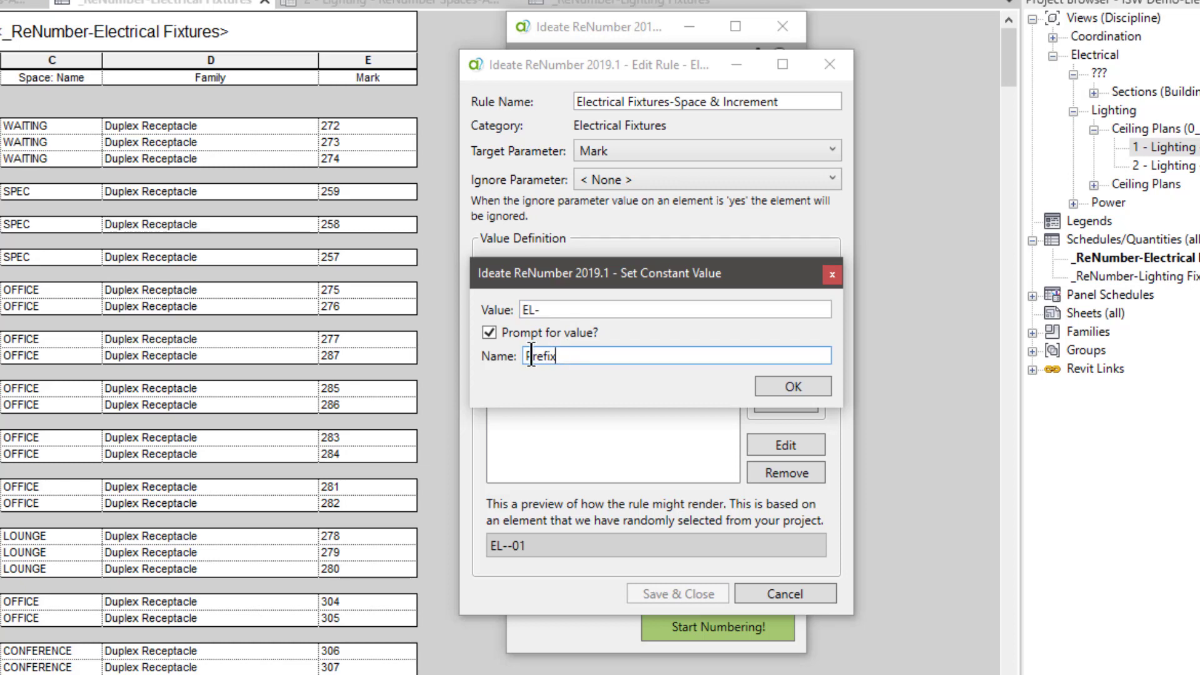
pyautogui.click(792, 387)
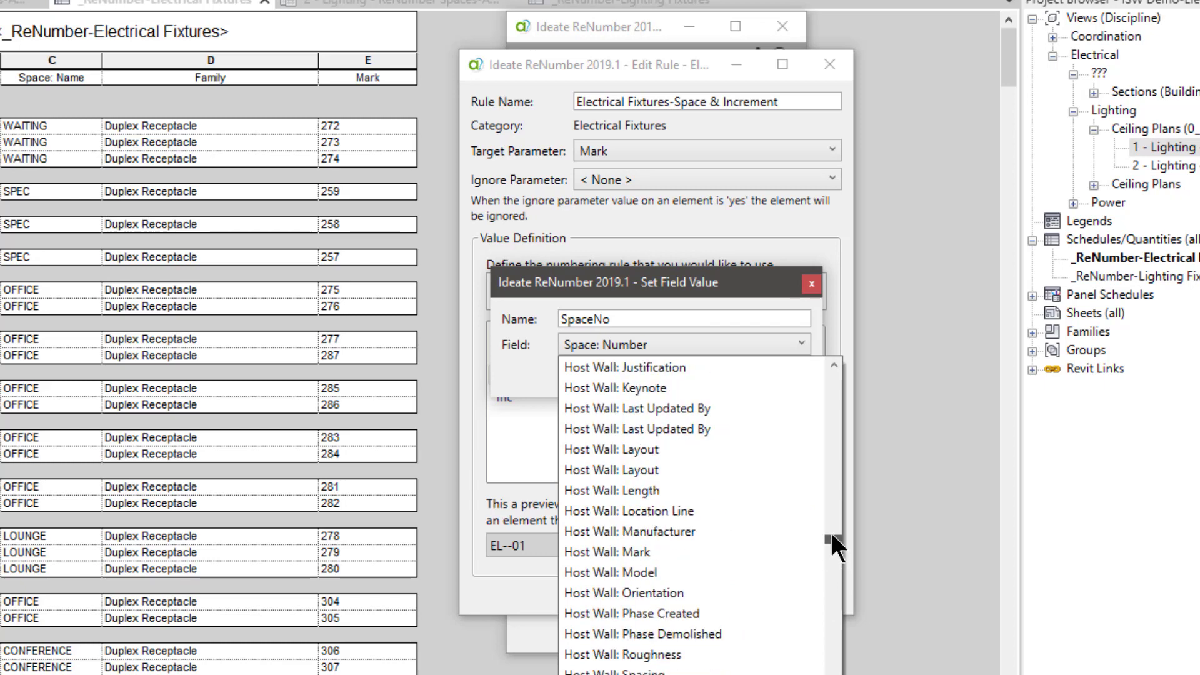
# - Inspect the SpaceNo field part and keep it as Space: Number
pyautogui.scroll(-3)
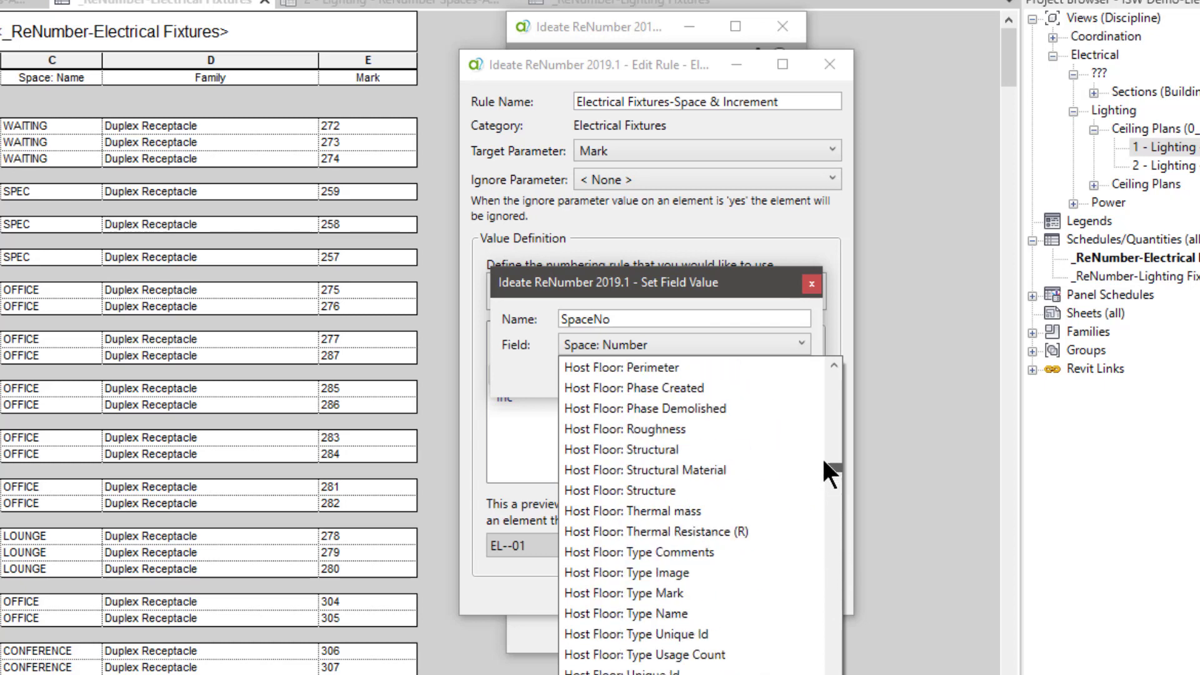
pyautogui.scroll(-3)
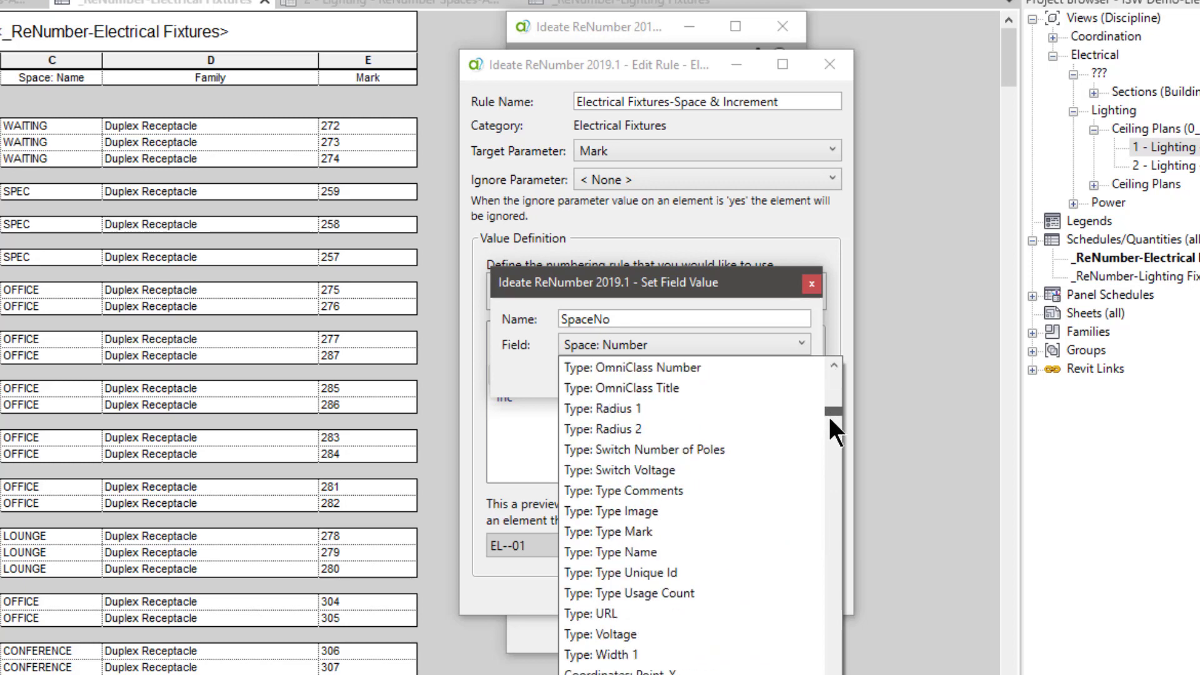
pyautogui.scroll(-3)
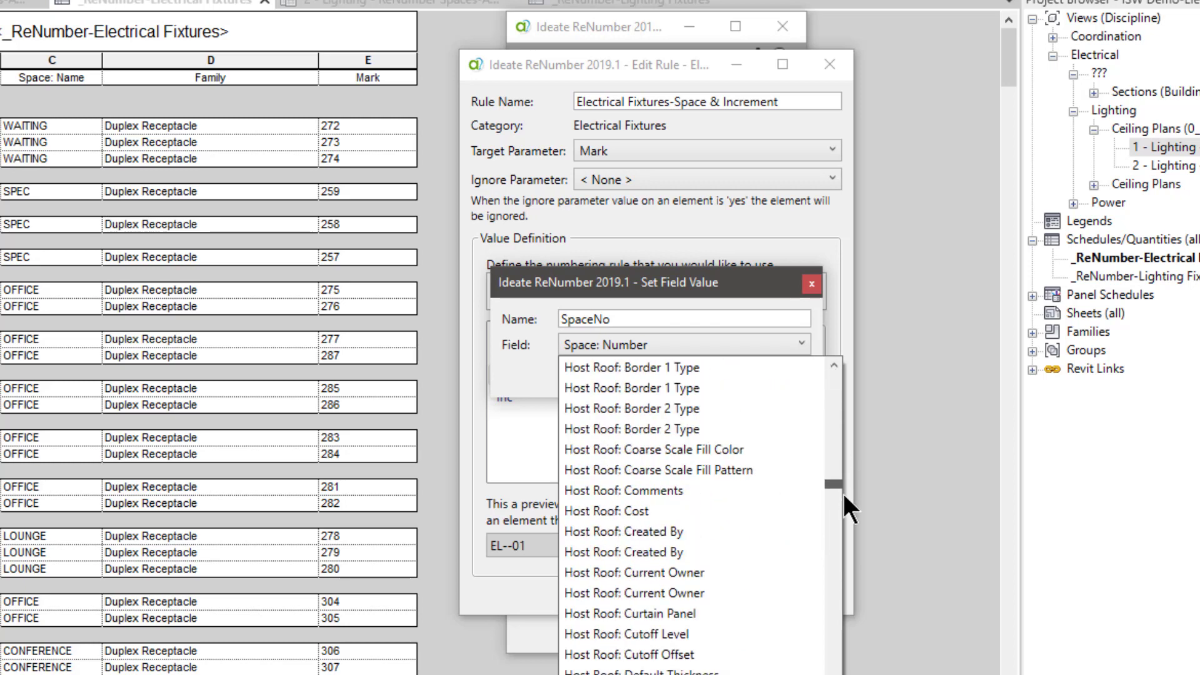
pyautogui.scroll(-3)
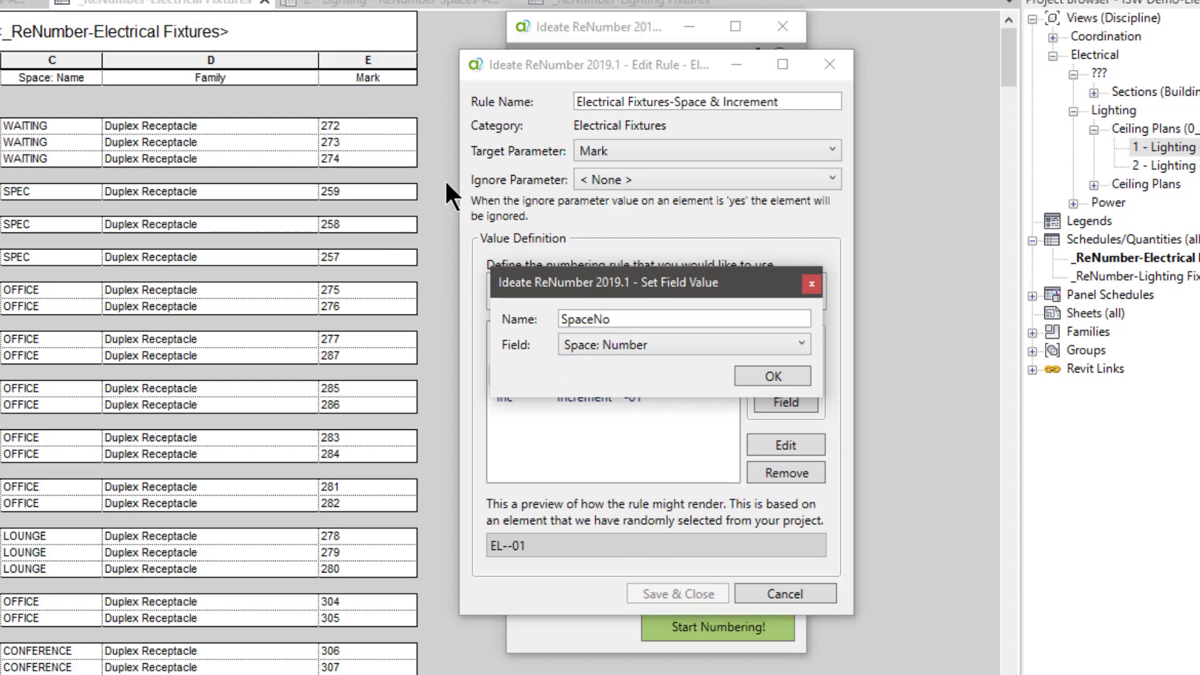
pyautogui.click(772, 375)
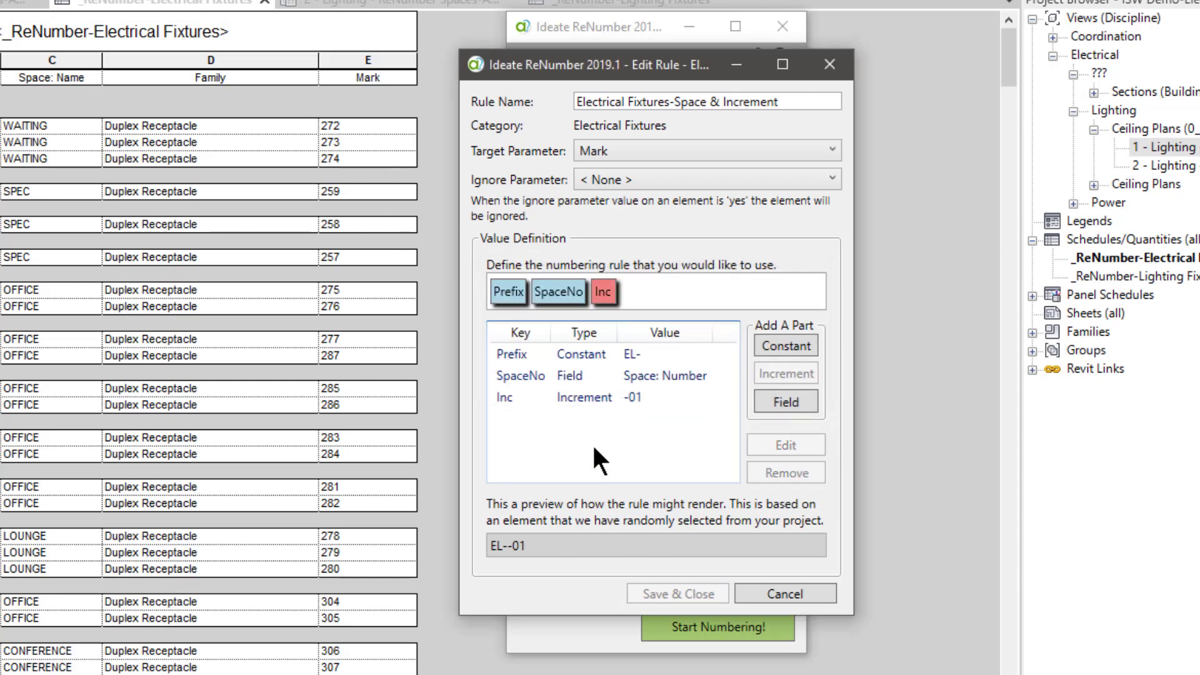
# - Check the Inc part (-01 per Space) and cancel the rule editor unchanged
pyautogui.click(504, 398)
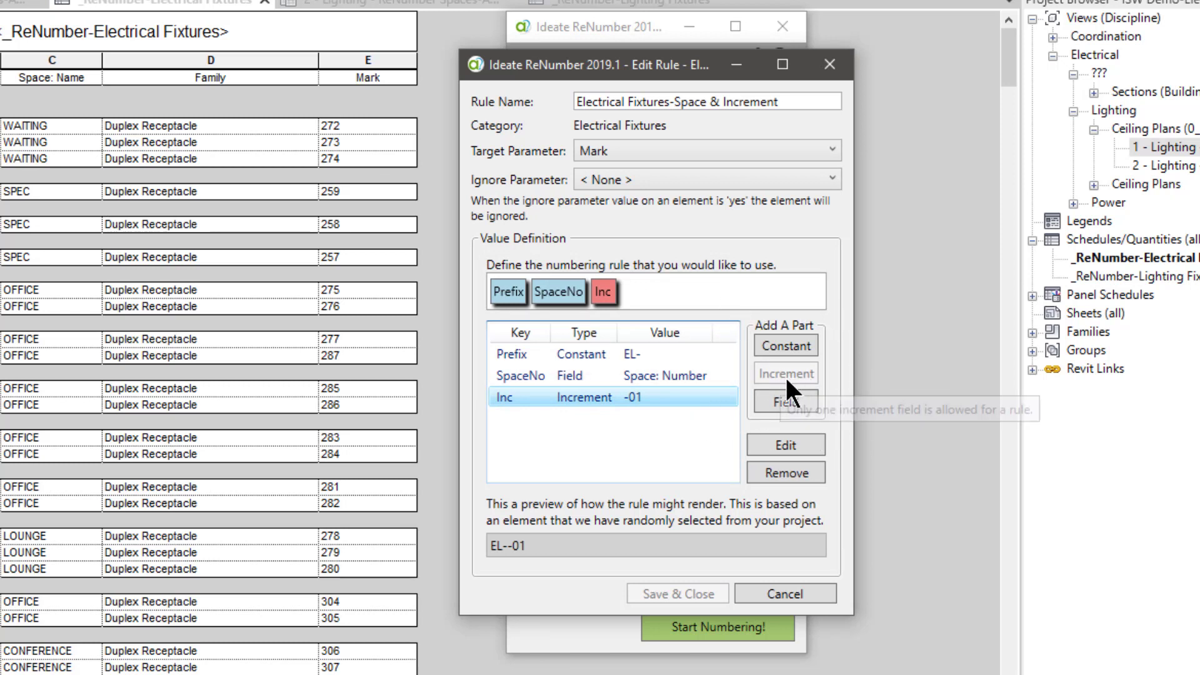
pyautogui.moveTo(615, 410)
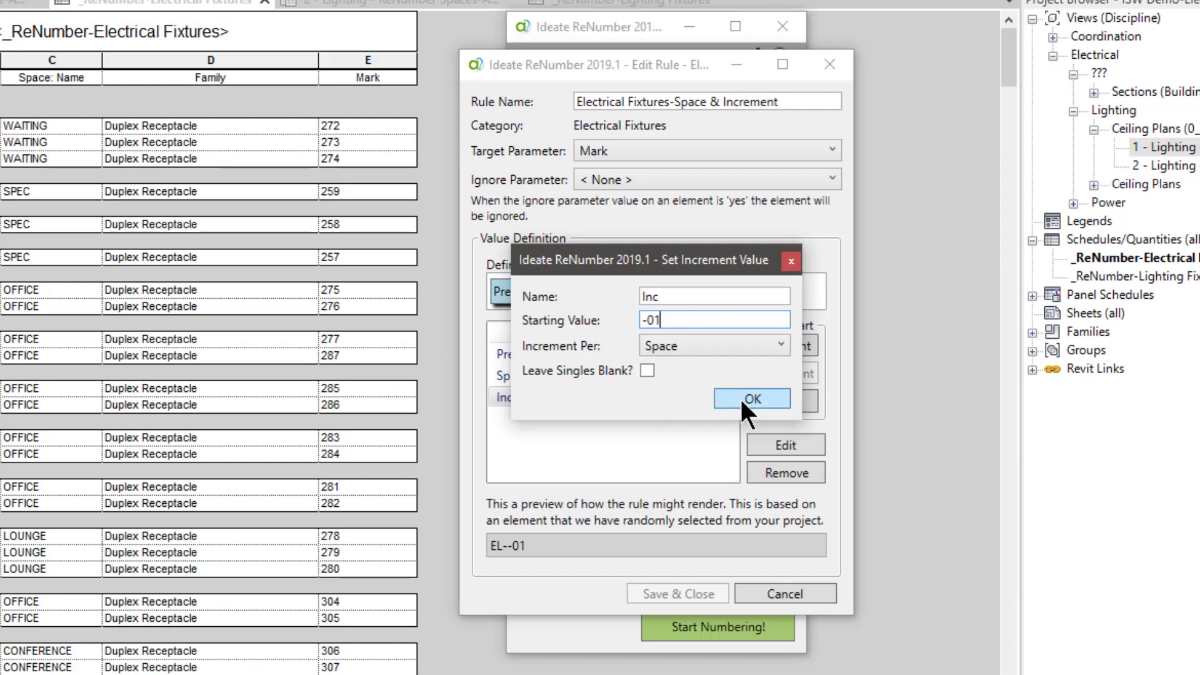
pyautogui.click(751, 398)
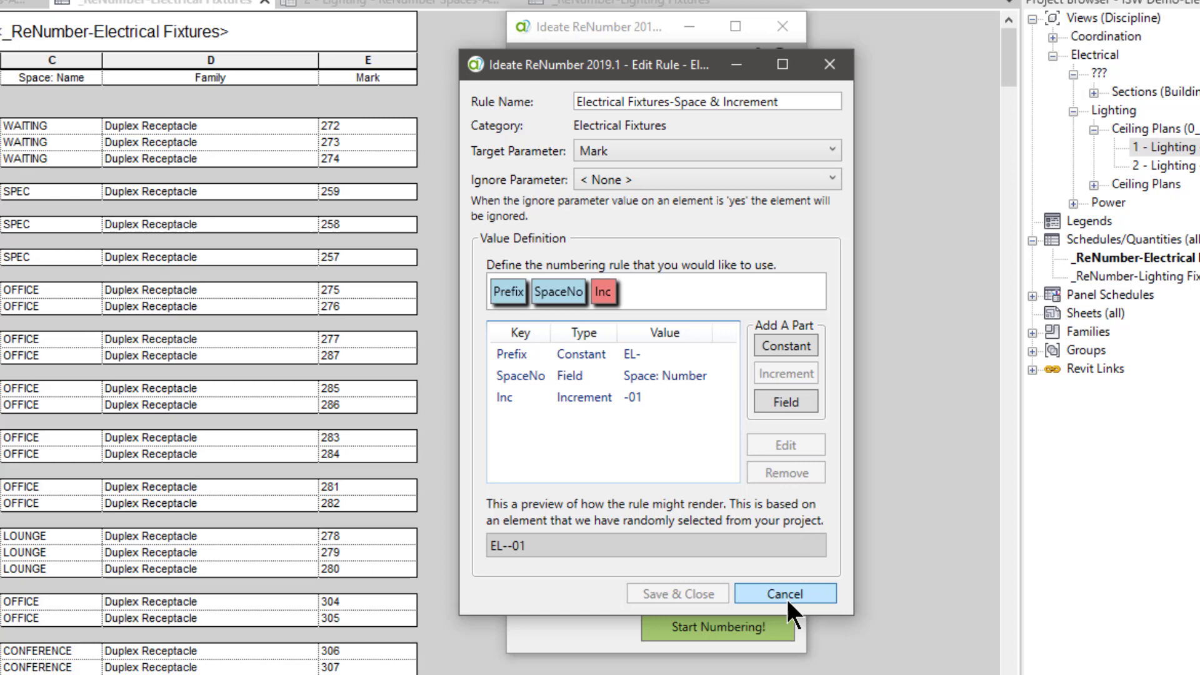
pyautogui.click(785, 594)
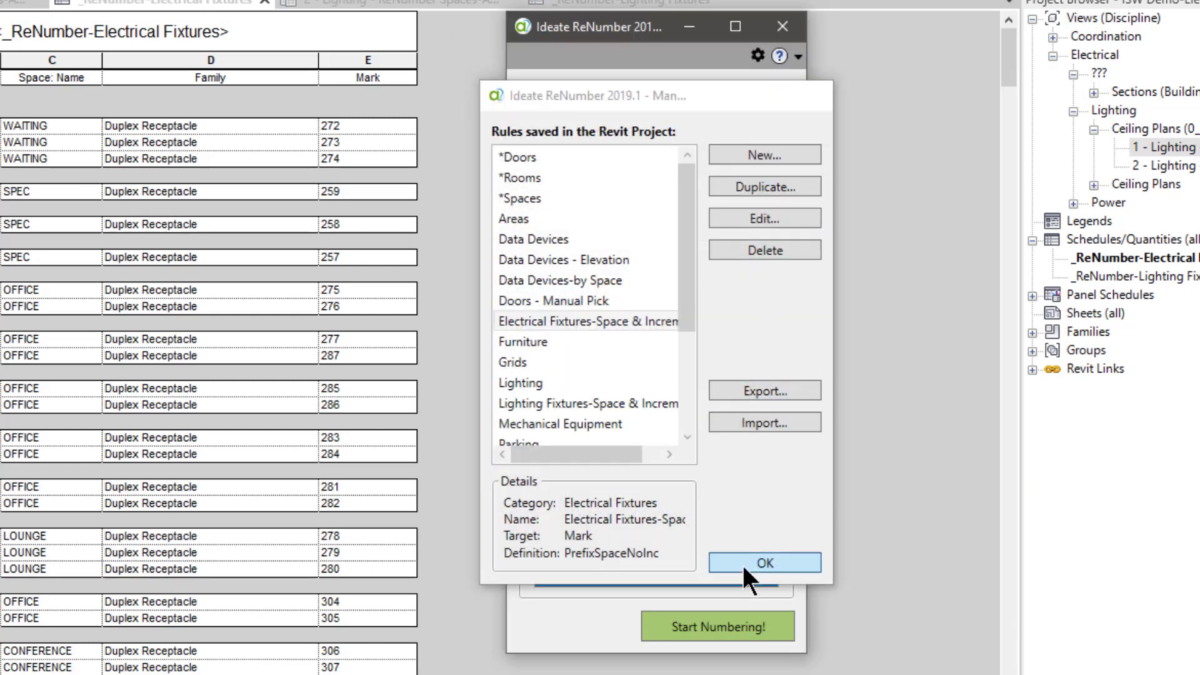
# - Close the rules list, try -A as start increment, then revert to -01
pyautogui.click(764, 563)
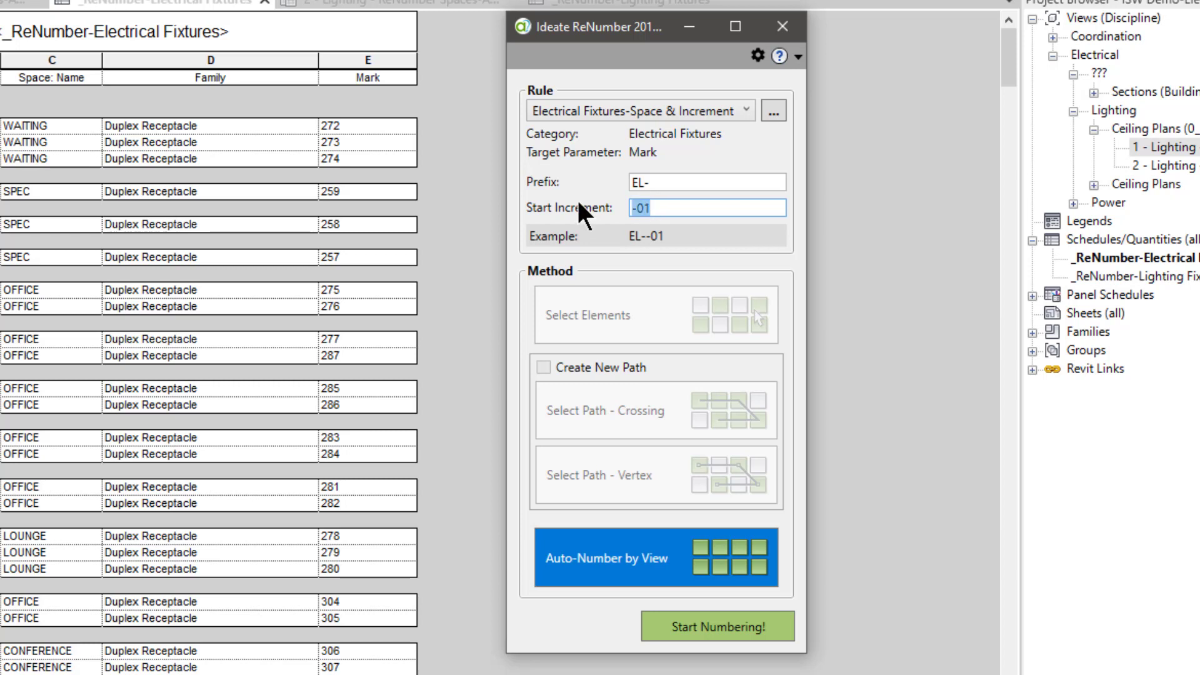
pyautogui.write('-a')
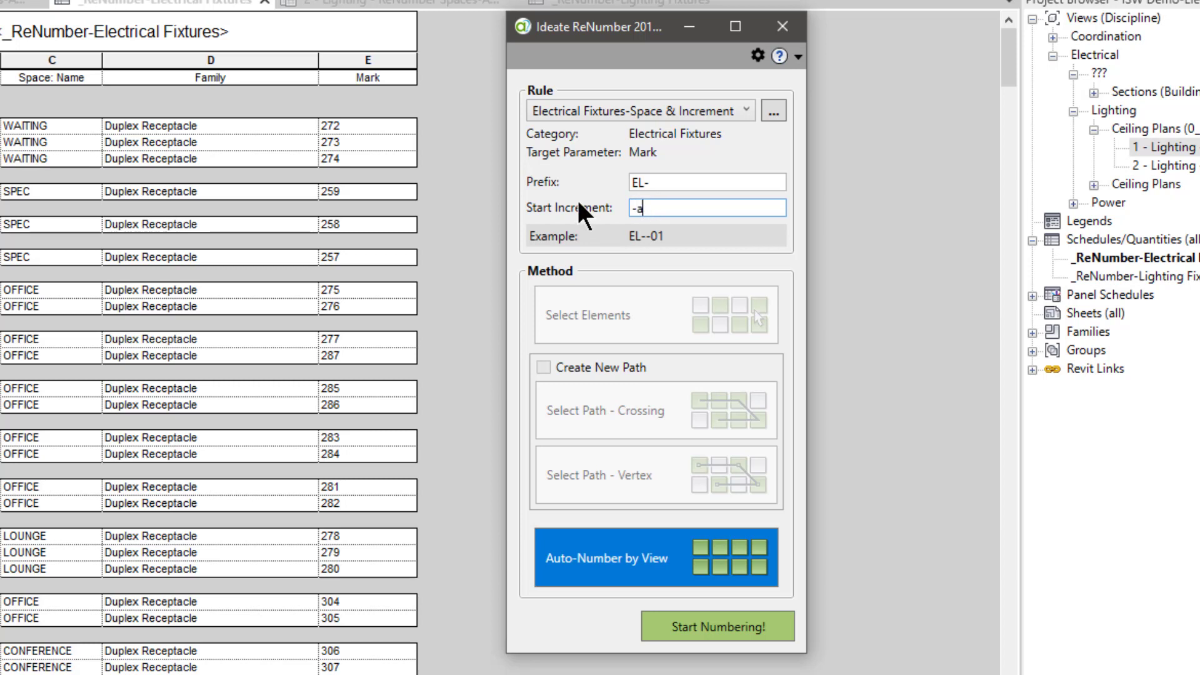
pyautogui.moveTo(672, 243)
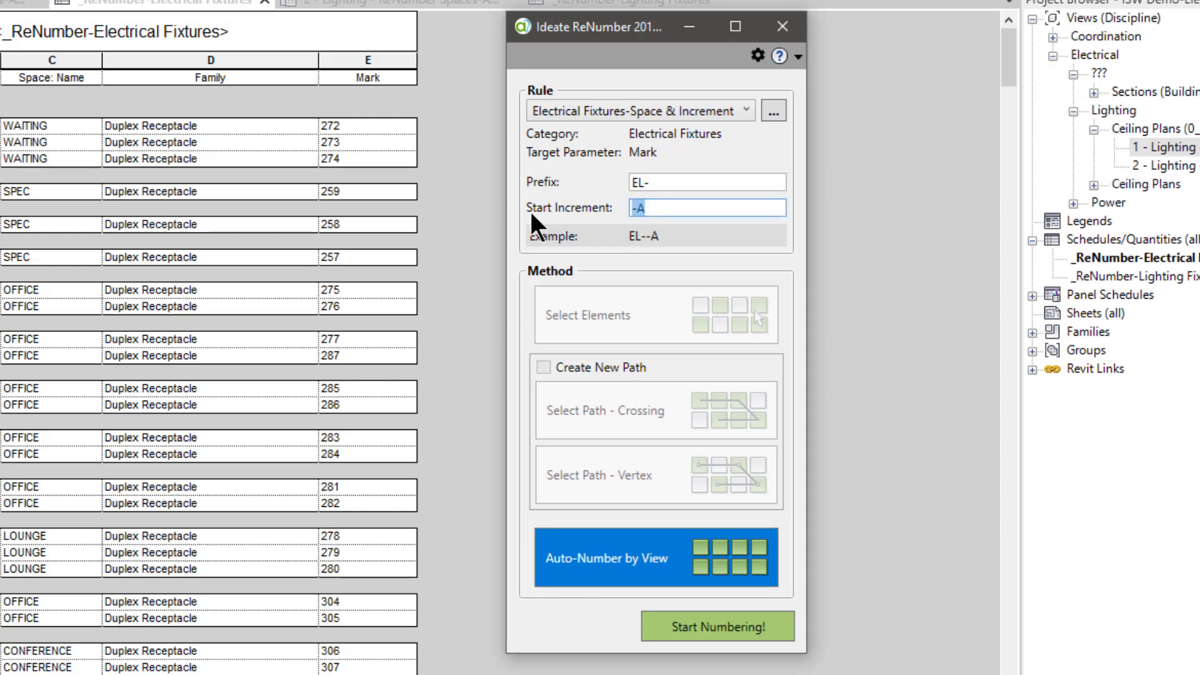
pyautogui.write('-01')
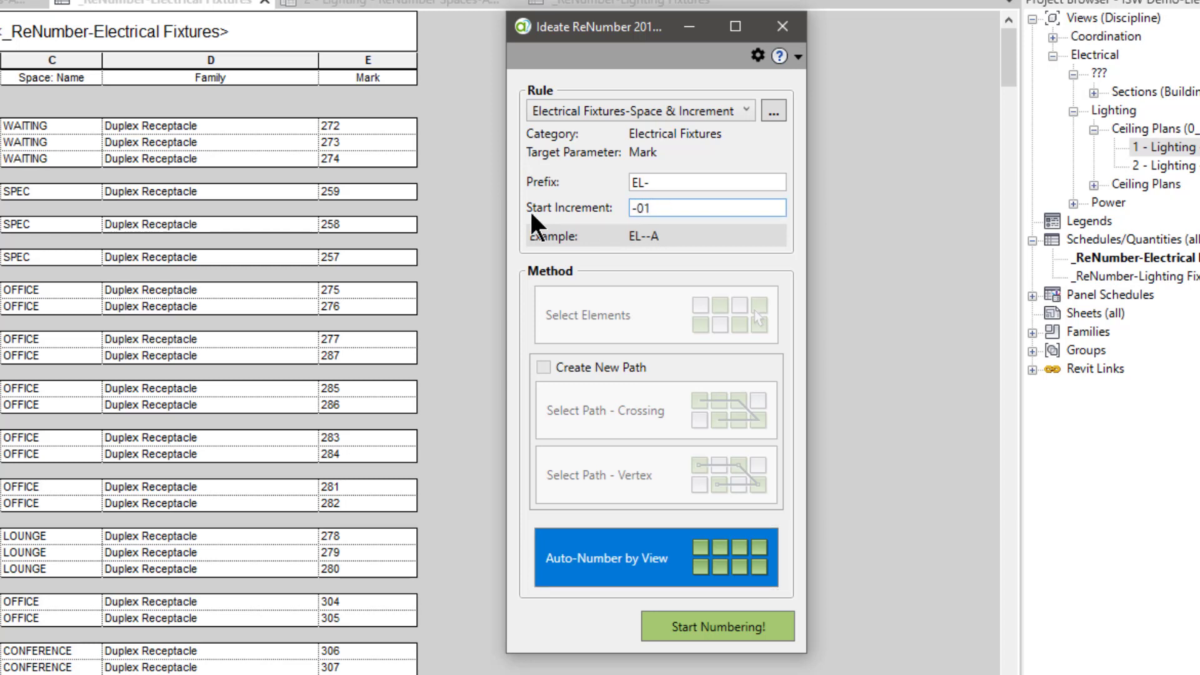
# - Clear the prefix and re-enter EL as the new prefix
pyautogui.click(706, 182)
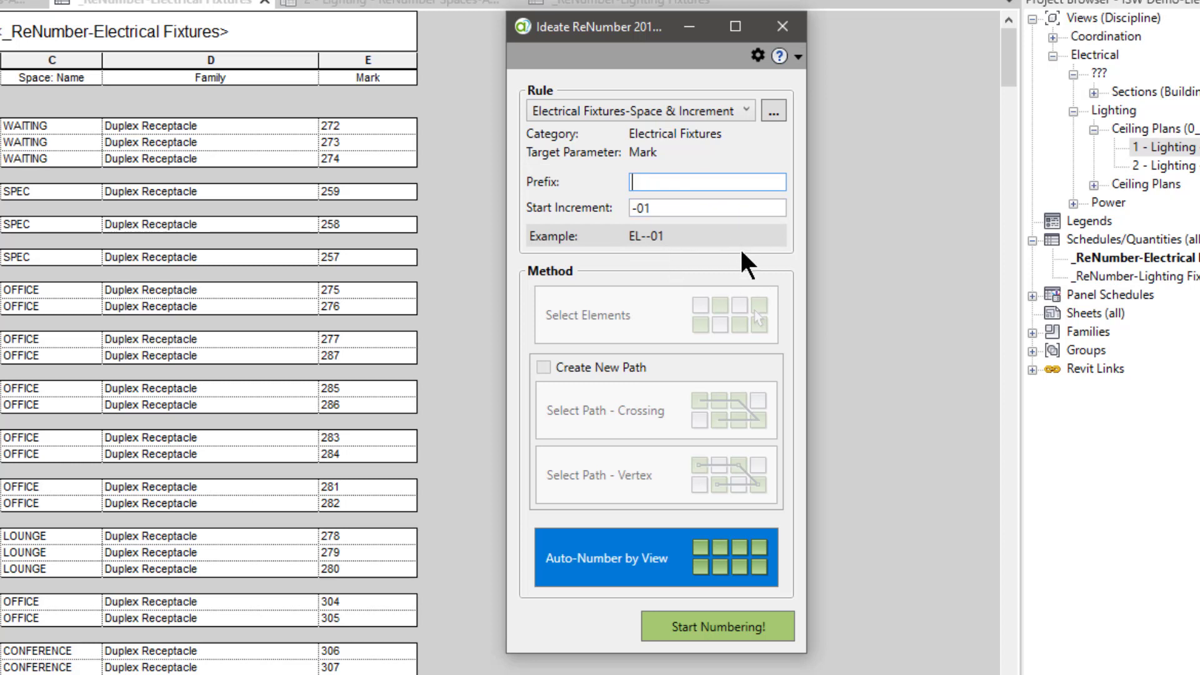
pyautogui.click(706, 208)
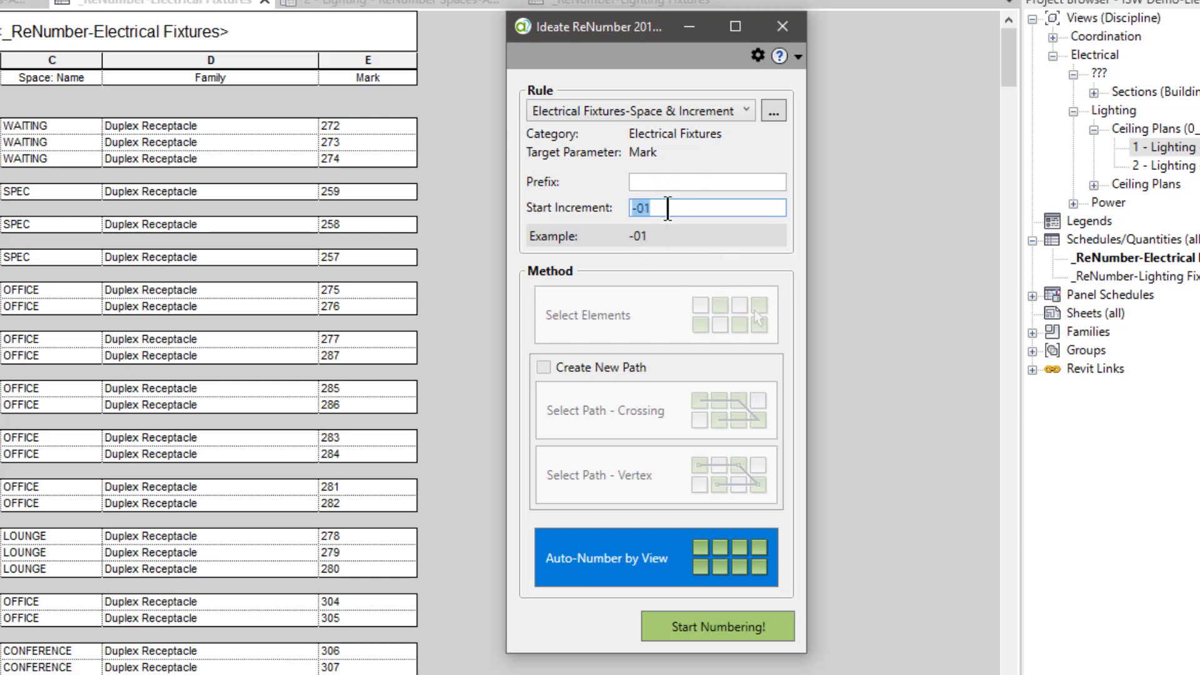
pyautogui.click(706, 183)
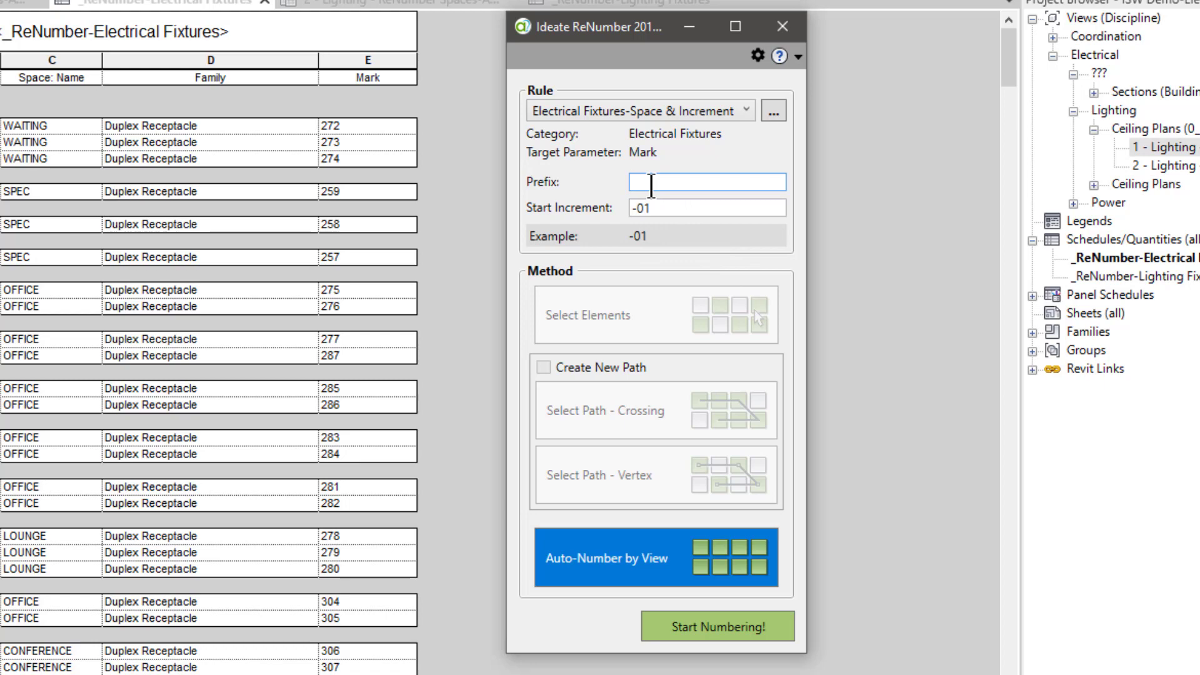
pyautogui.write('EL-')
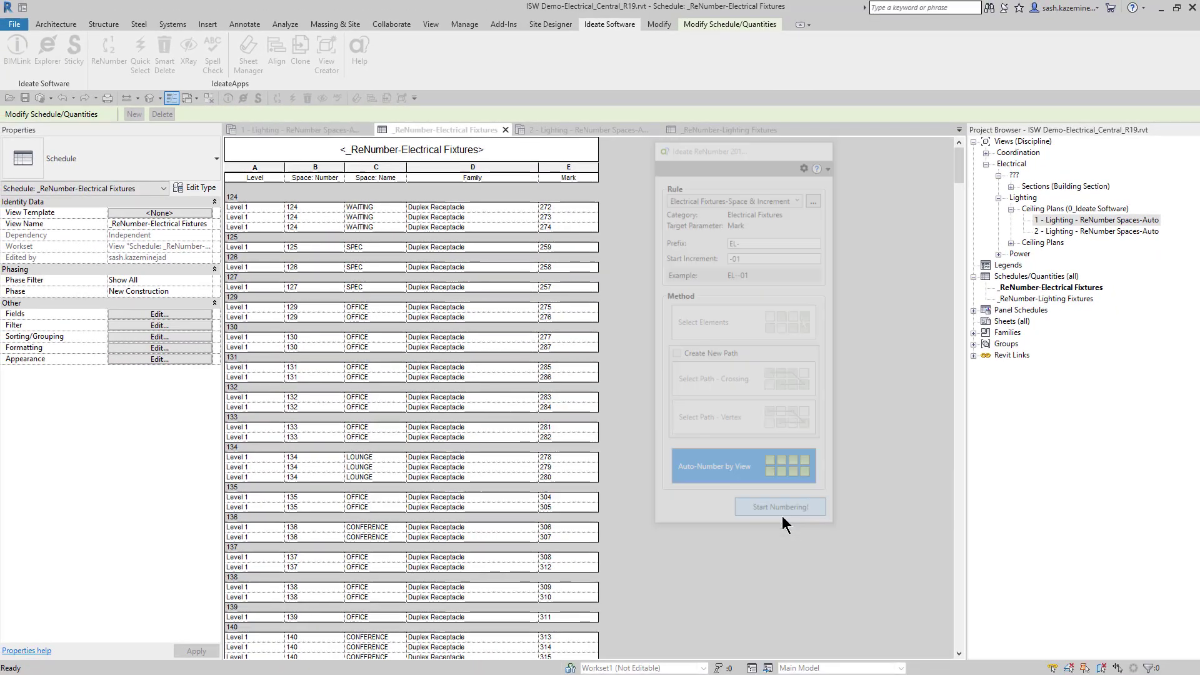
# - Run Start Numbering, review the 570 previewed EL-193-01 style marks, and accept the changes
pyautogui.click(779, 506)
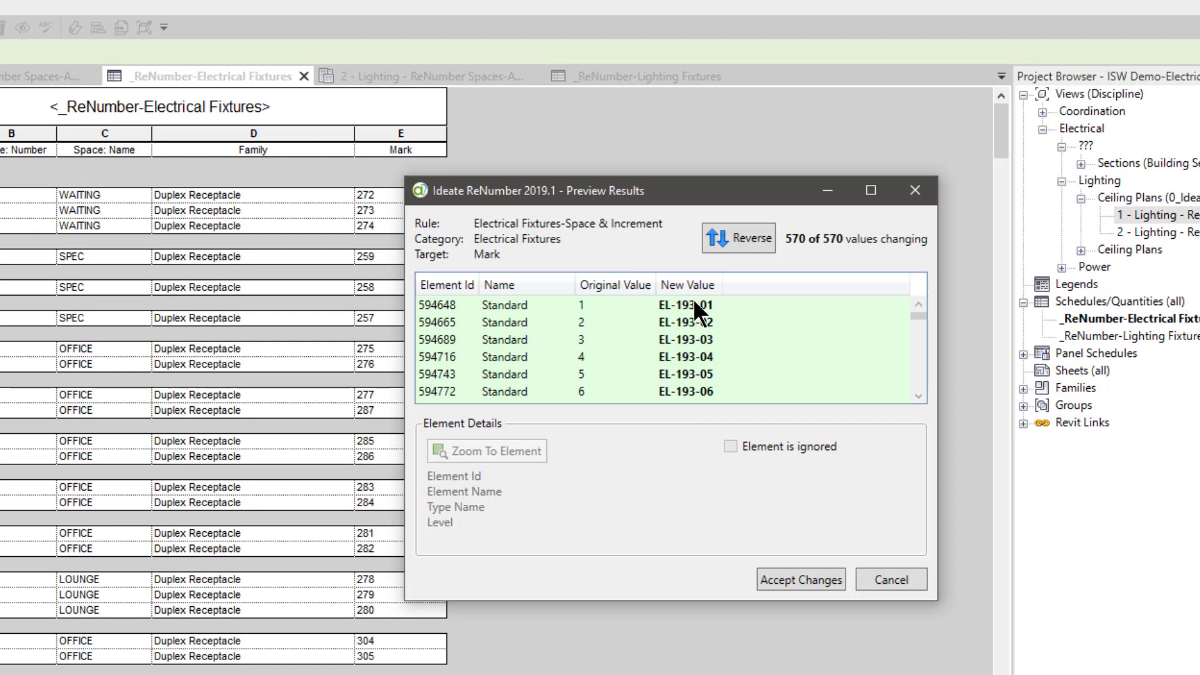
pyautogui.moveTo(718, 323)
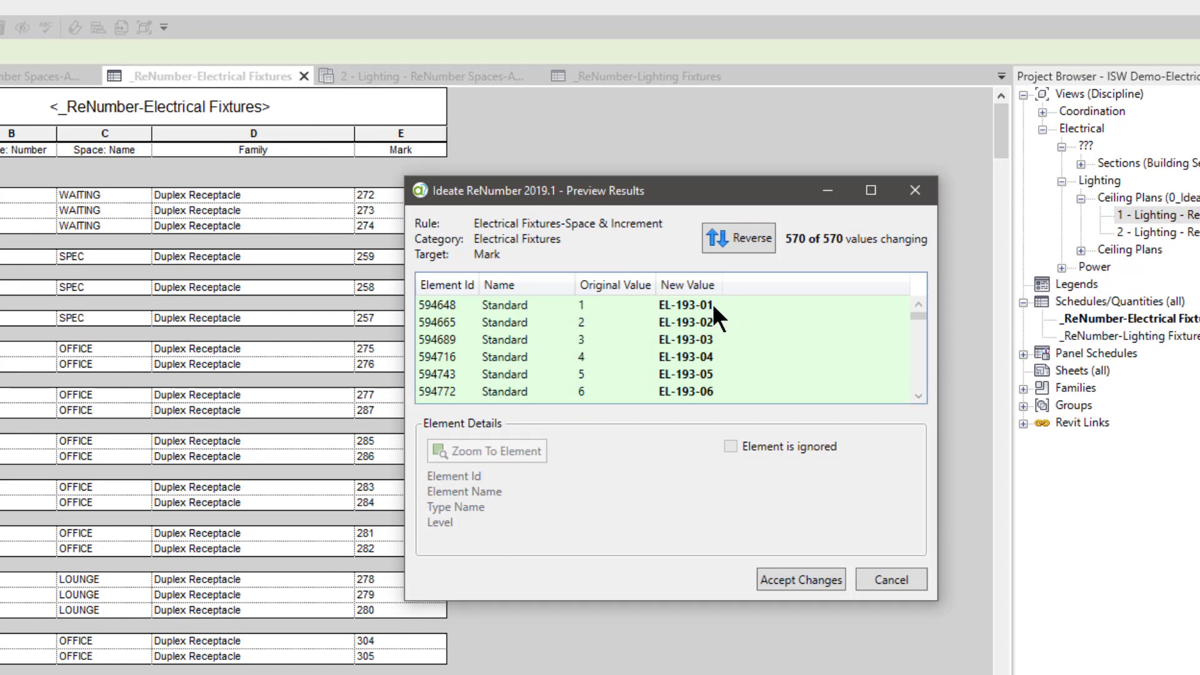
pyautogui.moveTo(722, 363)
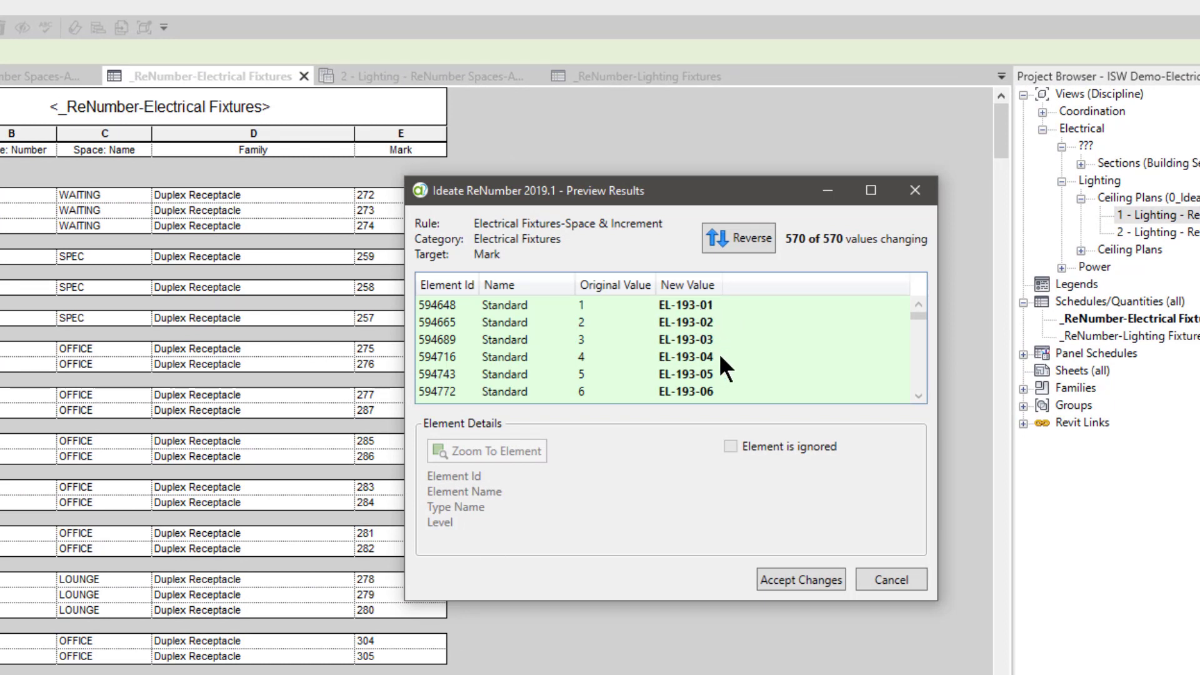
pyautogui.scroll(-3)
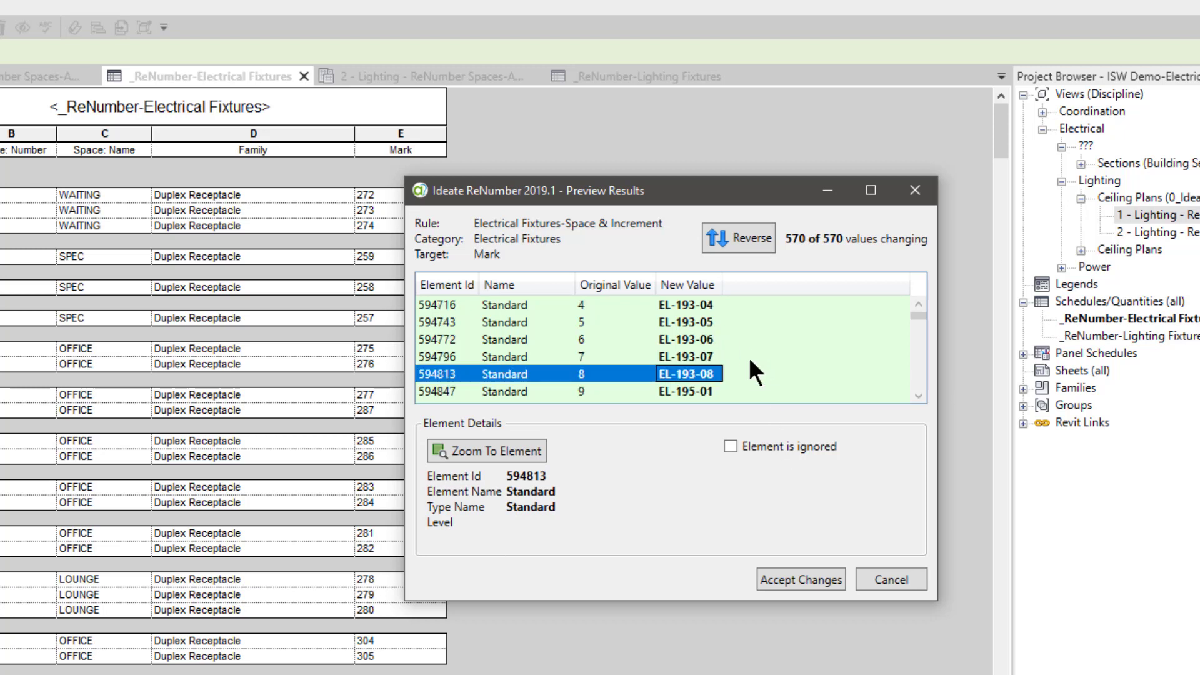
pyautogui.scroll(-3)
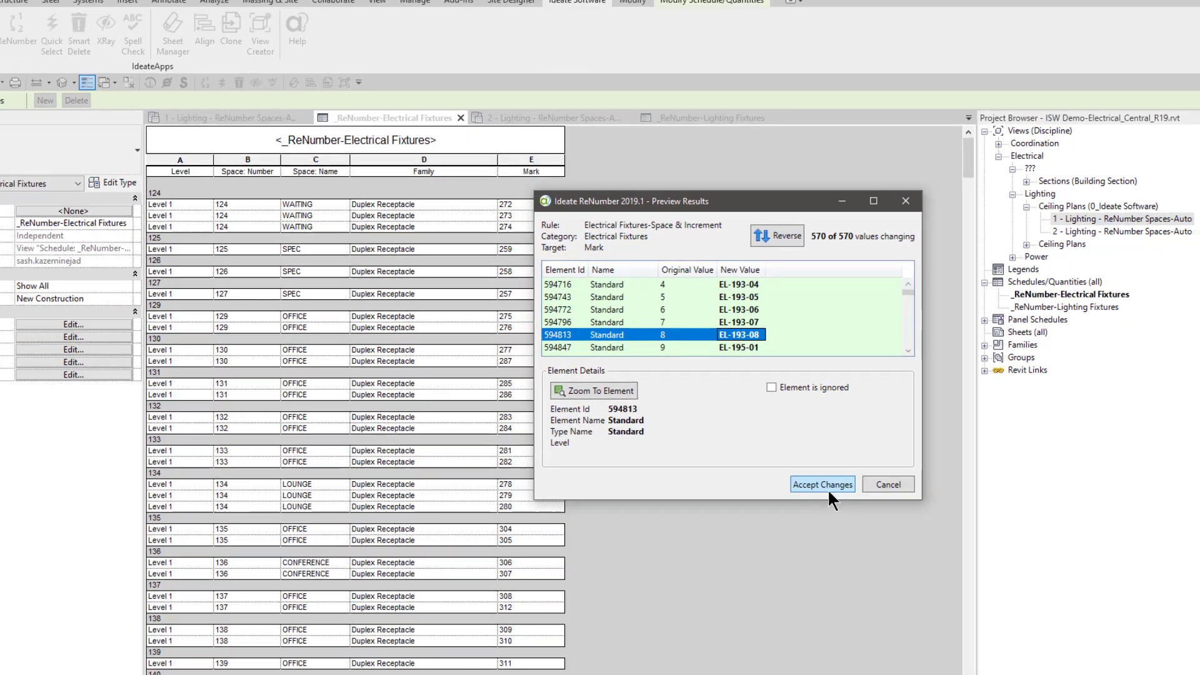
pyautogui.click(822, 484)
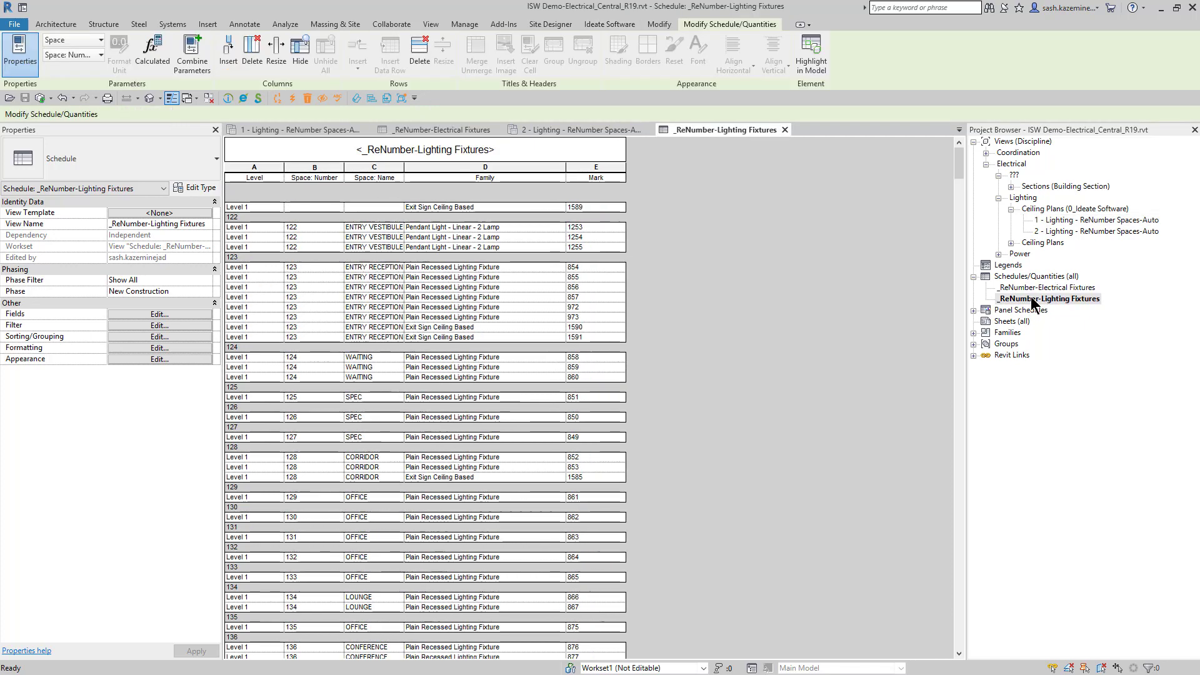
pyautogui.moveTo(605, 35)
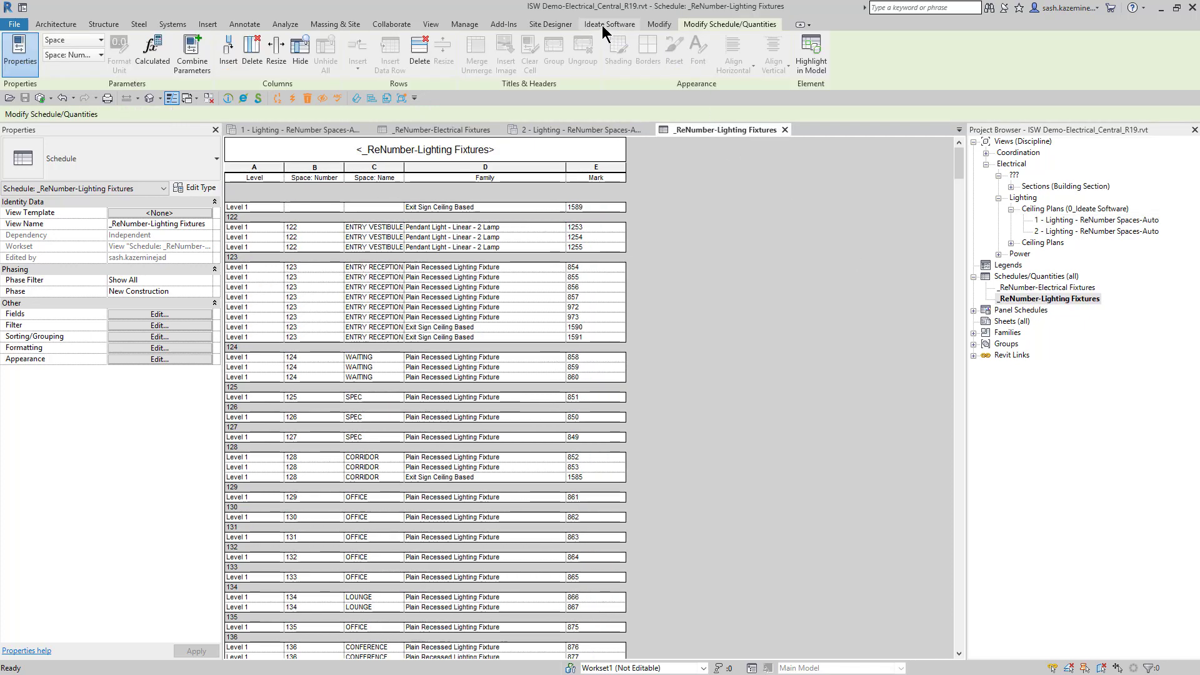
# - Launch Ideate ReNumber on the lighting schedule with the Lighting Fixtures-Space & Increment rule, prefix L-
pyautogui.click(609, 24)
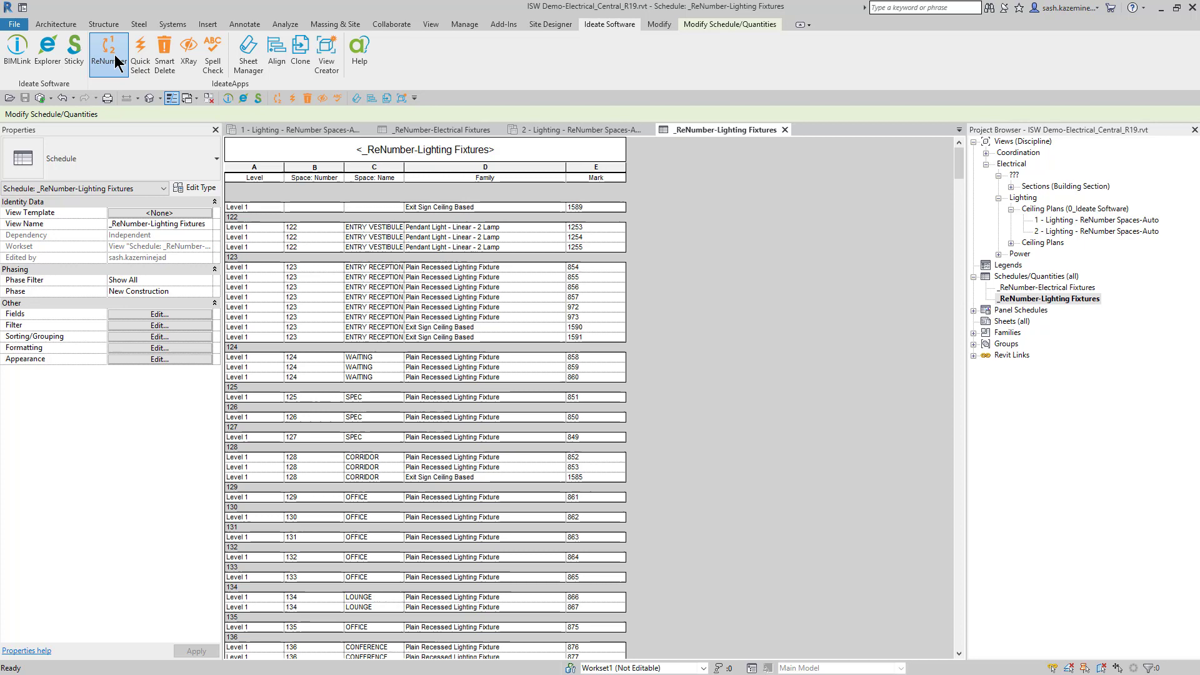
pyautogui.click(105, 55)
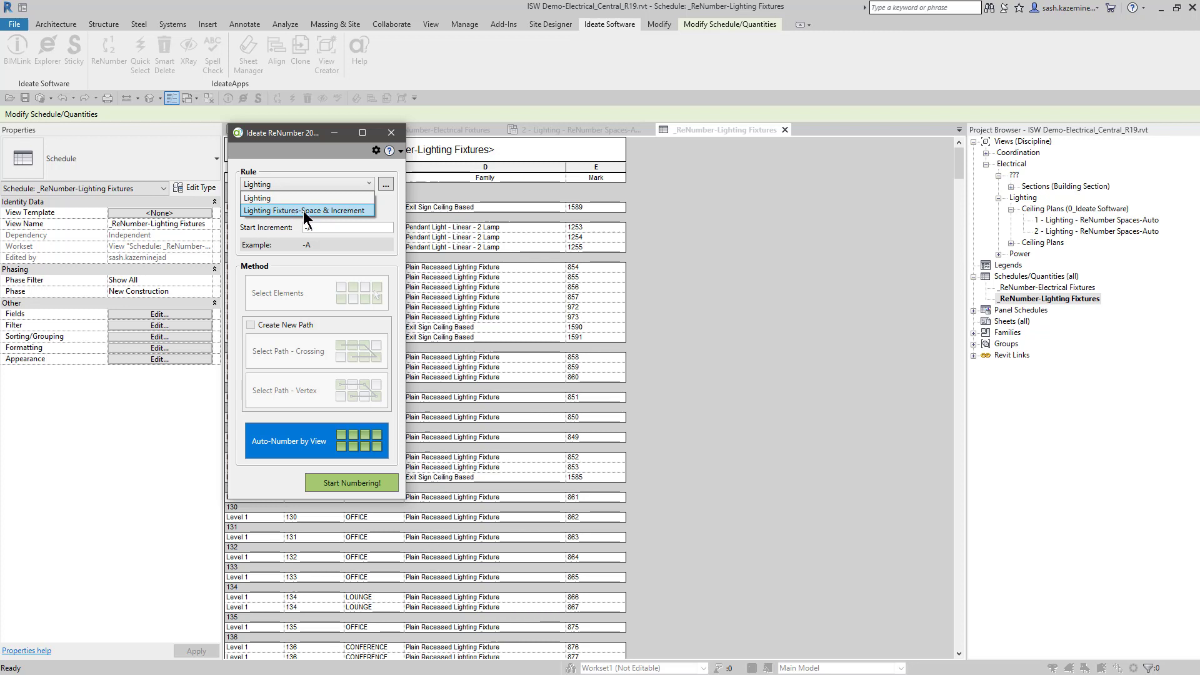
pyautogui.click(308, 210)
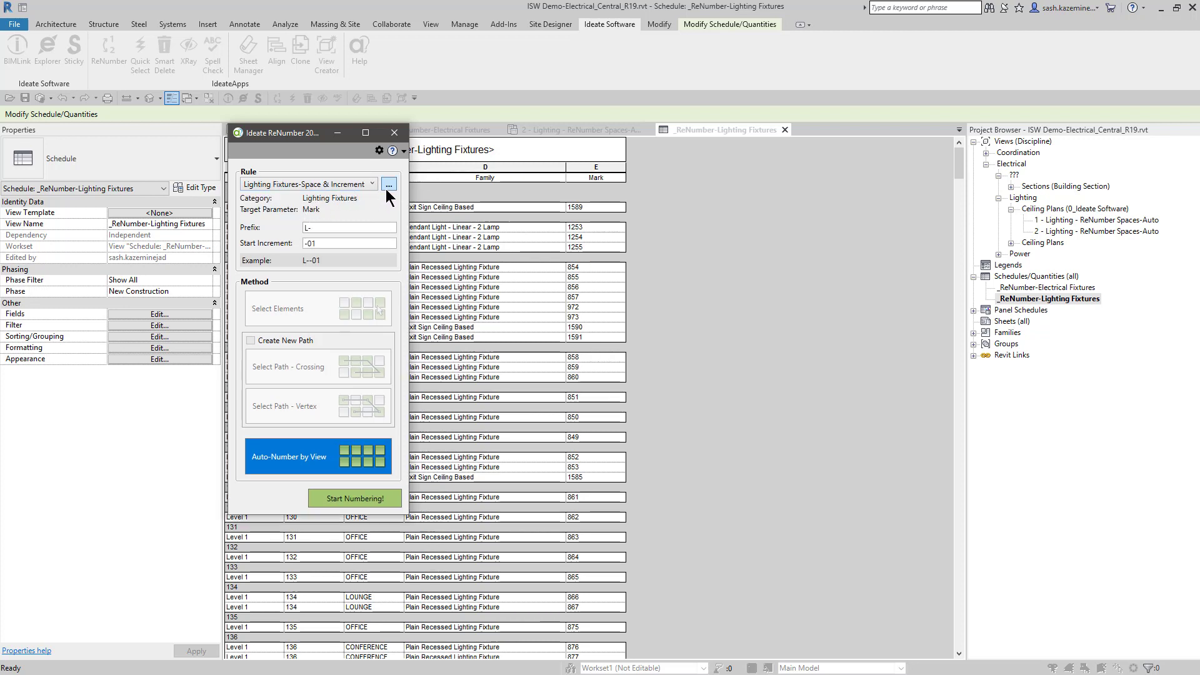
pyautogui.moveTo(332, 207)
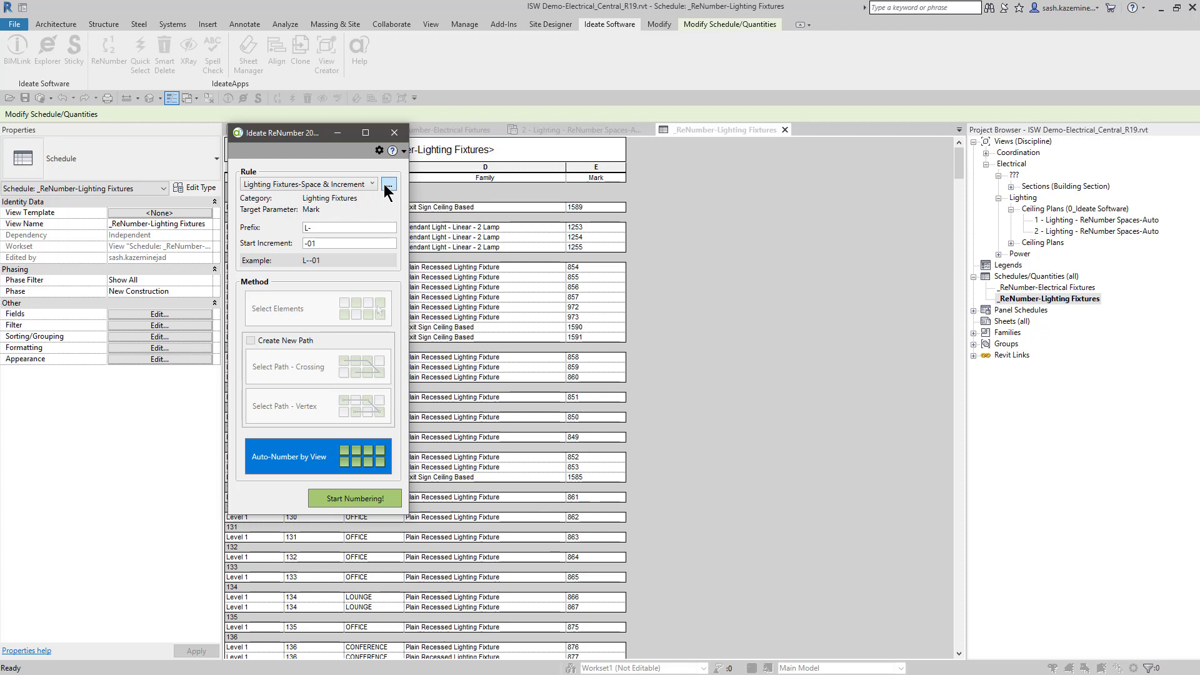
pyautogui.moveTo(292, 225)
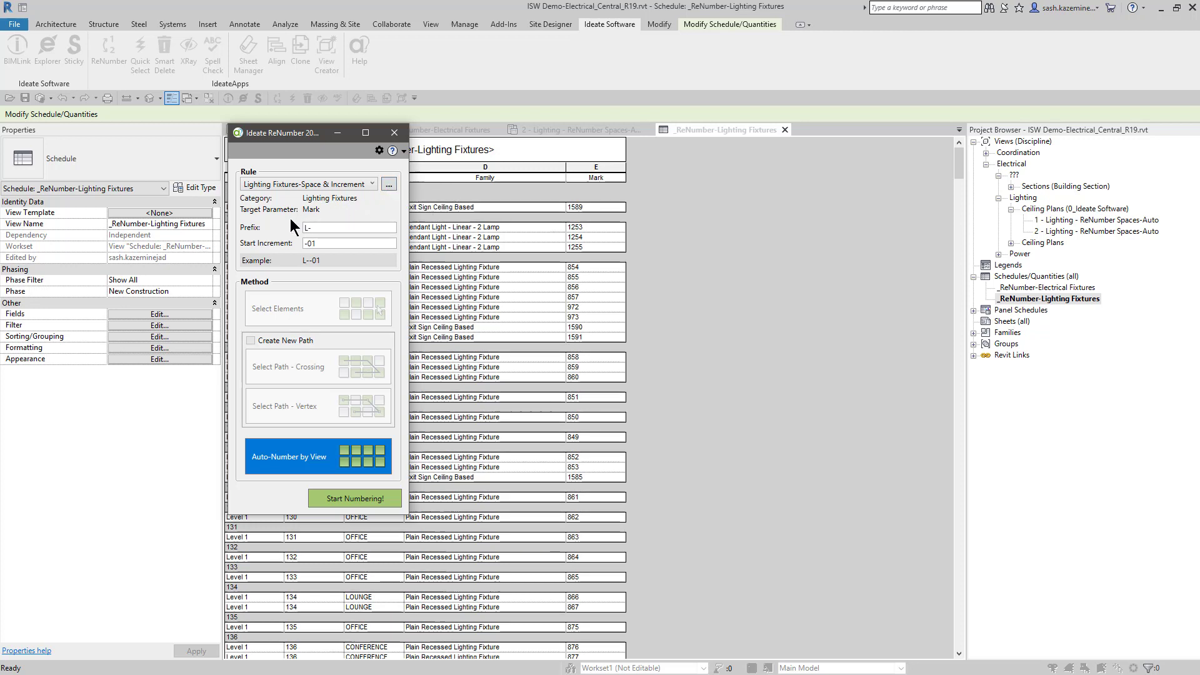
pyautogui.moveTo(352, 211)
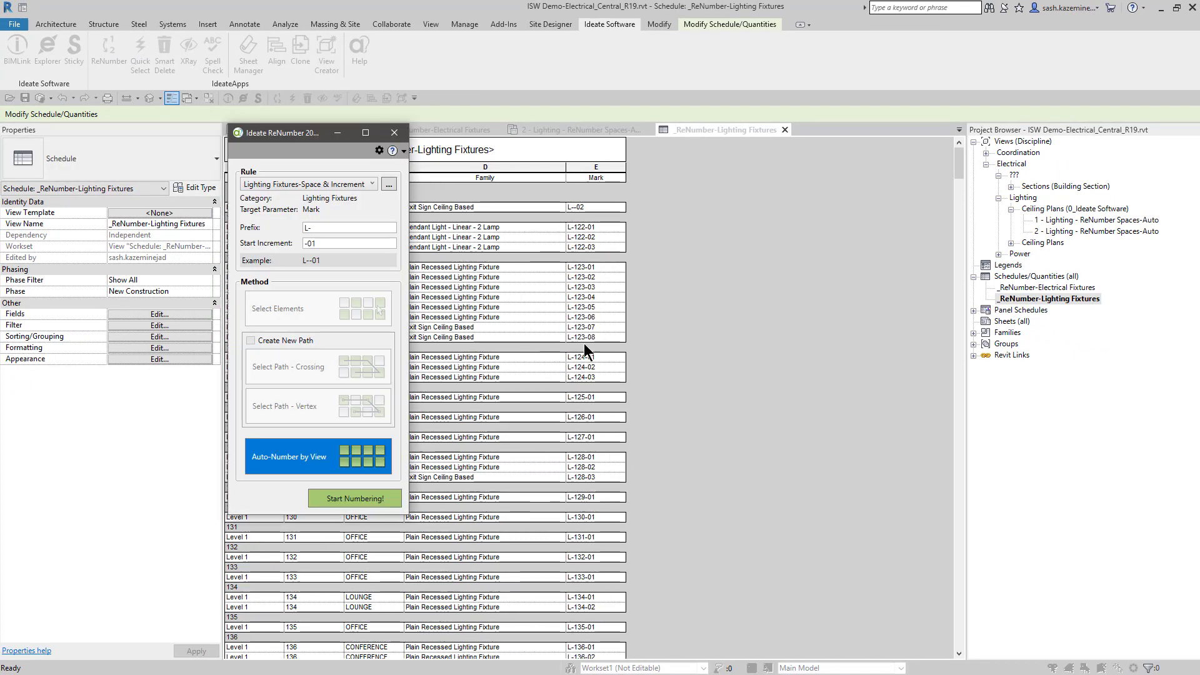
# - Close the ReNumber panel and inspect the exit sign row lacking a space number among L-122-01 marks
pyautogui.click(348, 242)
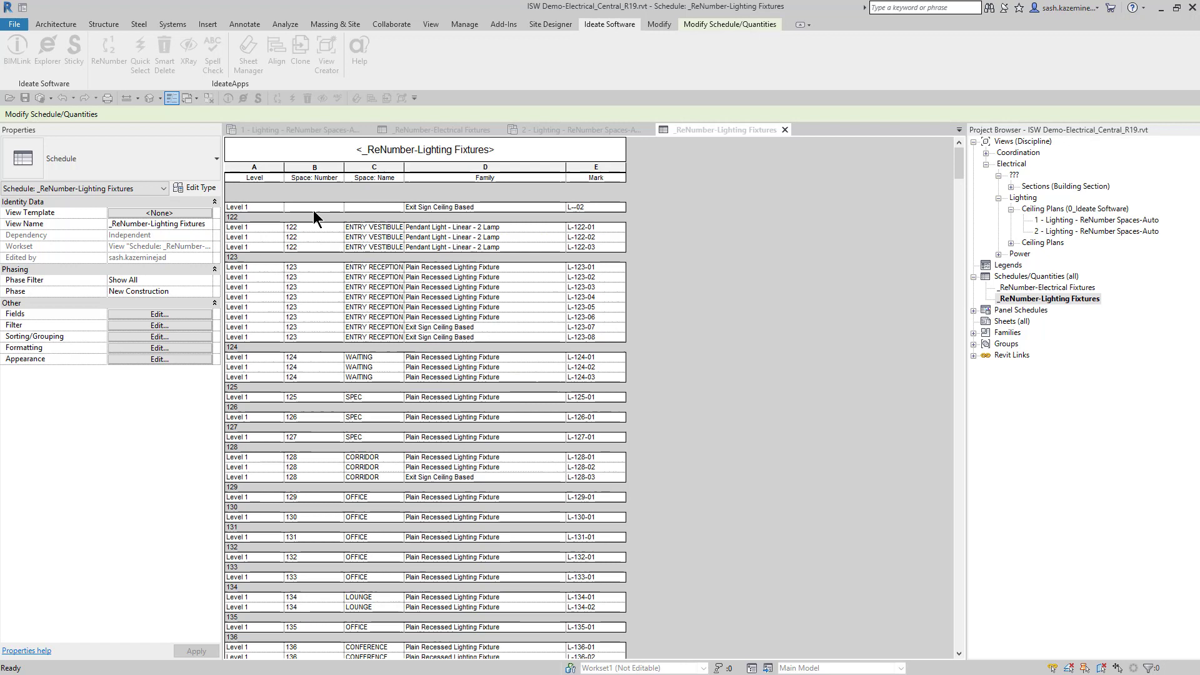
pyautogui.click(313, 207)
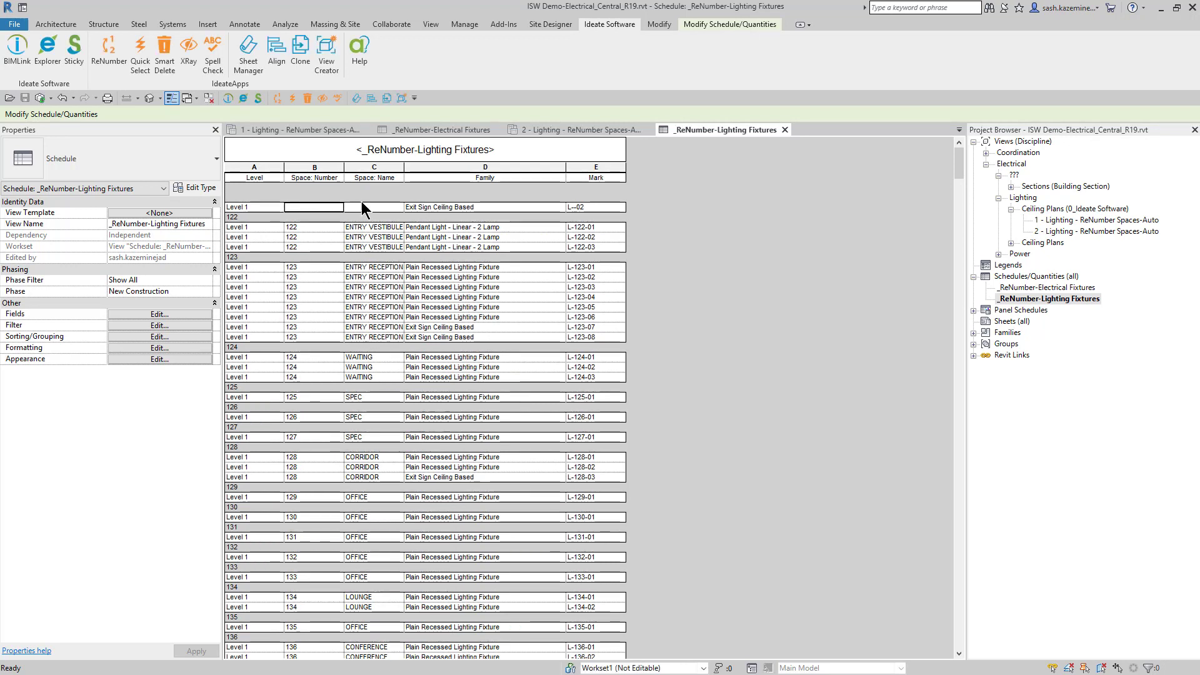
pyautogui.moveTo(377, 206)
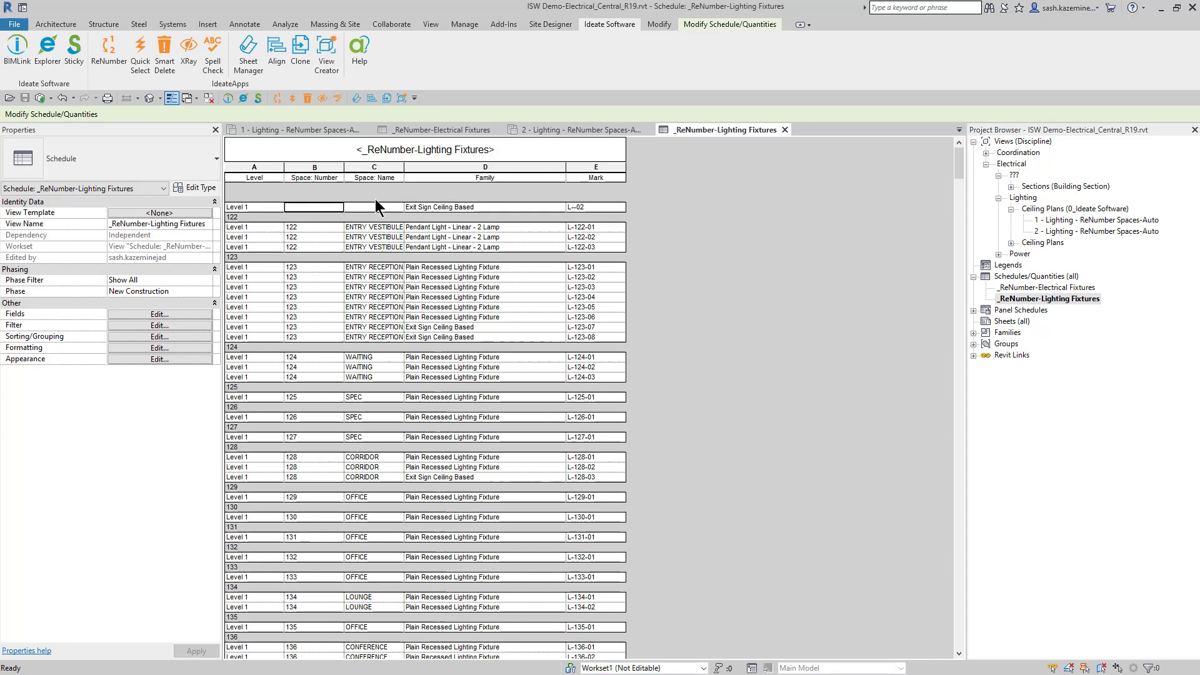